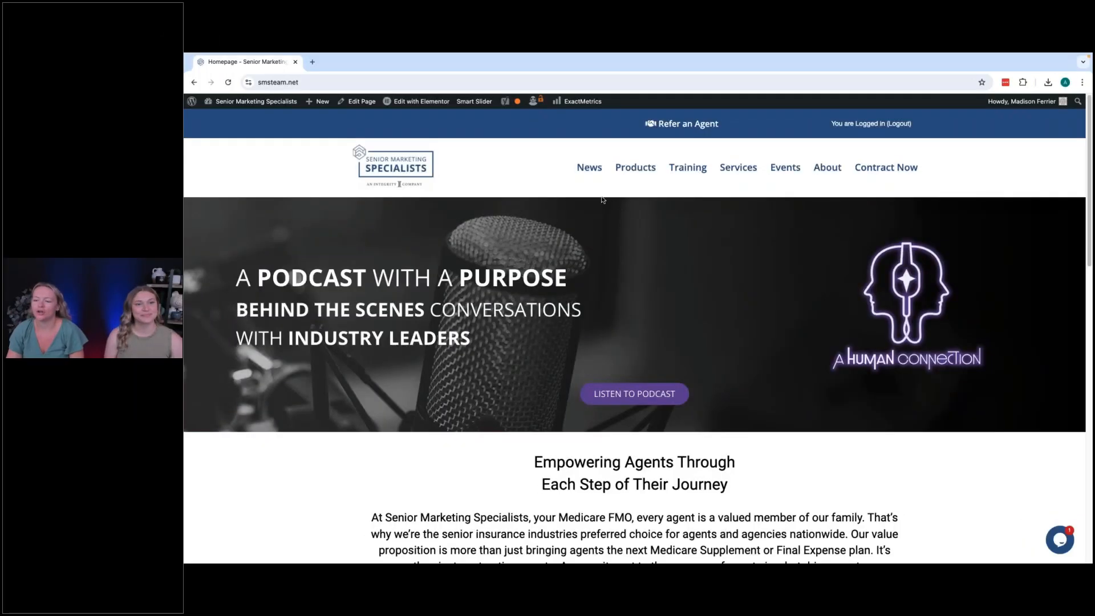
{"action": "mouse_move", "coordinate": [606, 217]}
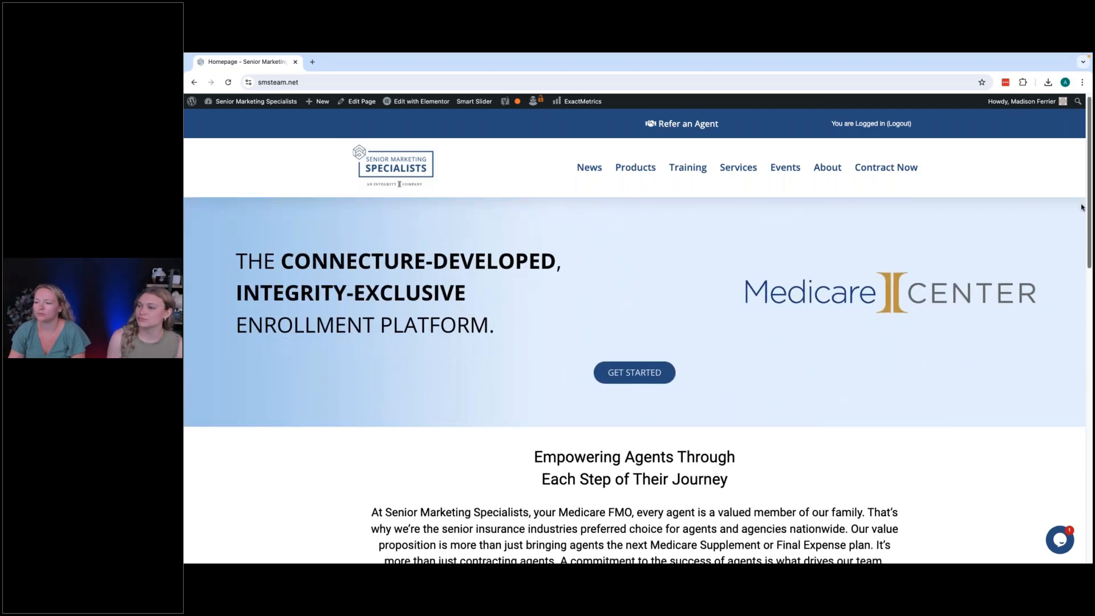
Scroll the homepage down to the CARE Initiative, AEP Toolkit, Acquisition Pathways and Integrity cards.
{"action": "scroll", "scroll_direction": "down", "scroll_amount": 3}
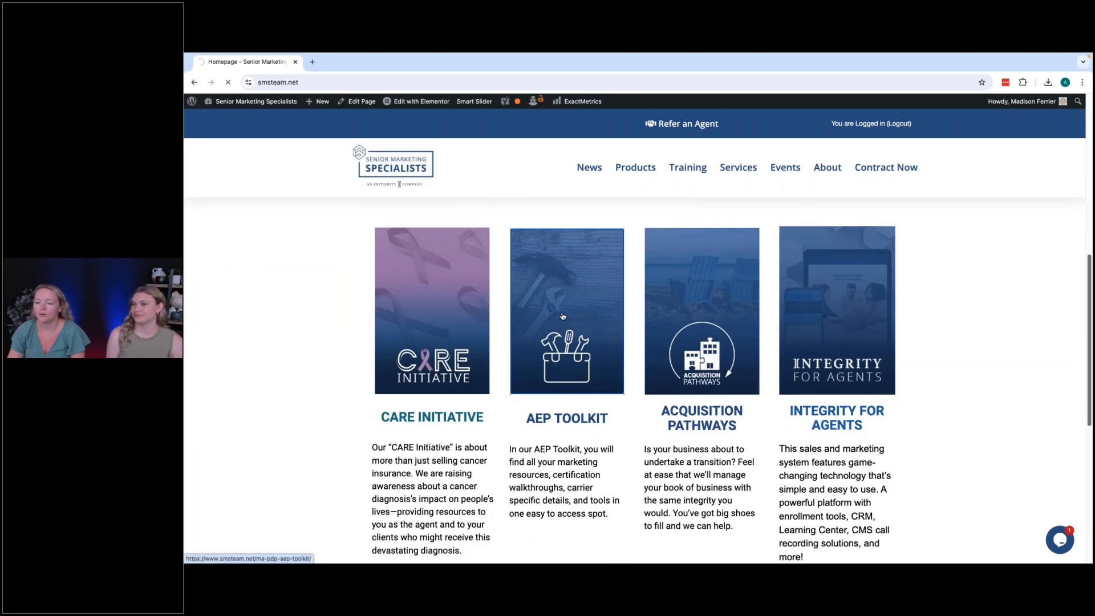
Open the AEP Toolkit card and scroll to Carrier Resources and Basic Certification Videos.
{"action": "left_click", "coordinate": [566, 310]}
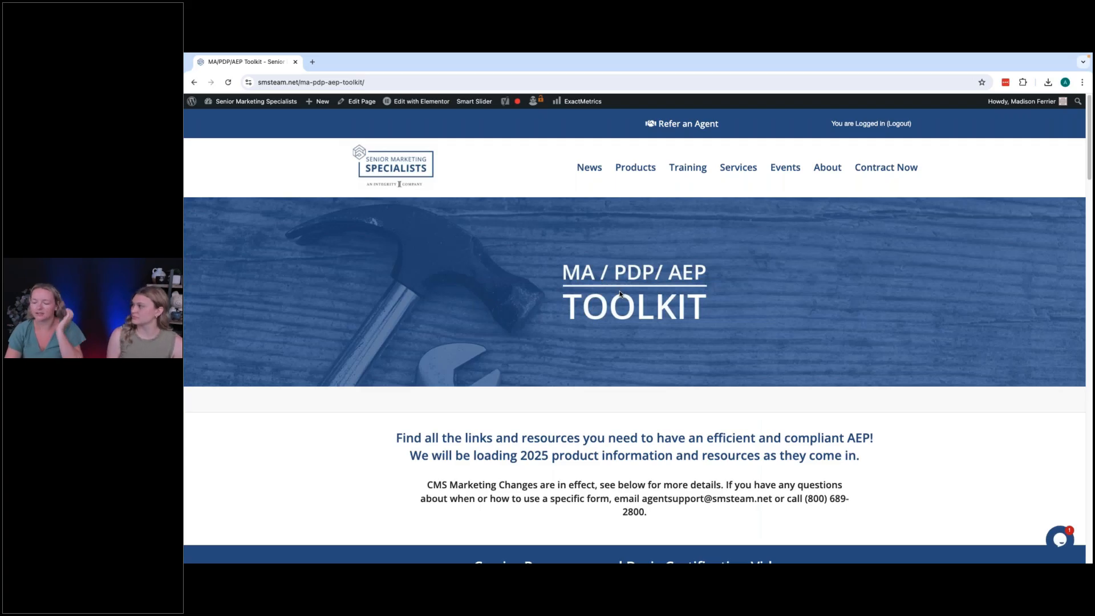
{"action": "mouse_move", "coordinate": [618, 311]}
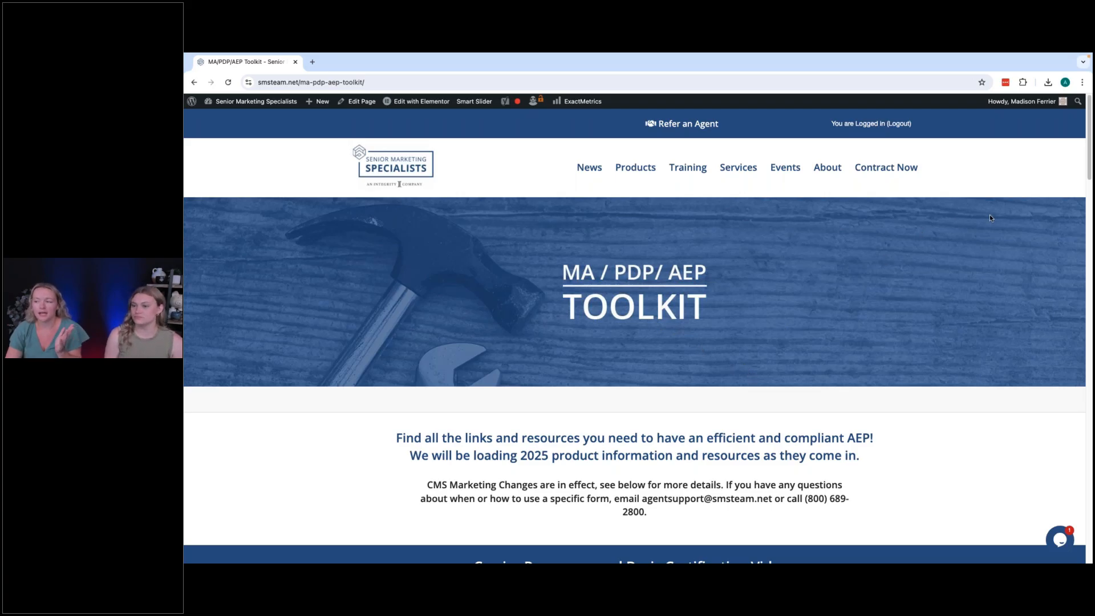
{"action": "mouse_move", "coordinate": [1060, 159]}
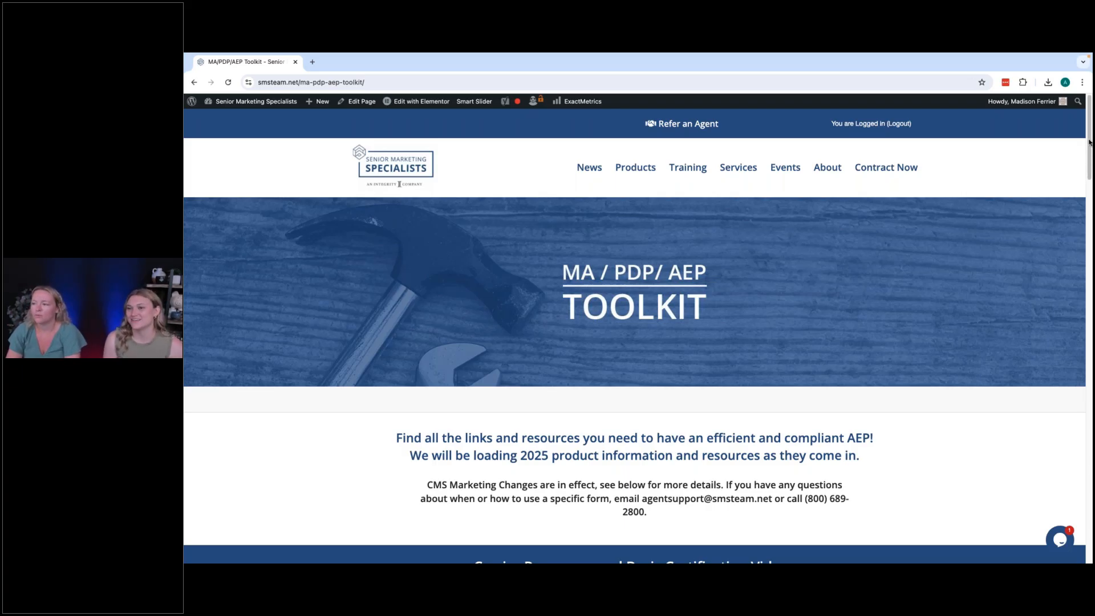
{"action": "scroll", "scroll_direction": "down", "scroll_amount": 3}
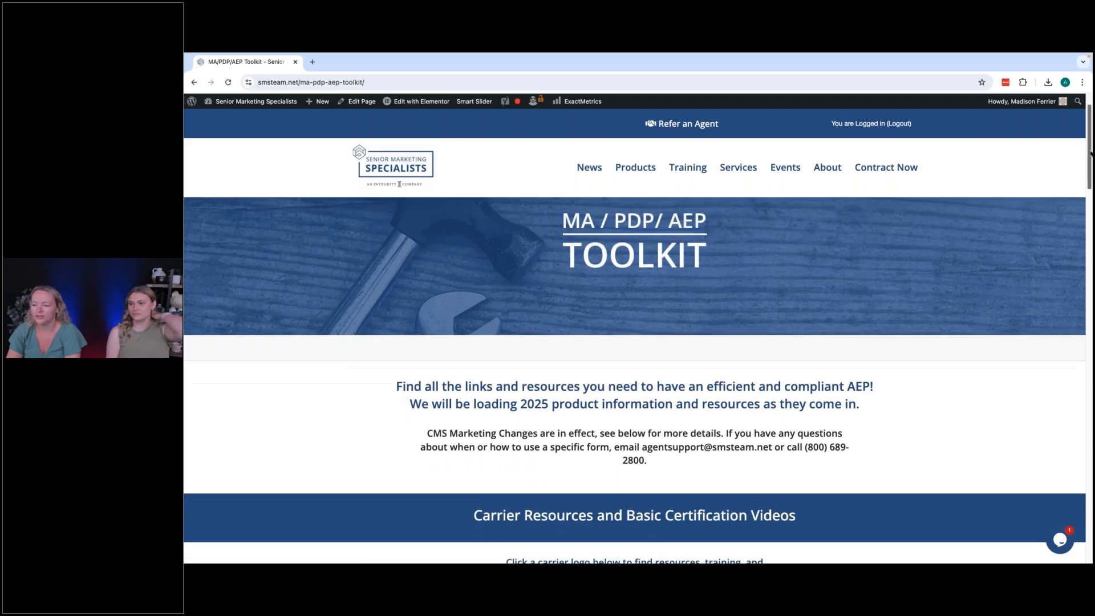
{"action": "scroll", "scroll_direction": "down", "scroll_amount": 3}
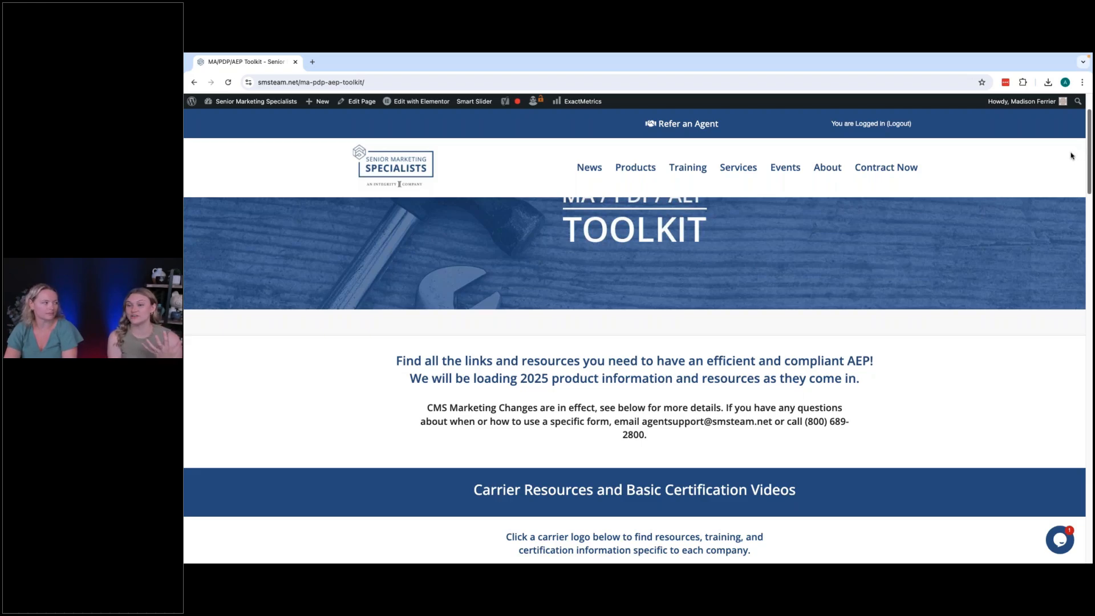
{"action": "mouse_move", "coordinate": [1047, 187]}
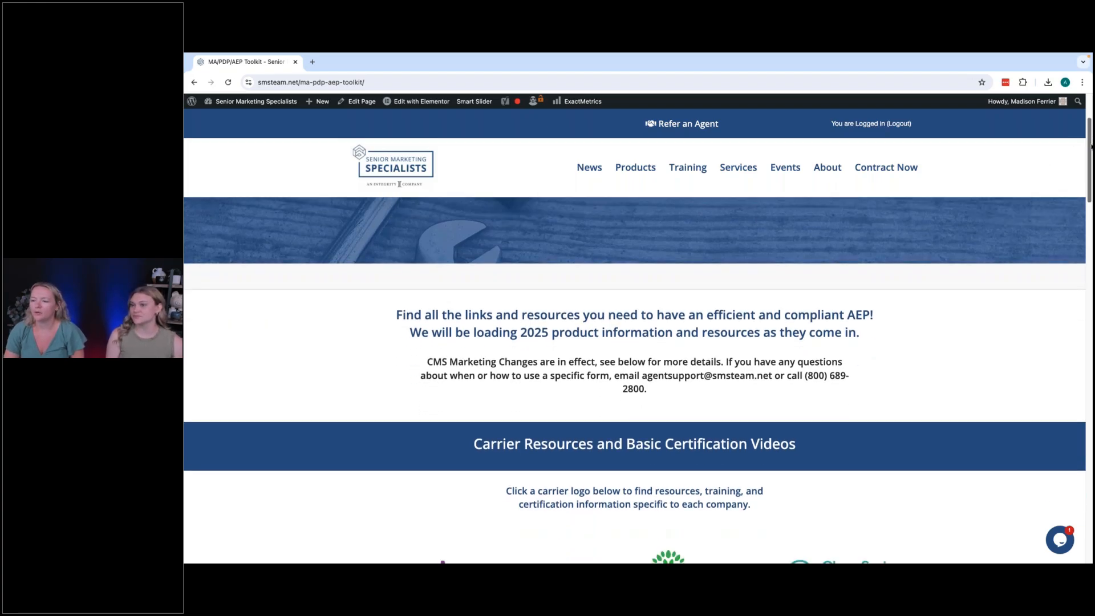
Scroll the toolkit page to the carrier logo grid with Aetna, Cigna, Humana and Zing Health.
{"action": "scroll", "scroll_direction": "down", "scroll_amount": 3}
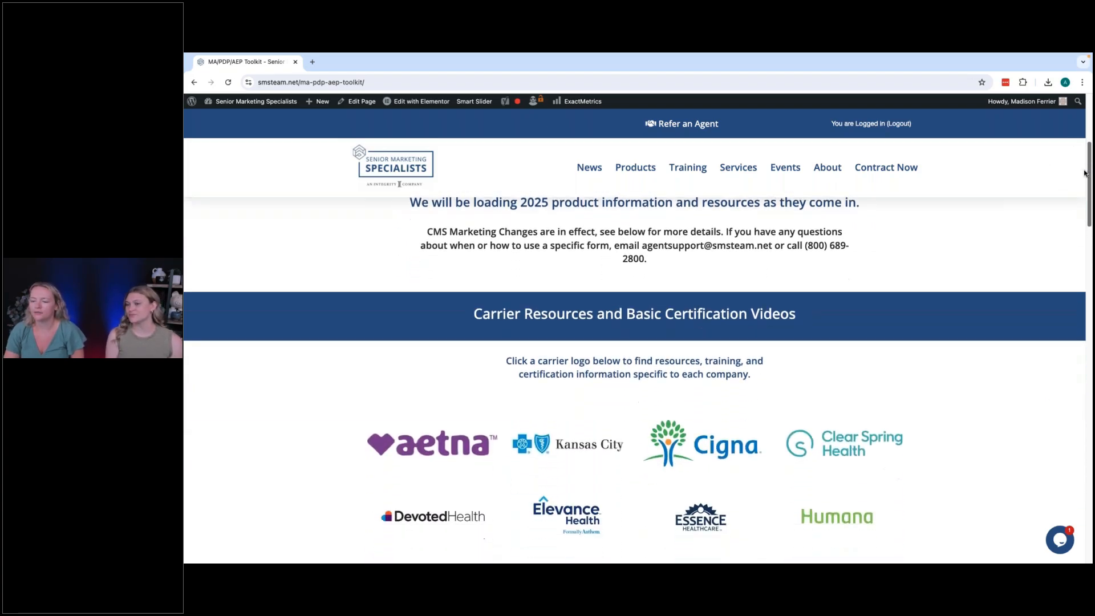
{"action": "scroll", "scroll_direction": "down", "scroll_amount": 3}
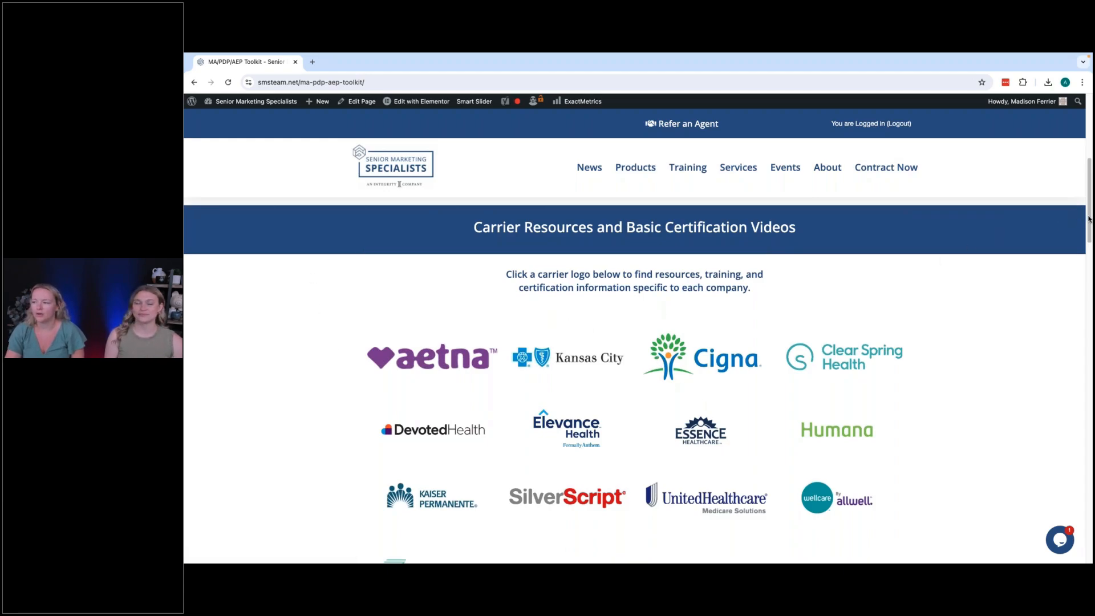
{"action": "scroll", "scroll_direction": "down", "scroll_amount": 3}
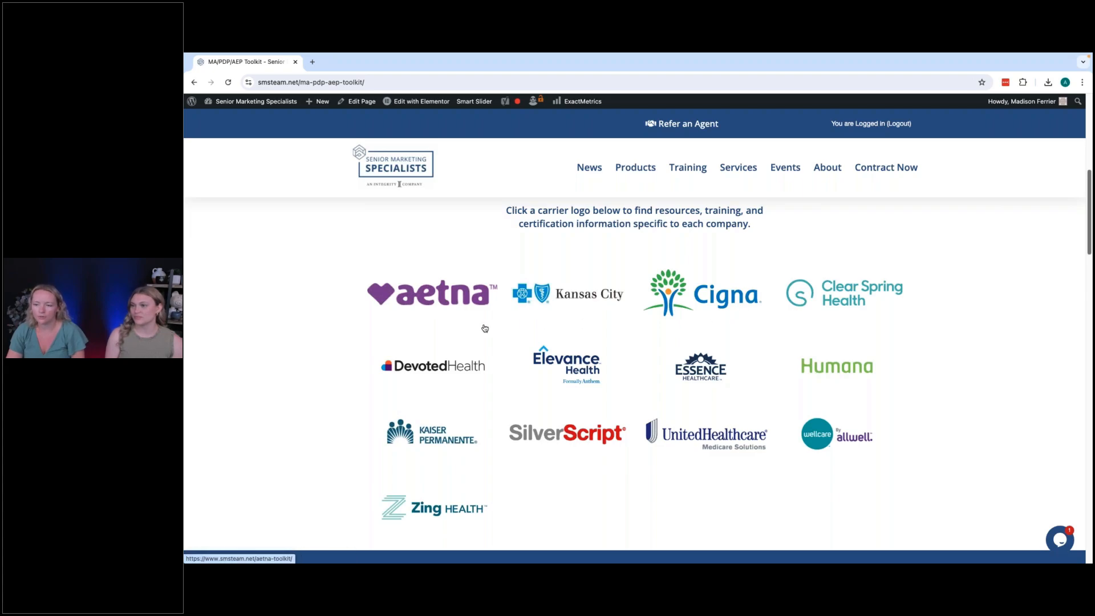
{"action": "mouse_move", "coordinate": [450, 319]}
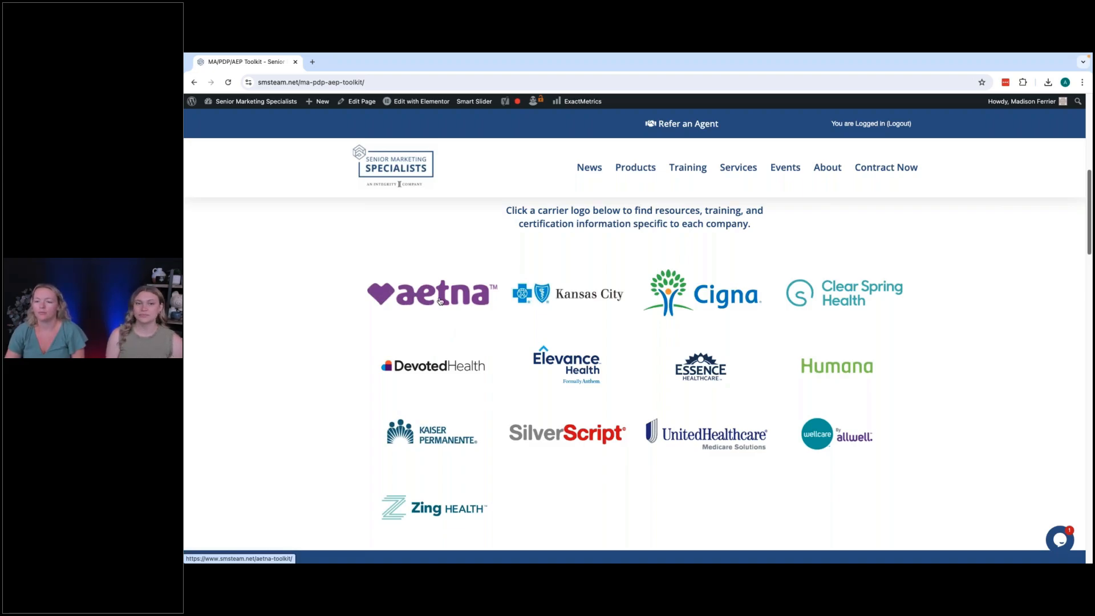
Open the Aetna carrier toolkit in a new tab and scroll to 2025 Plan Year Info.
{"action": "left_click", "coordinate": [432, 292]}
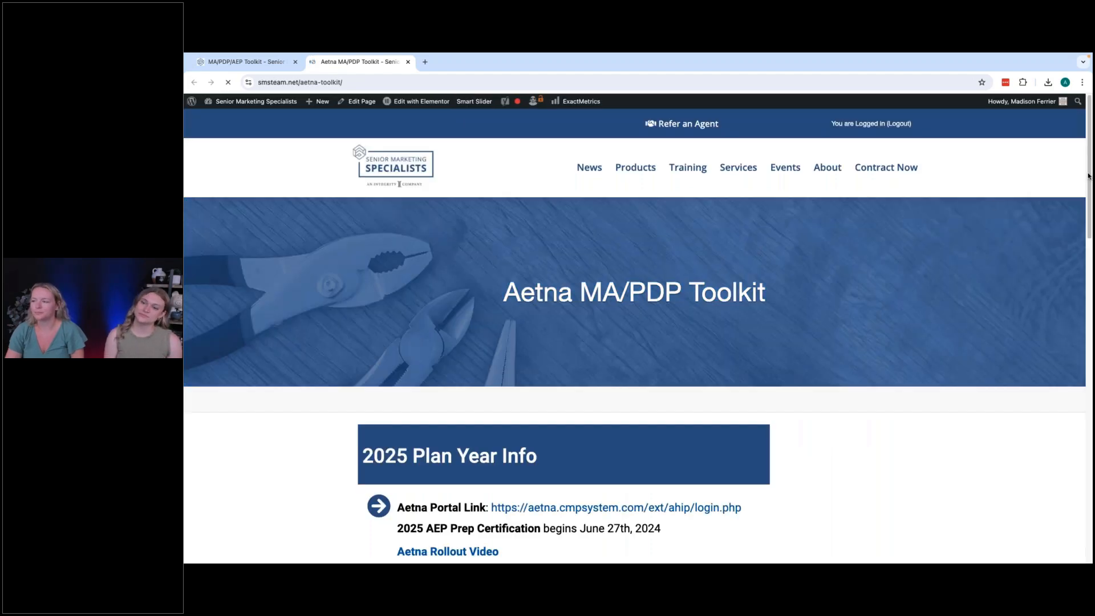
{"action": "scroll", "scroll_direction": "down", "scroll_amount": 3}
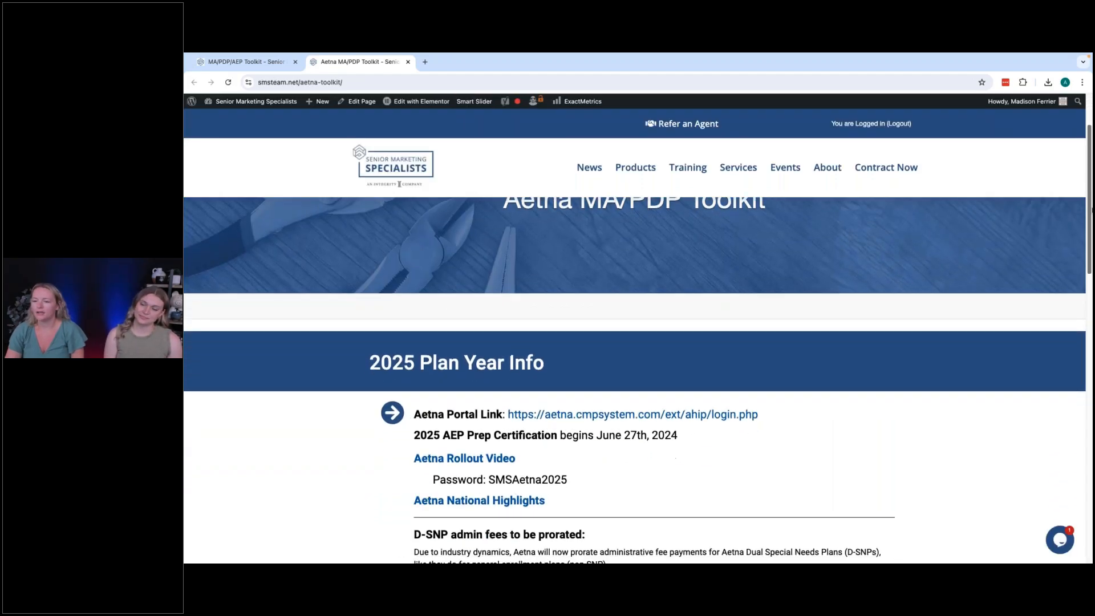
{"action": "scroll", "scroll_direction": "down", "scroll_amount": 3}
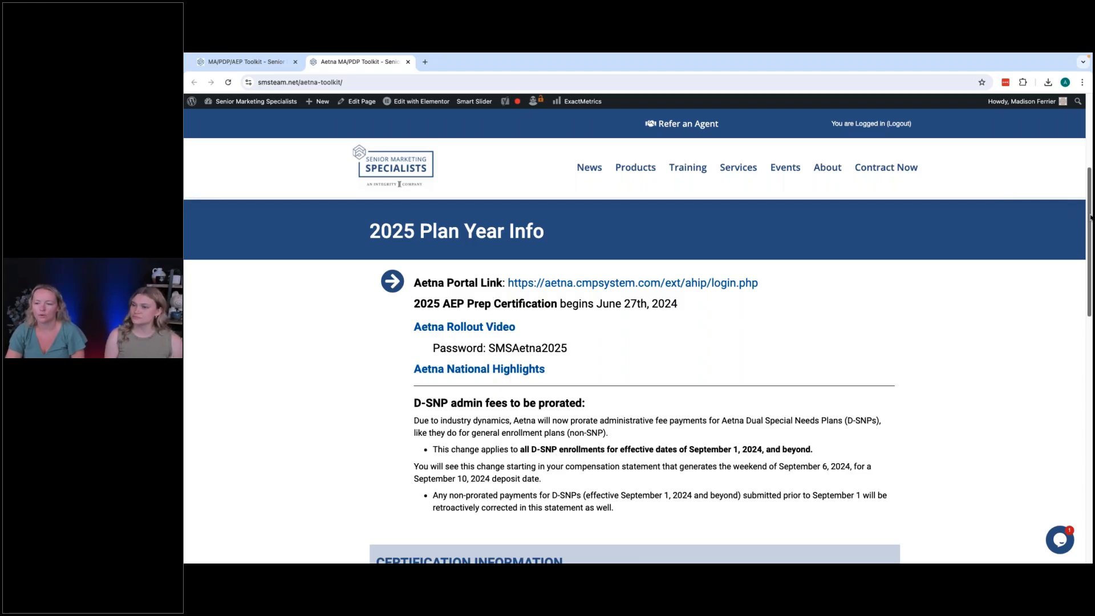
{"action": "scroll", "scroll_direction": "down", "scroll_amount": 3}
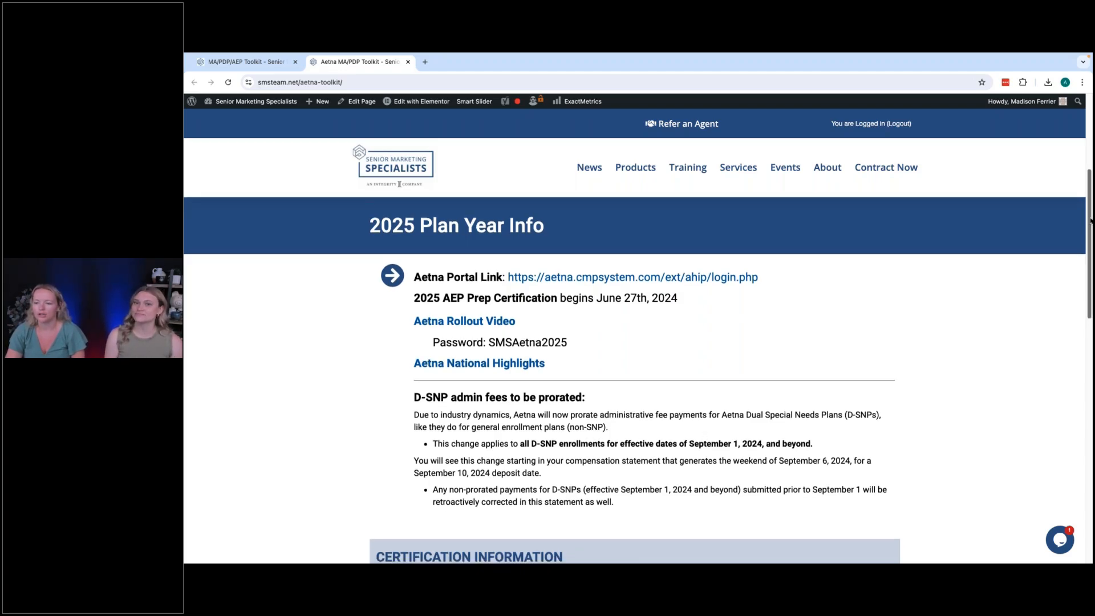
{"action": "scroll", "scroll_direction": "down", "scroll_amount": 3}
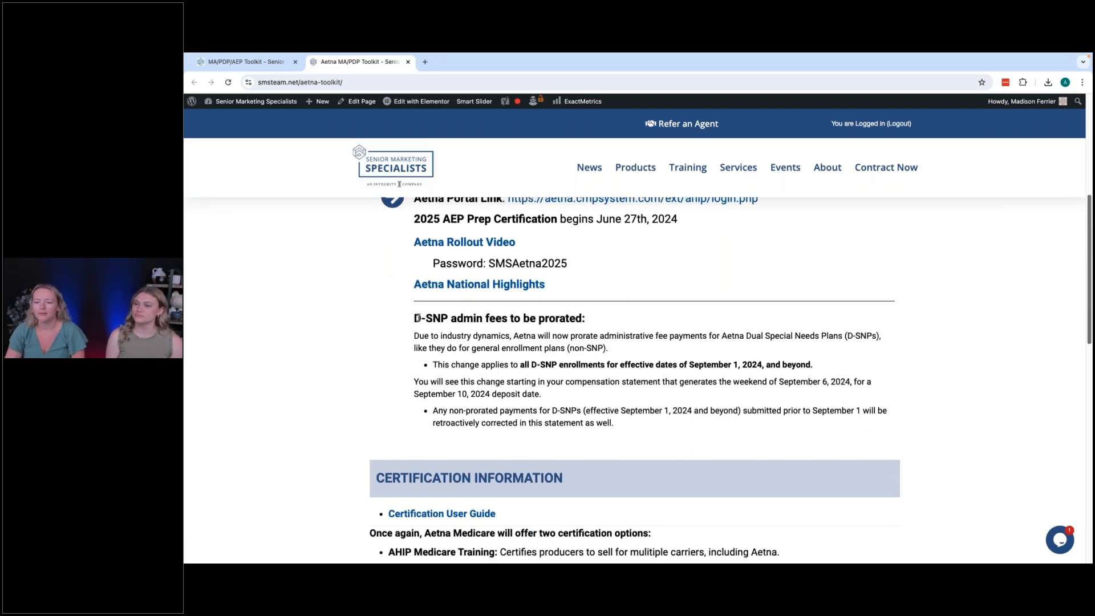
Highlight the 'D-SNP admin fees to be prorated' heading and scroll to Certification Information.
{"action": "left_click_drag", "start_coordinate": [413, 317], "coordinate": [614, 422]}
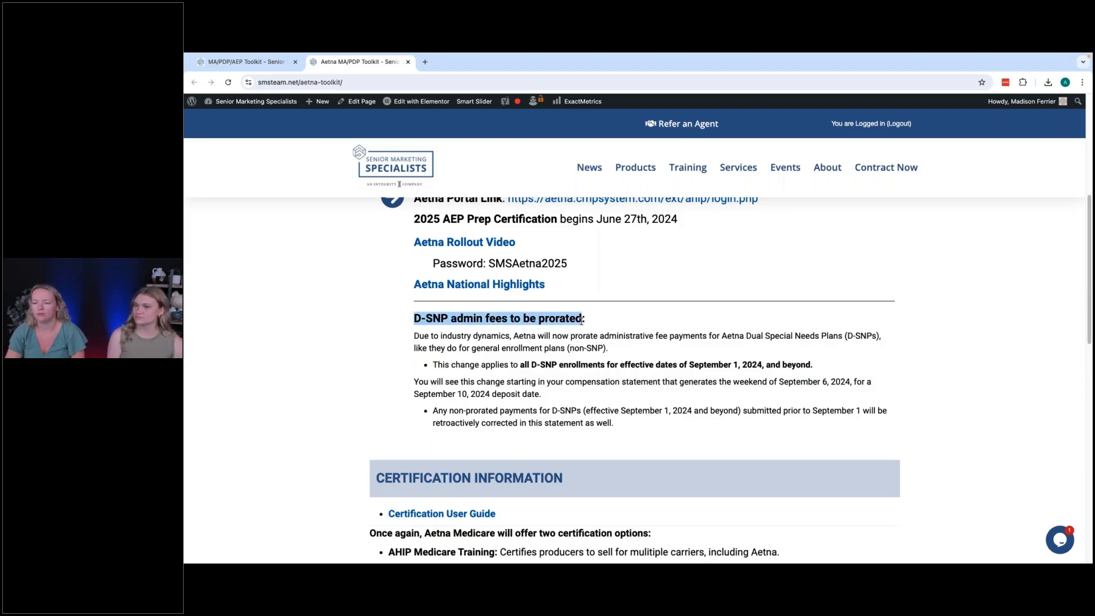
{"action": "mouse_move", "coordinate": [661, 329]}
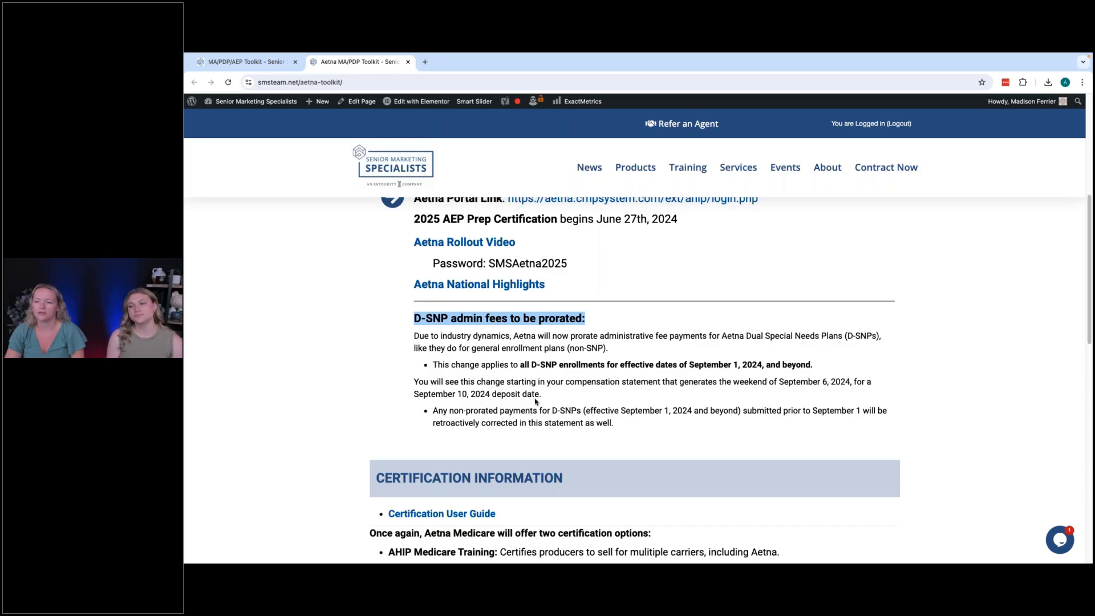
{"action": "mouse_move", "coordinate": [569, 376]}
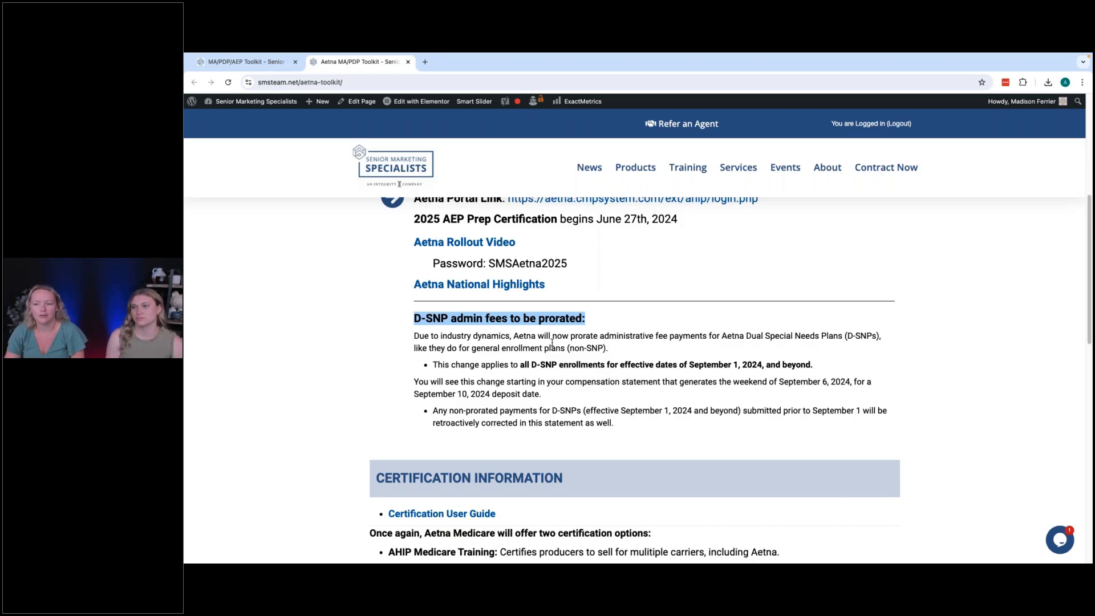
{"action": "mouse_move", "coordinate": [551, 342]}
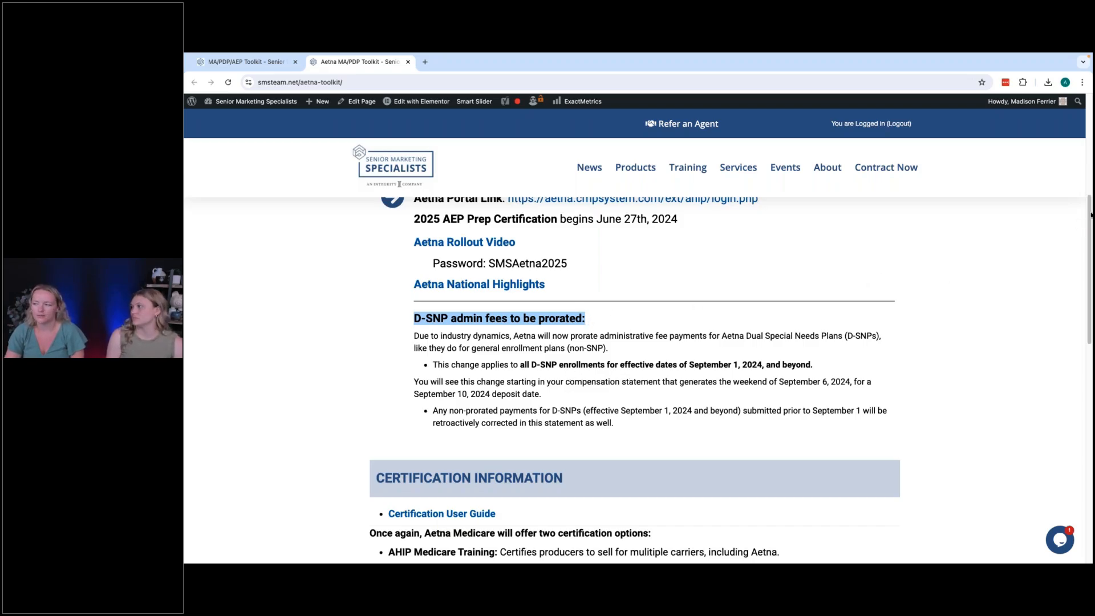
{"action": "scroll", "scroll_direction": "down", "scroll_amount": 3}
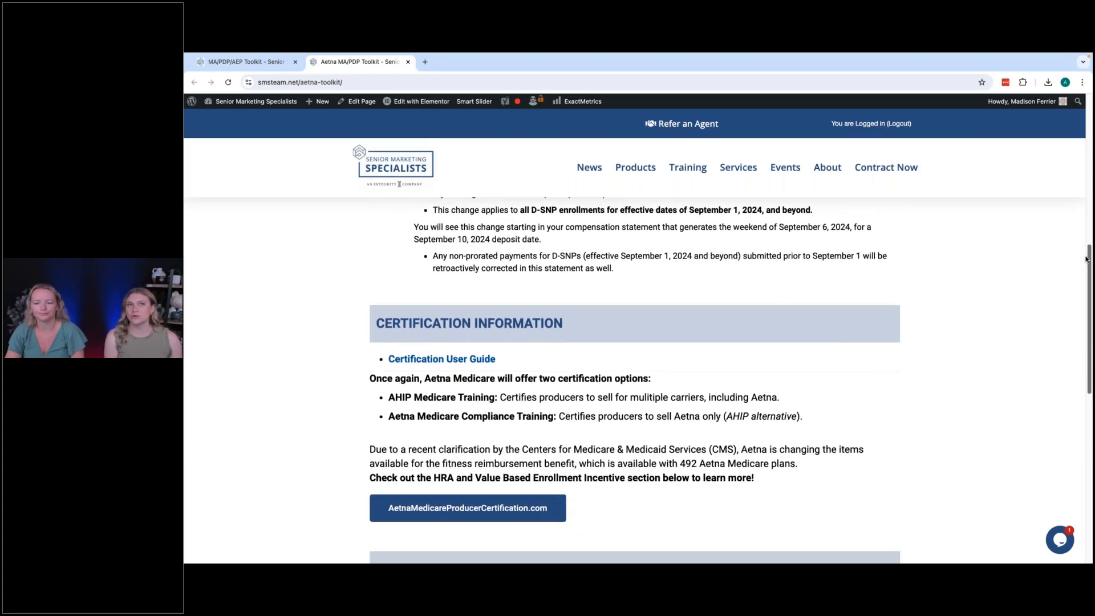
{"action": "mouse_move", "coordinate": [1076, 264]}
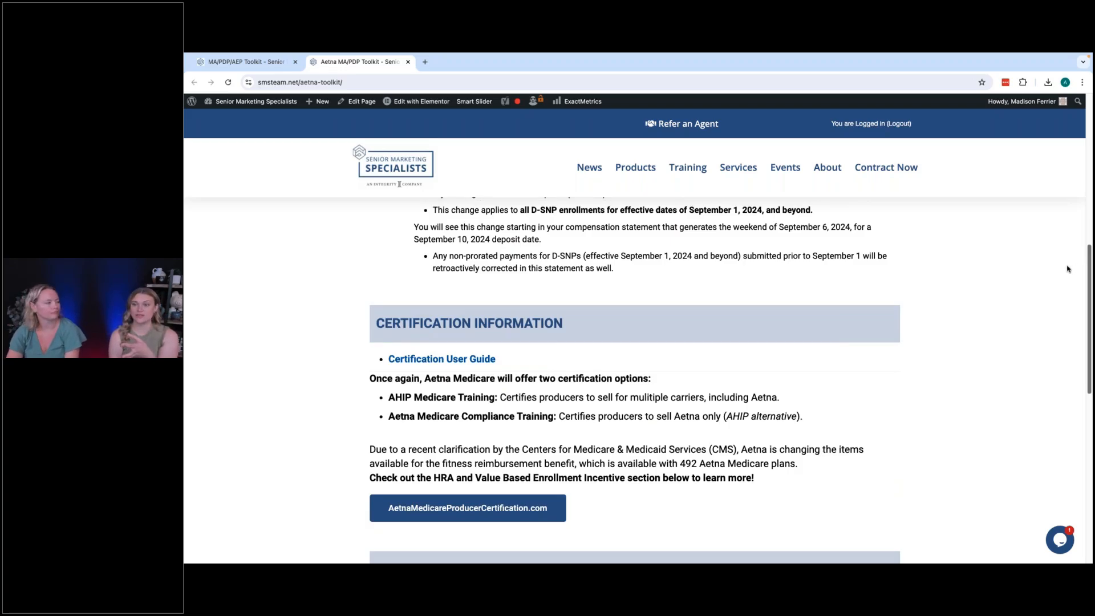
{"action": "mouse_move", "coordinate": [986, 246]}
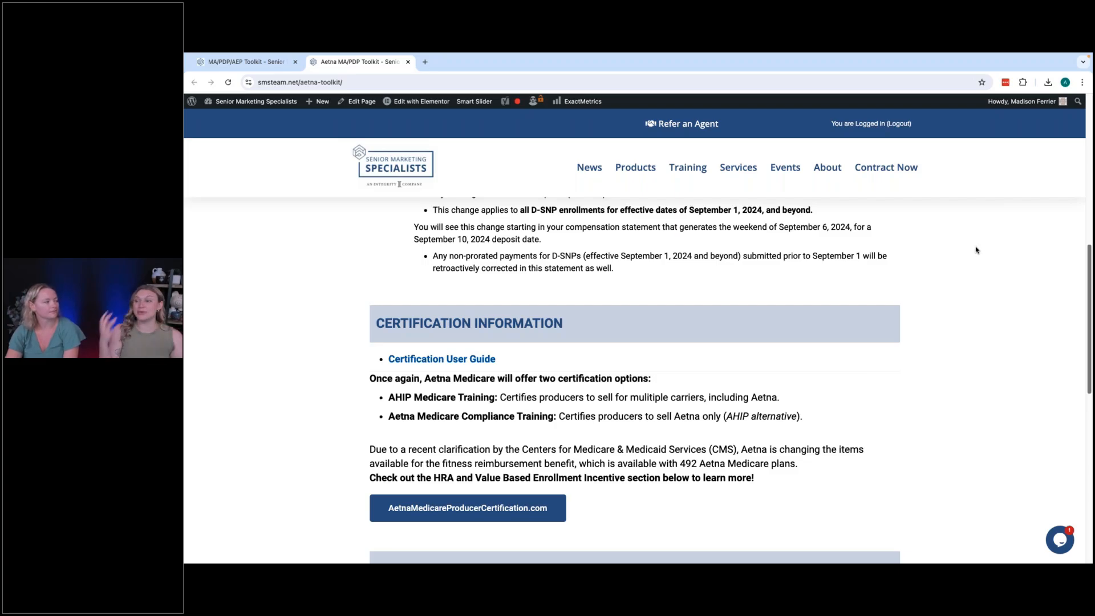
{"action": "mouse_move", "coordinate": [946, 267]}
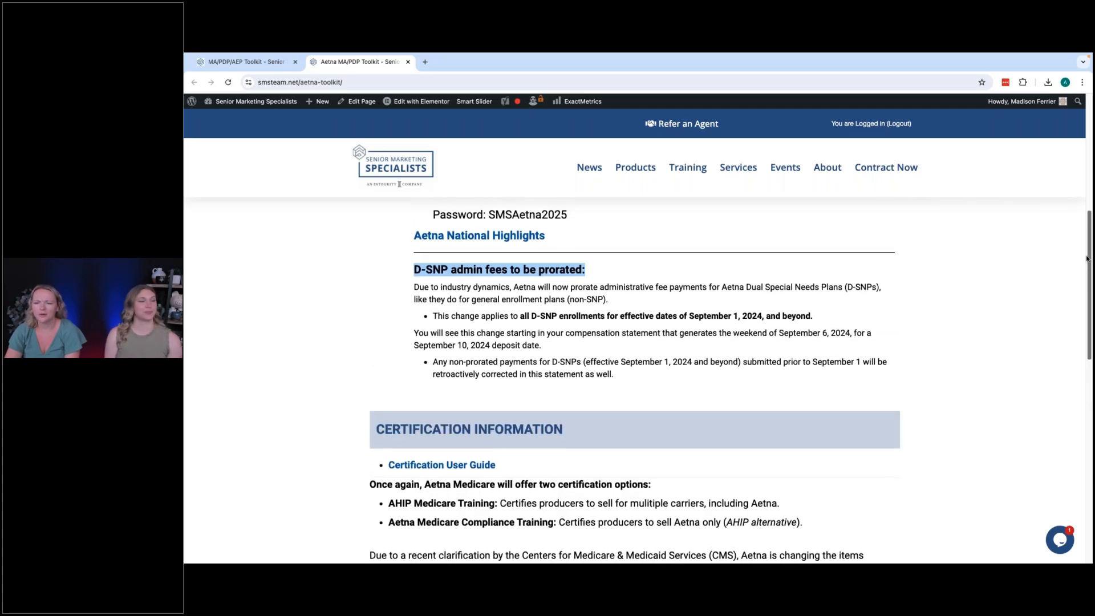
Scroll the Aetna toolkit page back up to the 2025 Plan Year Info section.
{"action": "scroll", "scroll_direction": "up", "scroll_amount": 3}
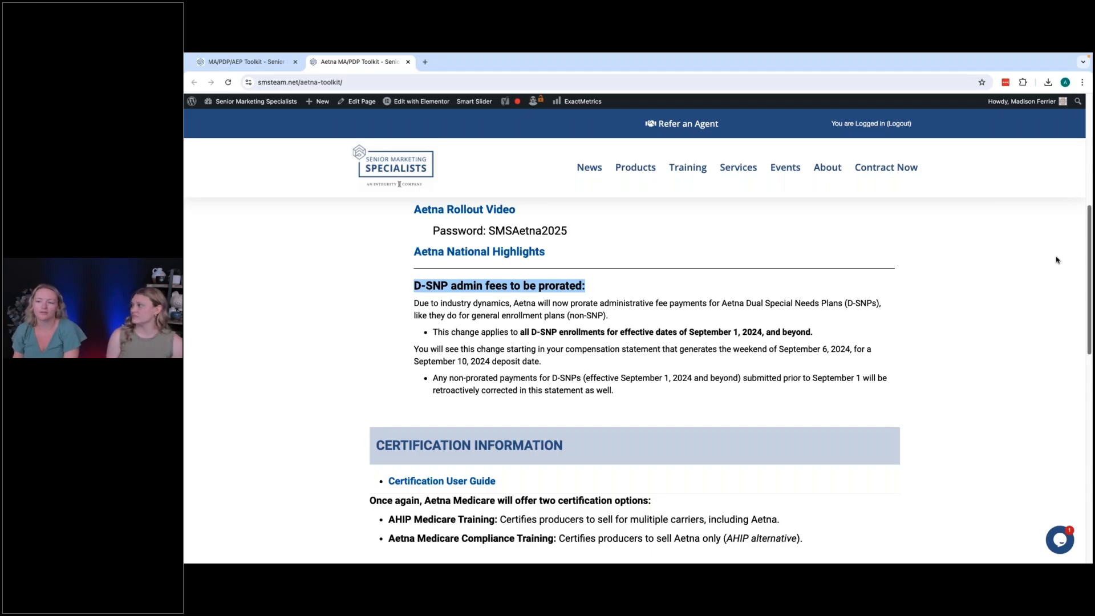
{"action": "mouse_move", "coordinate": [793, 367]}
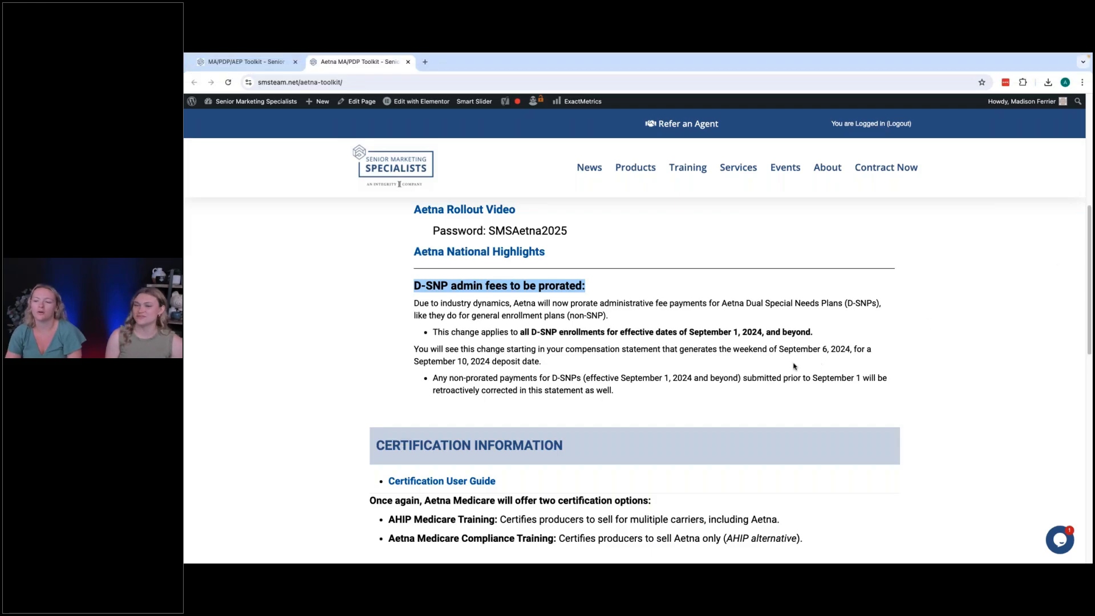
{"action": "scroll", "scroll_direction": "down", "scroll_amount": 3}
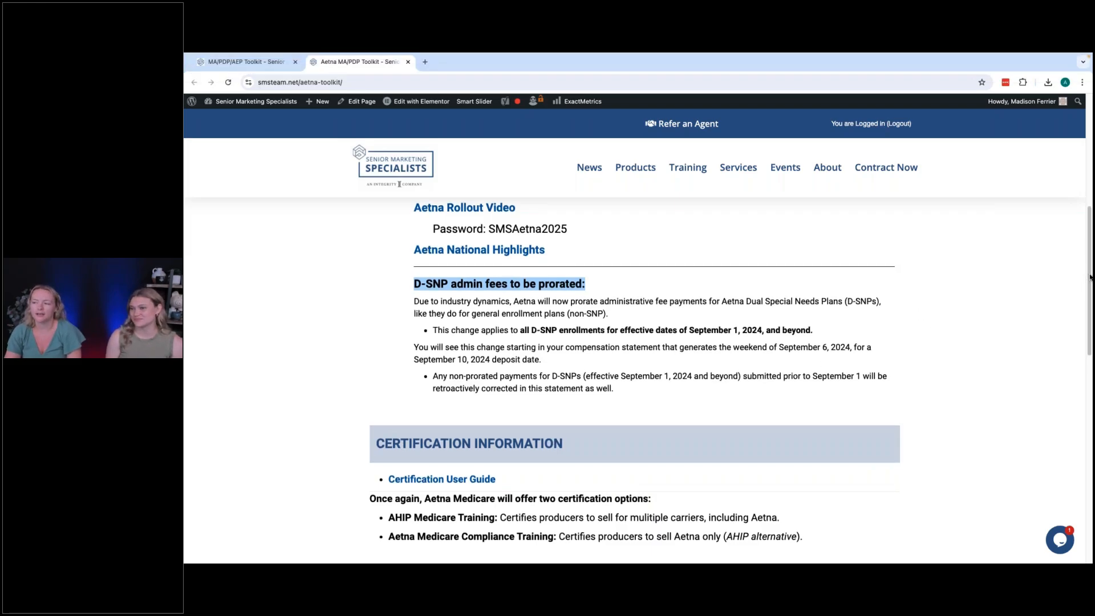
{"action": "scroll", "scroll_direction": "up", "scroll_amount": 3}
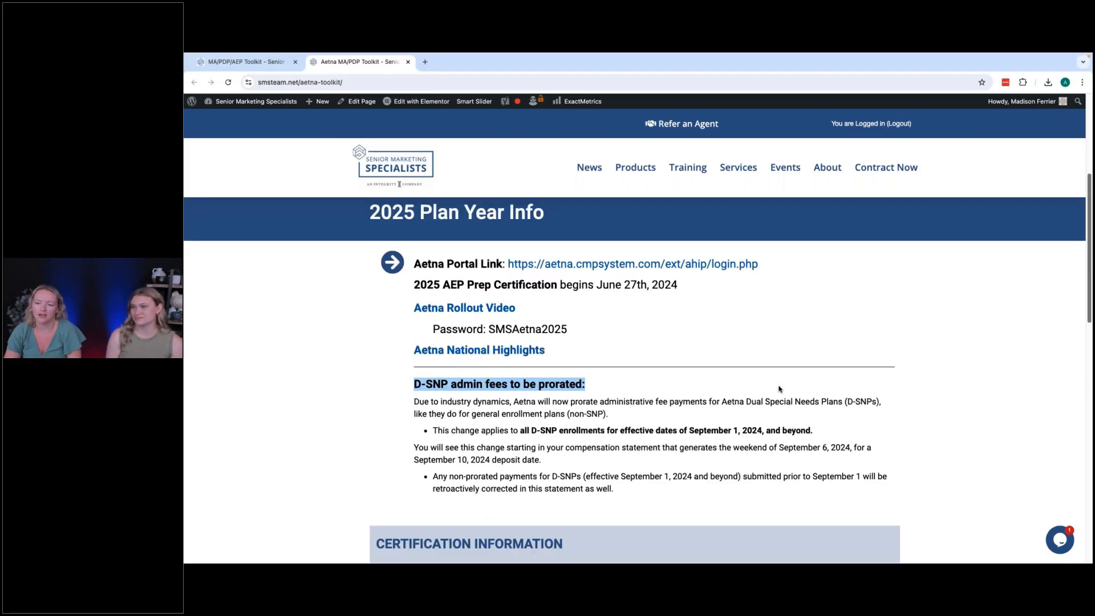
{"action": "mouse_move", "coordinate": [1076, 363]}
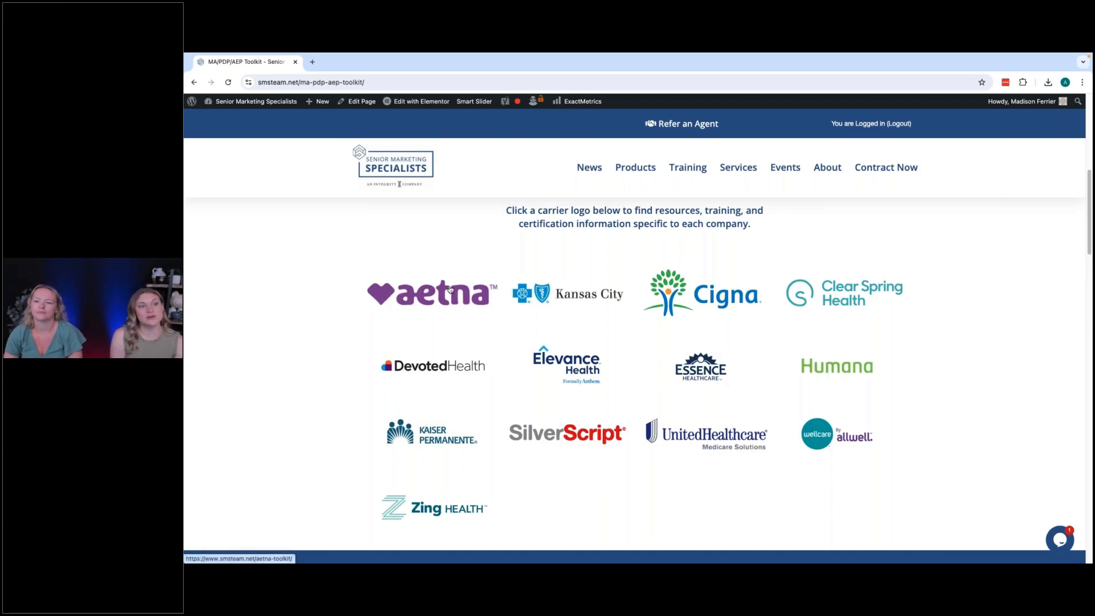
{"action": "left_click", "coordinate": [432, 291]}
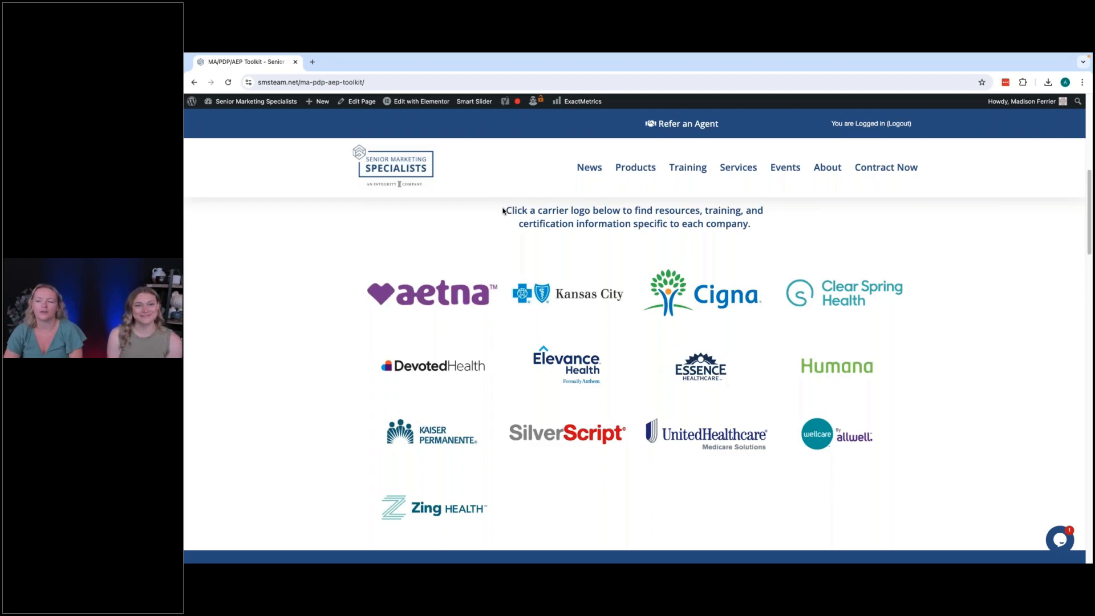
{"action": "mouse_move", "coordinate": [521, 311]}
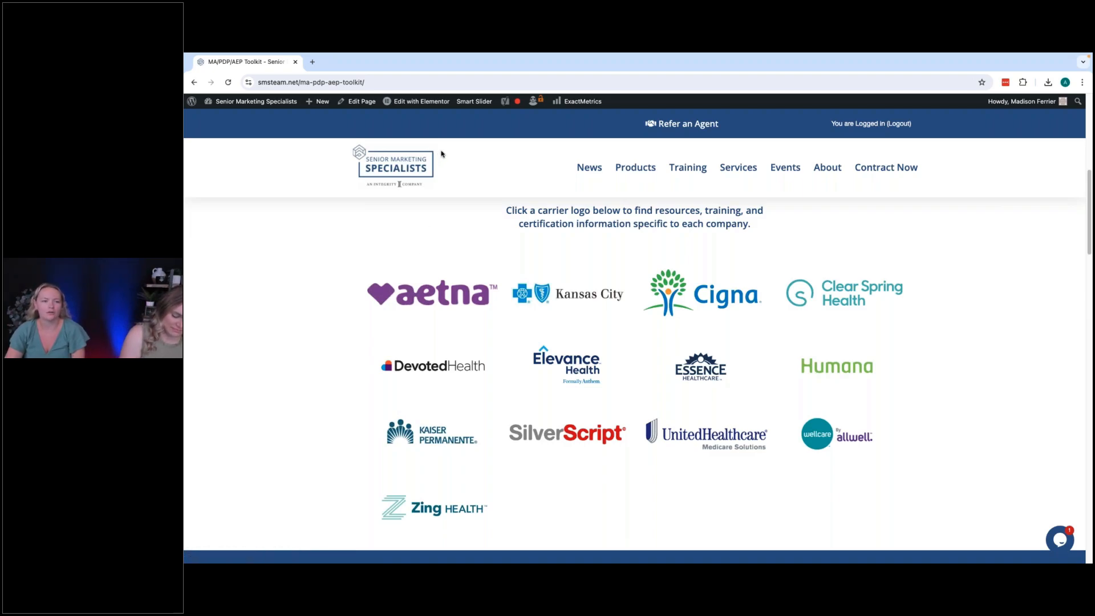
{"action": "mouse_move", "coordinate": [450, 143]}
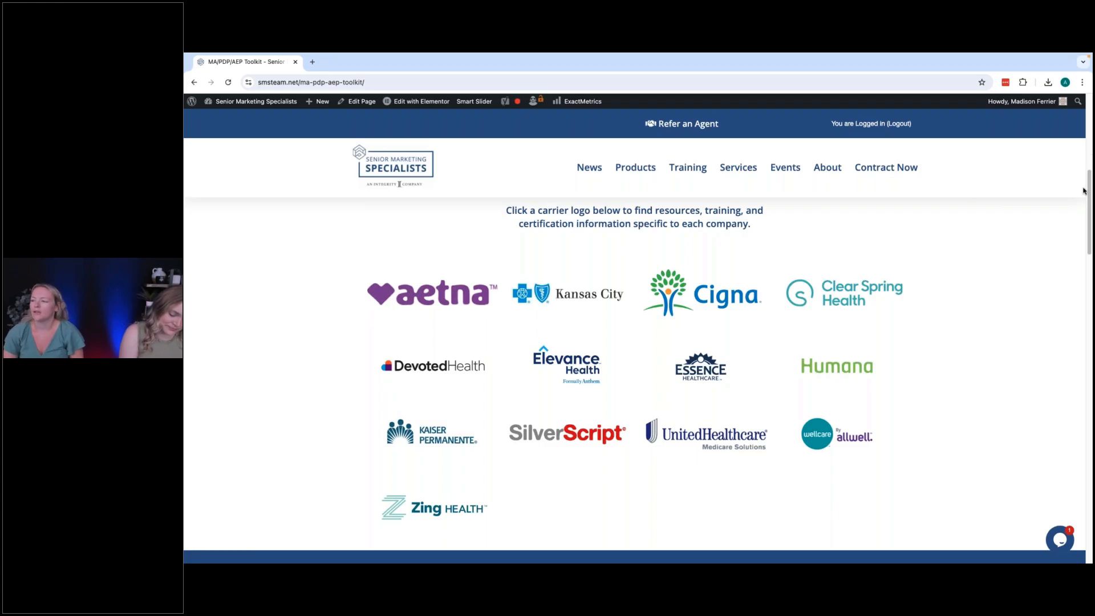
Scroll past the carrier logos to Application Submission Options, Quick Links and Integrity for Agents.
{"action": "scroll", "scroll_direction": "down", "scroll_amount": 3}
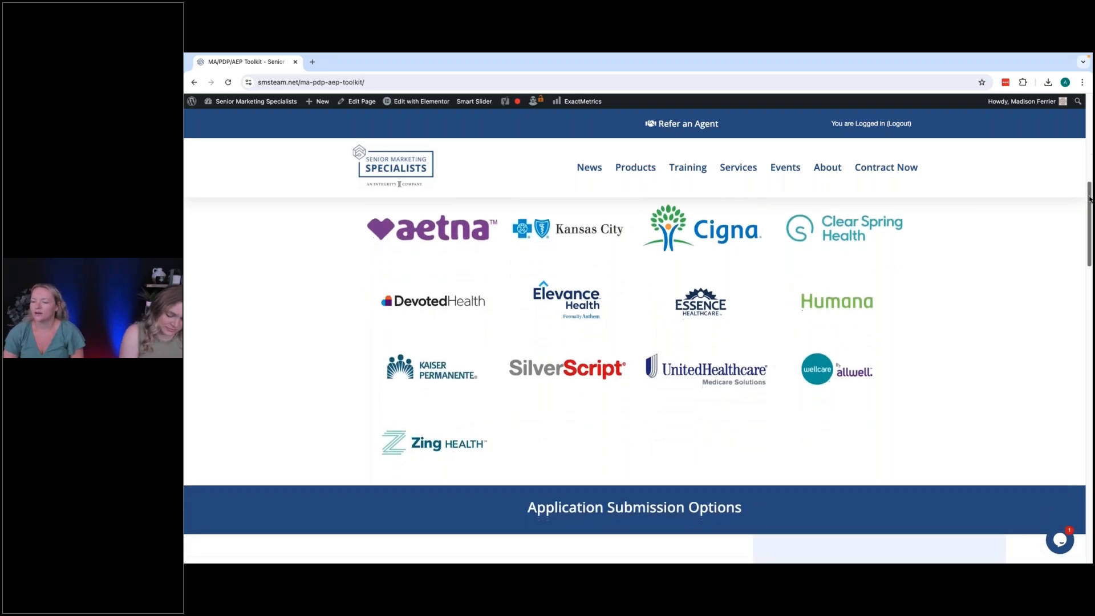
{"action": "scroll", "scroll_direction": "down", "scroll_amount": 3}
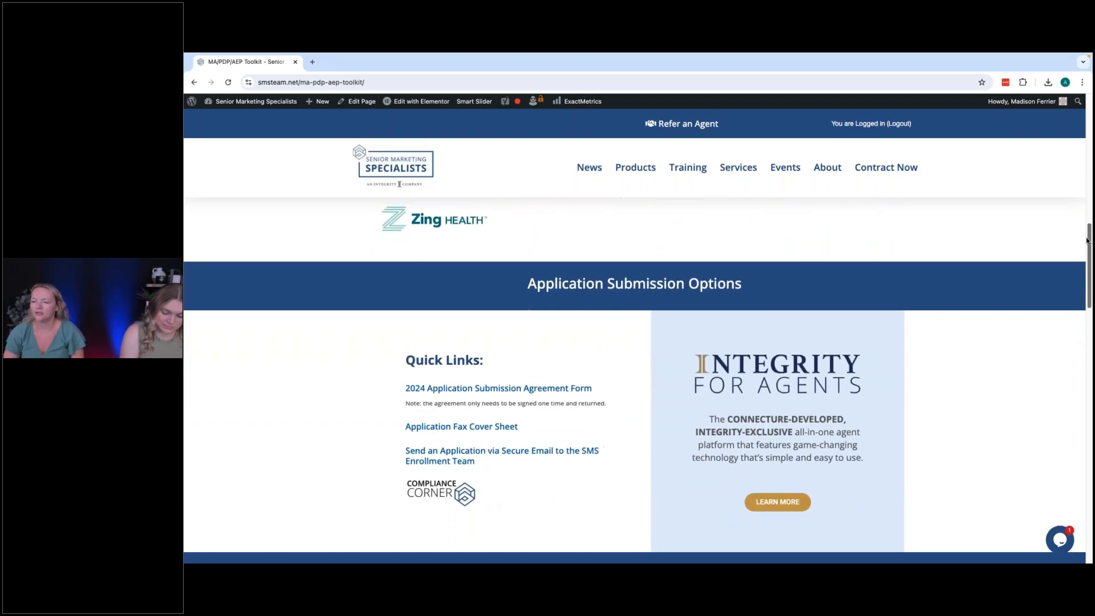
{"action": "scroll", "scroll_direction": "down", "scroll_amount": 3}
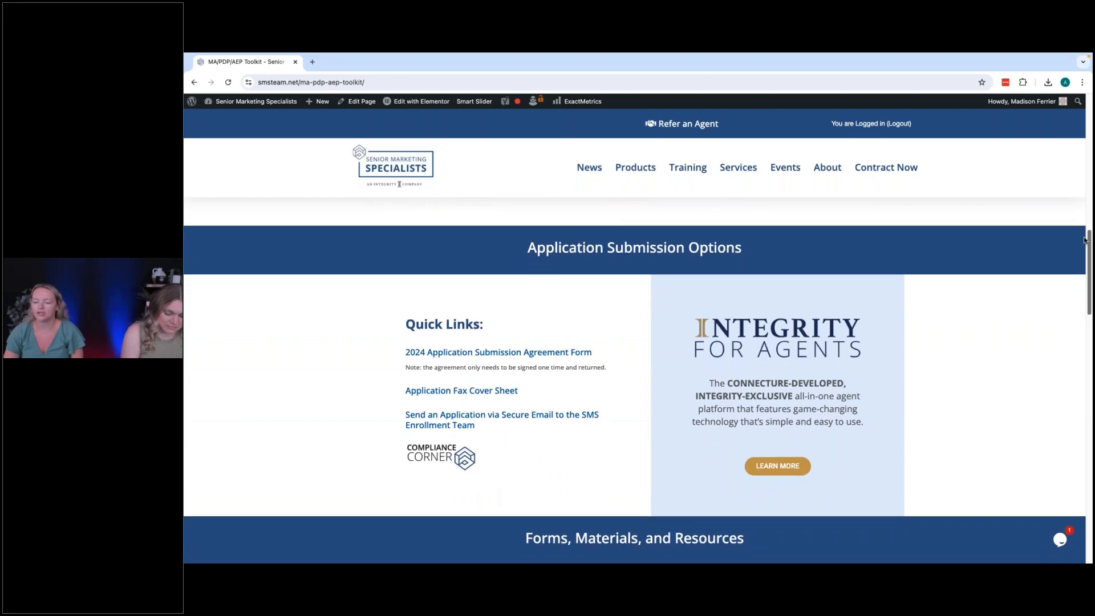
{"action": "mouse_move", "coordinate": [588, 261]}
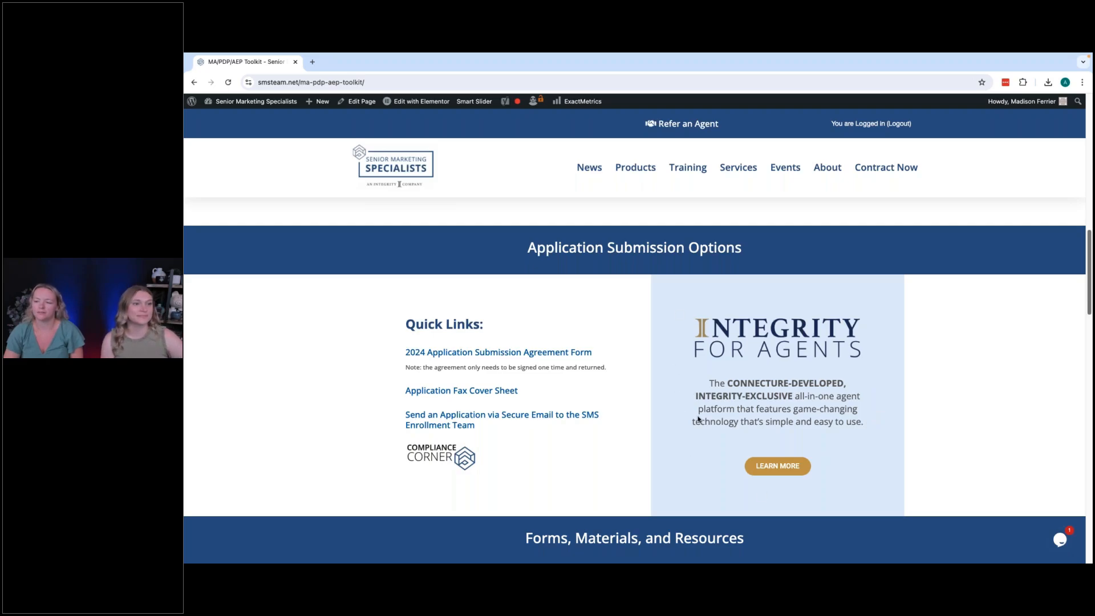
{"action": "mouse_move", "coordinate": [747, 379]}
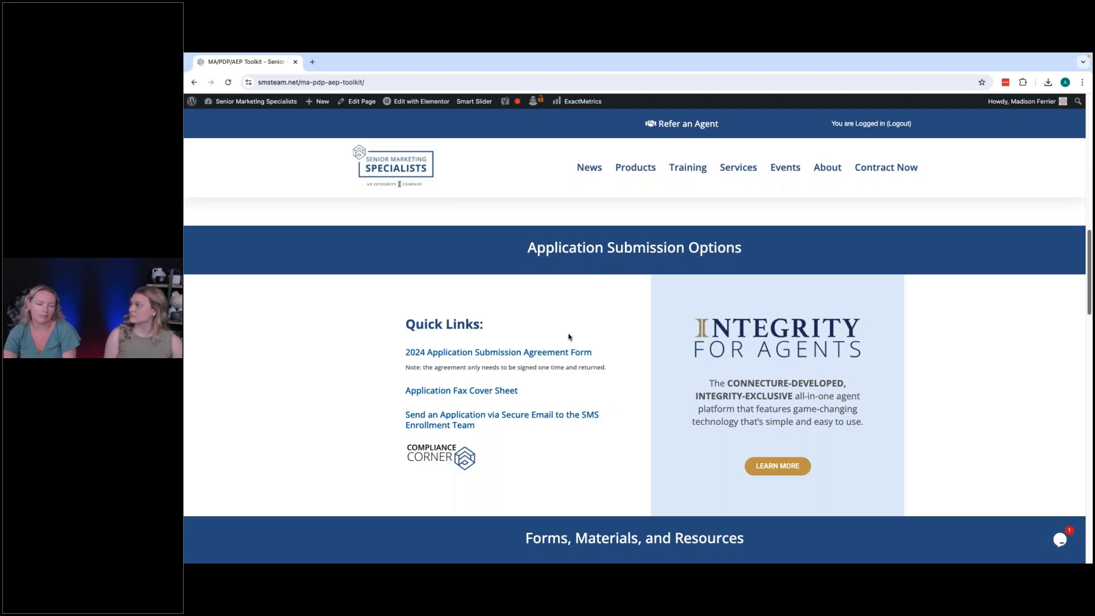
{"action": "mouse_move", "coordinate": [605, 349]}
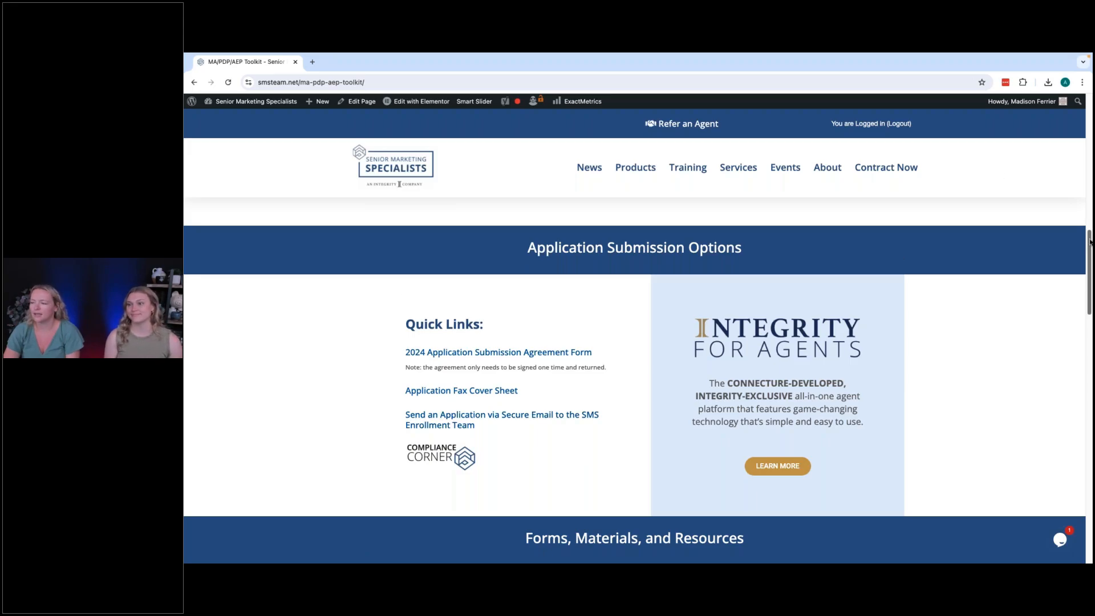
Scroll to Forms, Materials, and Resources with the 2025 Ultimate AEP Tactical Guide banner.
{"action": "scroll", "scroll_direction": "down", "scroll_amount": 3}
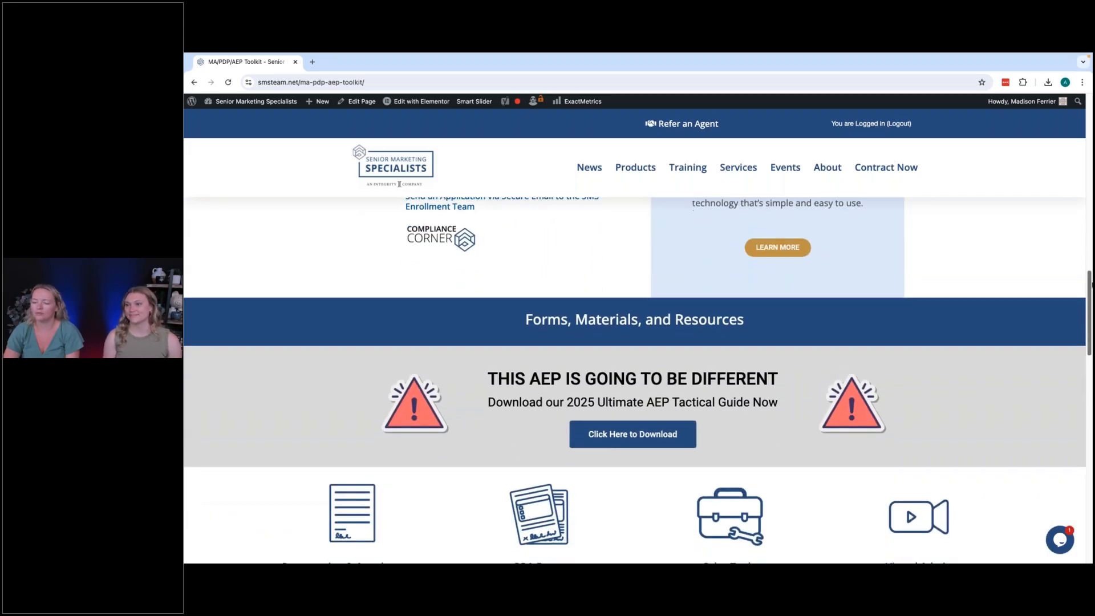
{"action": "scroll", "scroll_direction": "down", "scroll_amount": 3}
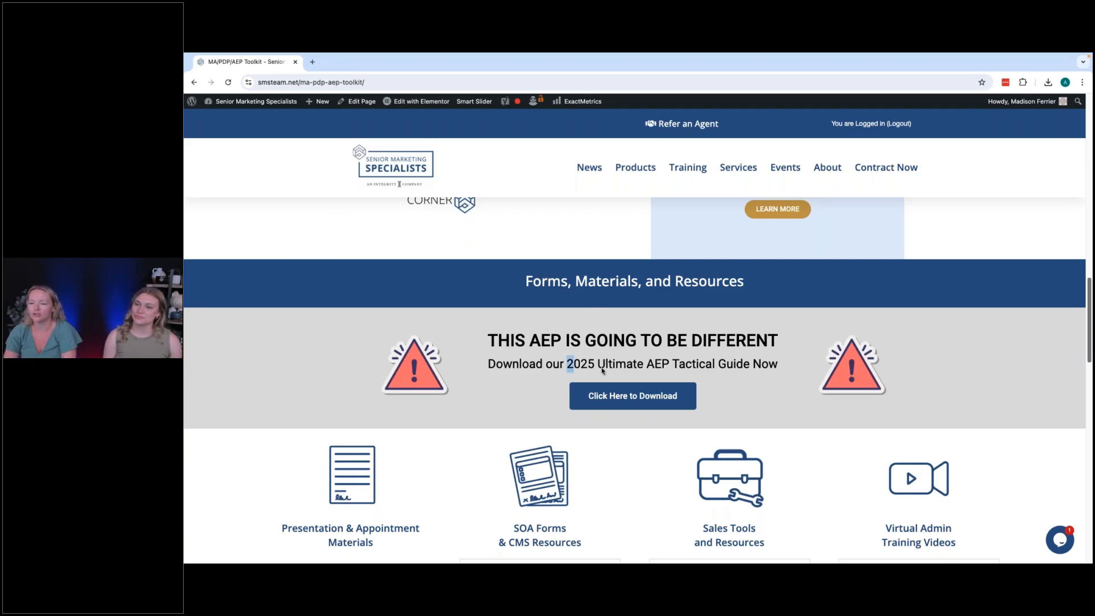
{"action": "left_click_drag", "start_coordinate": [568, 363], "coordinate": [777, 364]}
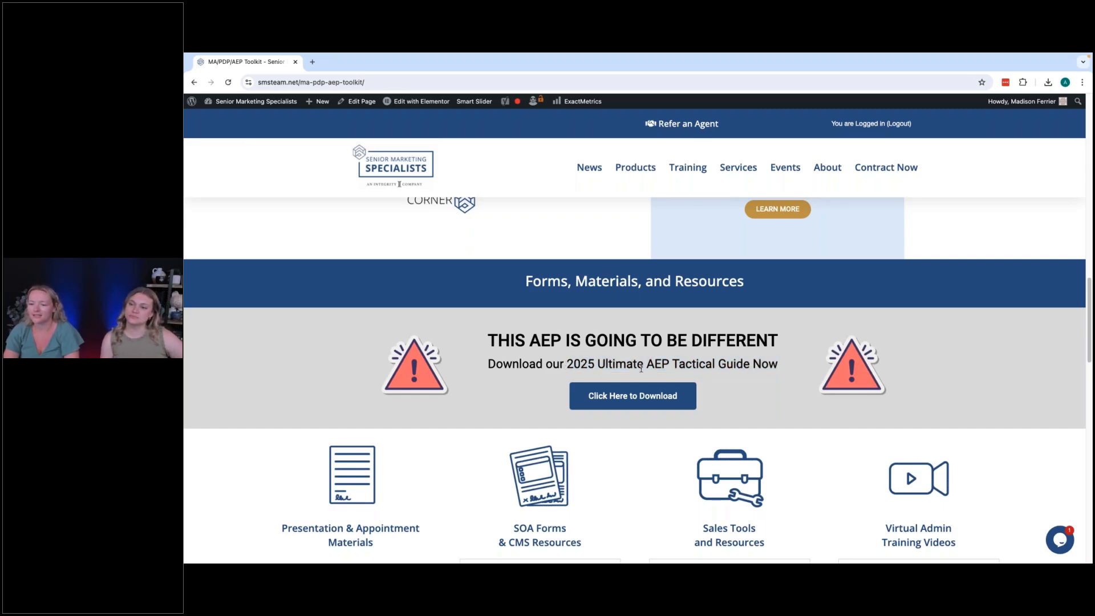
Download the Ultimate 2025 AEP Tactical Battle Plan PDF and scroll from June to August 2024.
{"action": "left_click", "coordinate": [631, 395]}
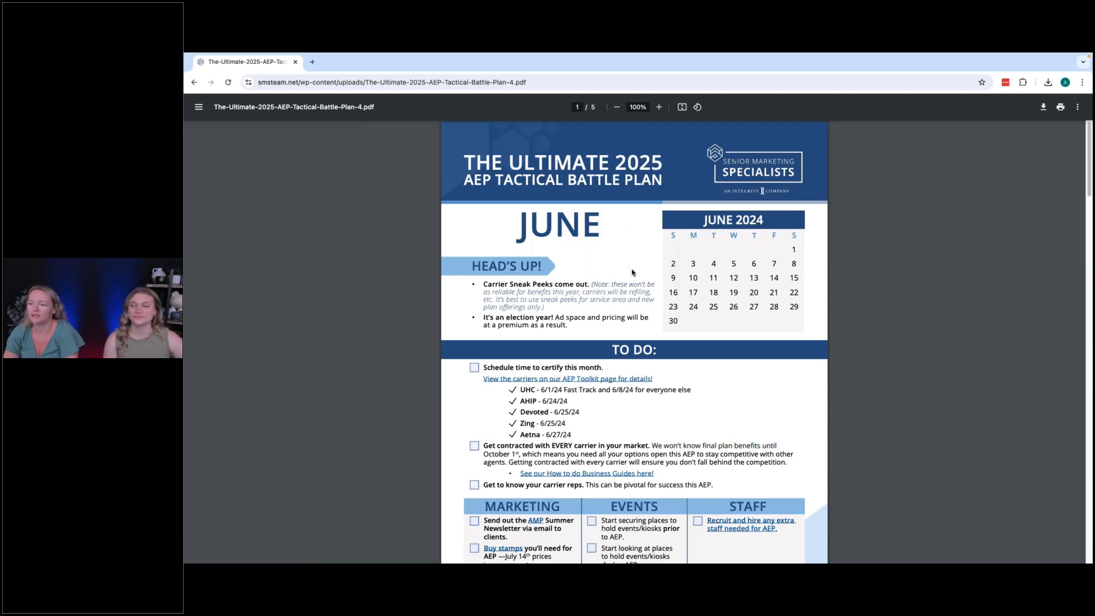
{"action": "scroll", "scroll_direction": "down", "scroll_amount": 3}
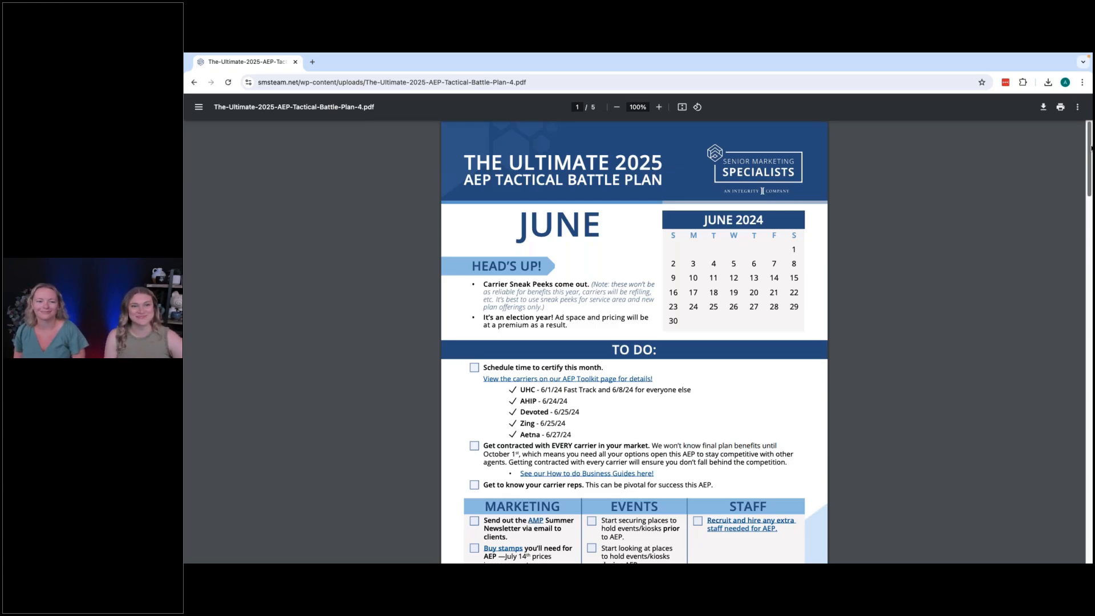
{"action": "mouse_move", "coordinate": [902, 219]}
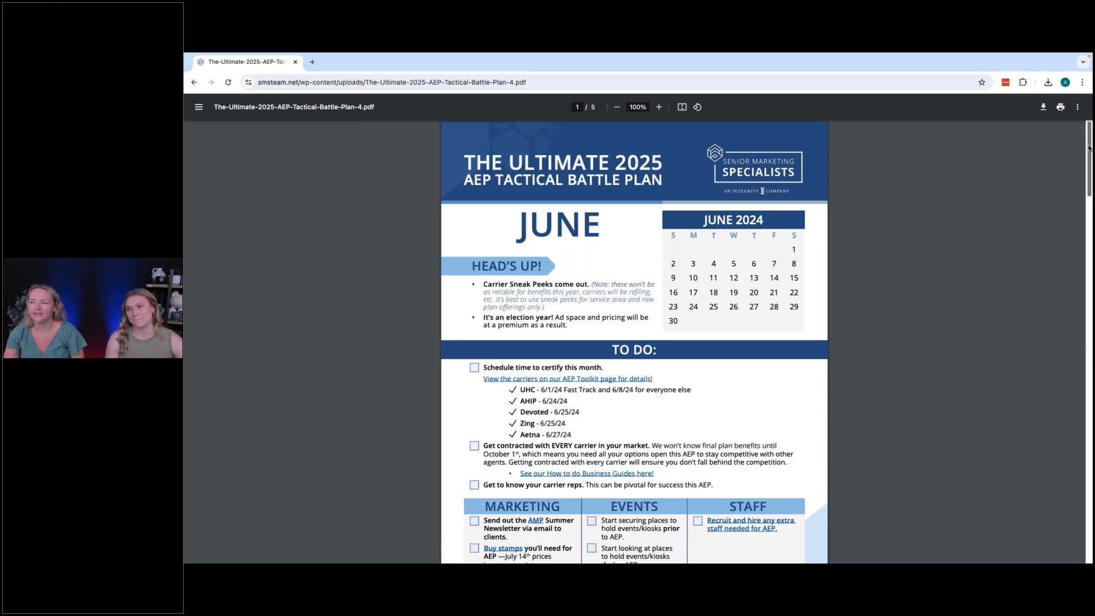
{"action": "scroll", "scroll_direction": "down", "scroll_amount": 3}
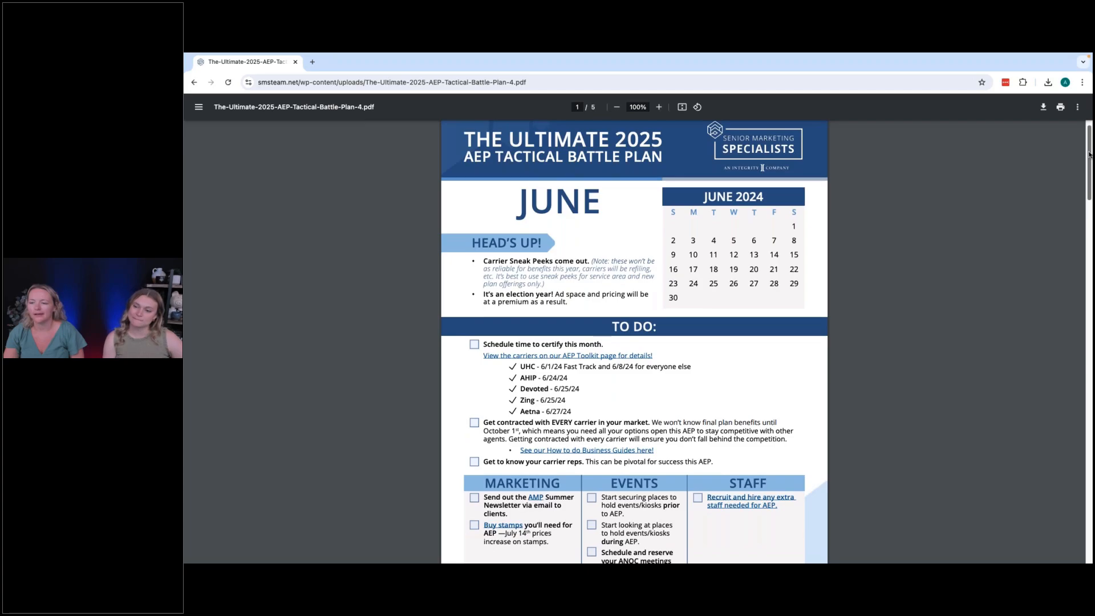
{"action": "scroll", "scroll_direction": "down", "scroll_amount": 3}
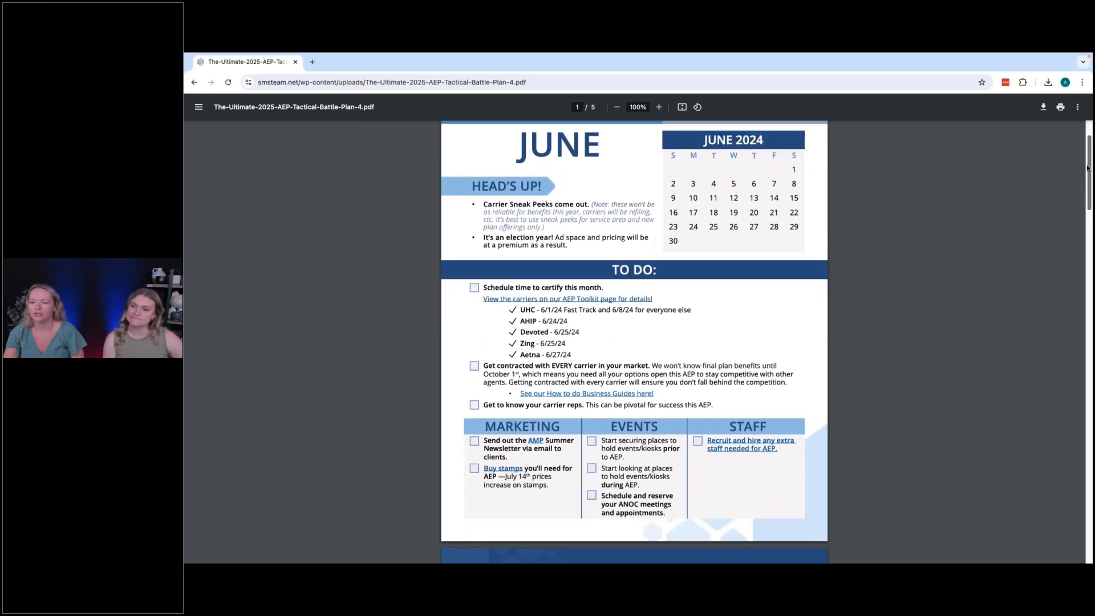
{"action": "scroll", "scroll_direction": "up", "scroll_amount": 3}
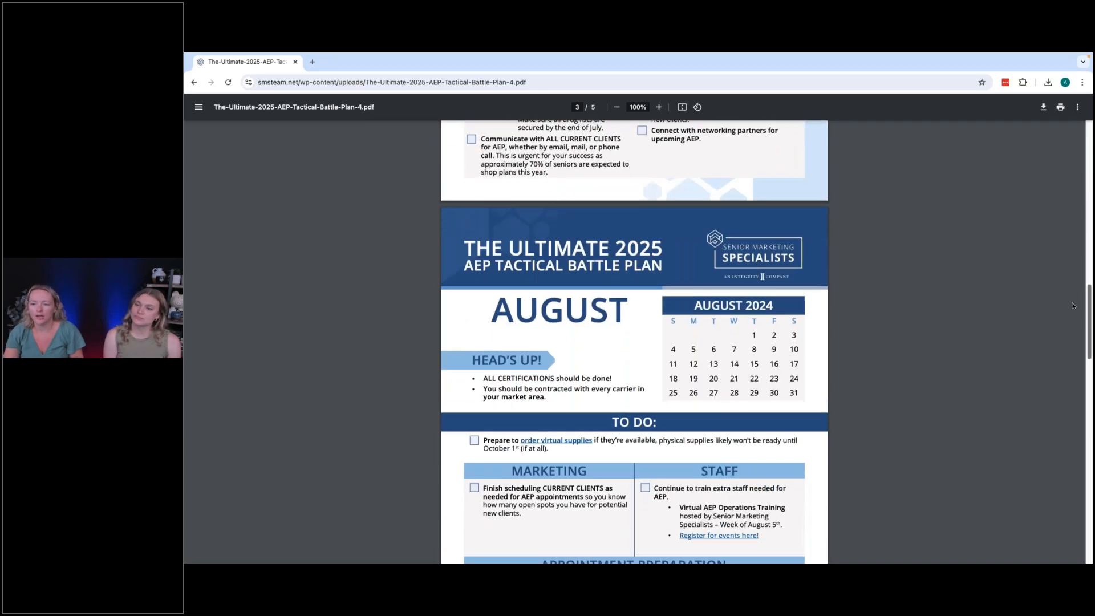
Scroll through August's to-do list and Appointment Preparation until the September 2024 page appears.
{"action": "scroll", "scroll_direction": "down", "scroll_amount": 3}
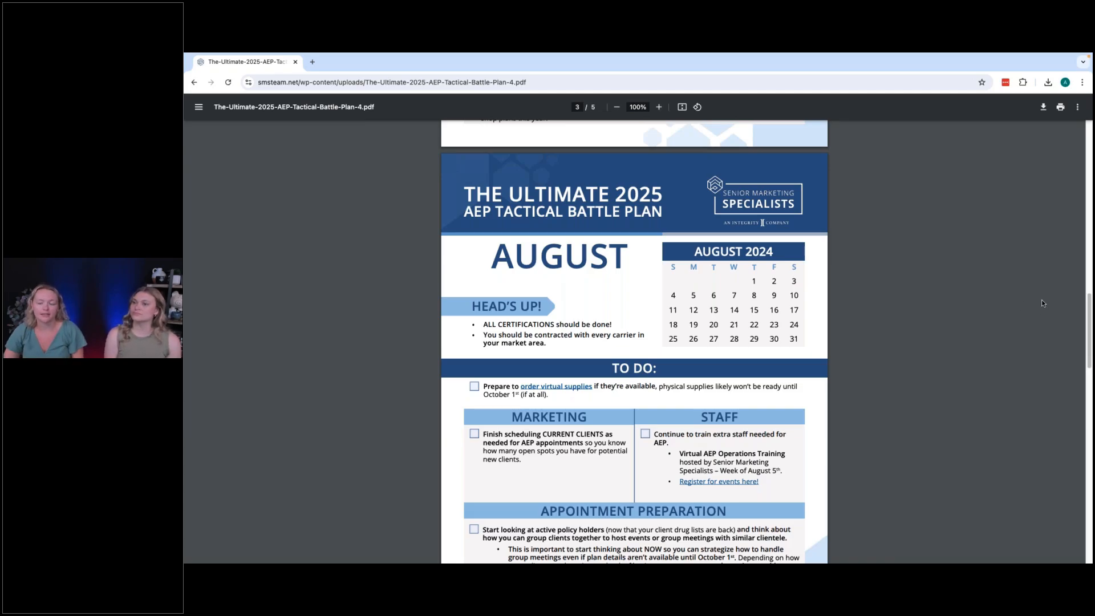
{"action": "scroll", "scroll_direction": "down", "scroll_amount": 3}
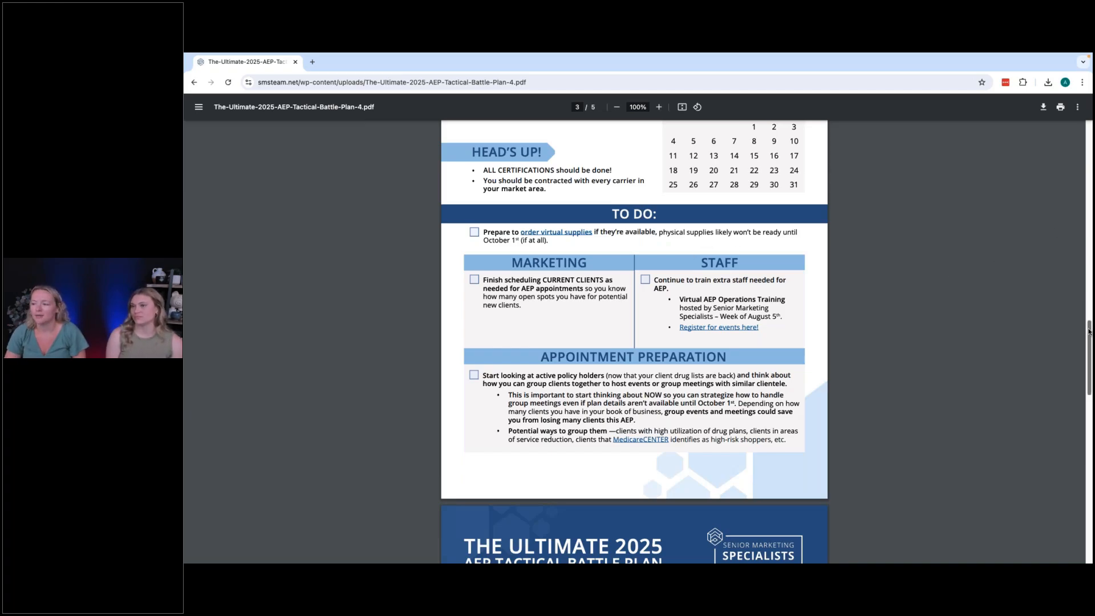
{"action": "scroll", "scroll_direction": "down", "scroll_amount": 3}
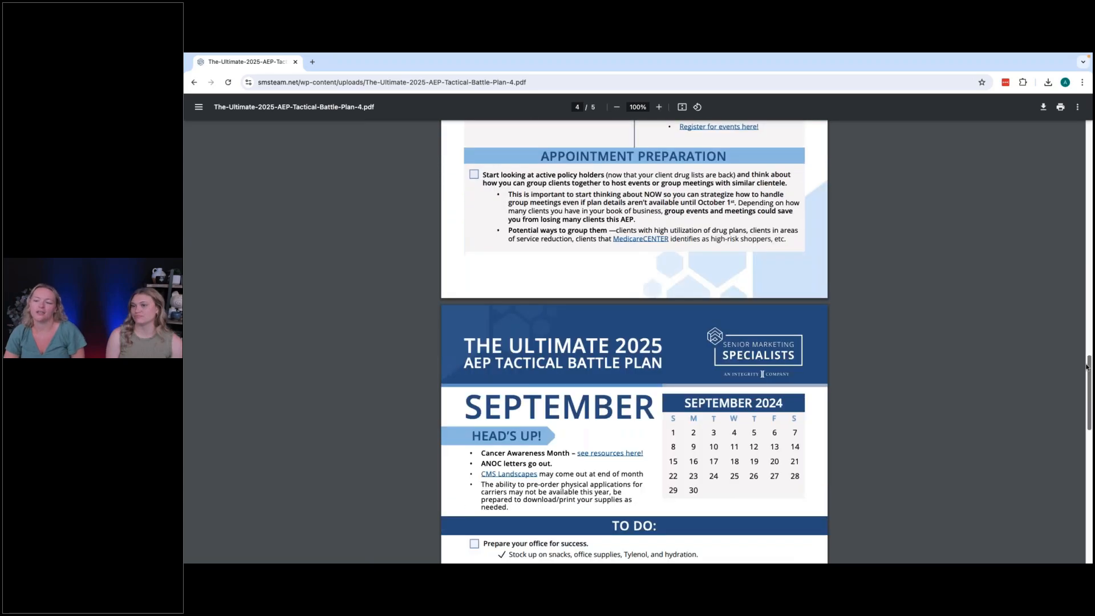
{"action": "scroll", "scroll_direction": "down", "scroll_amount": 3}
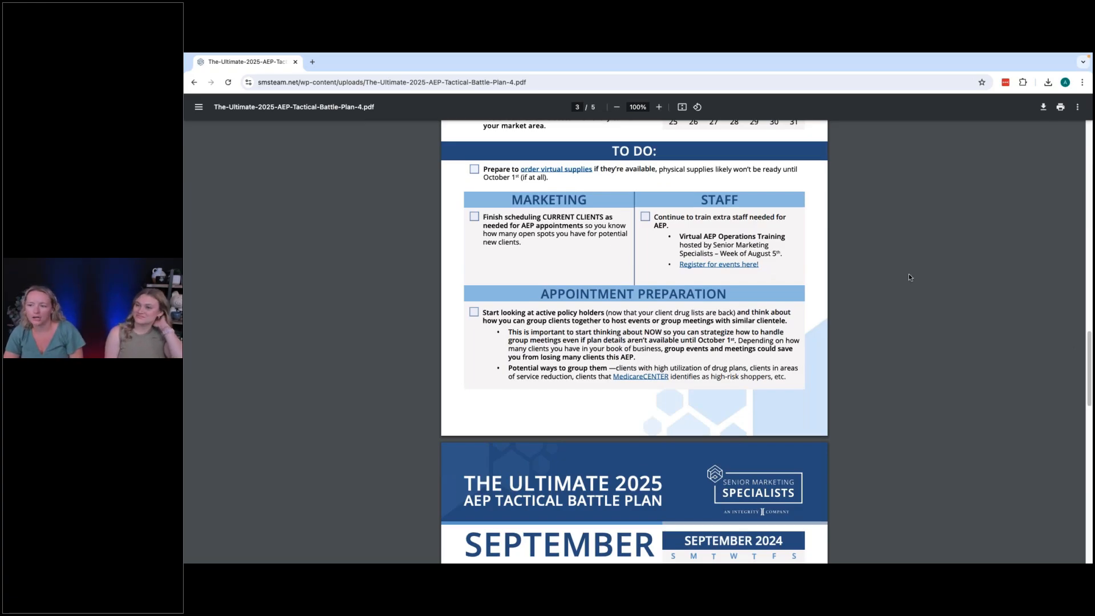
{"action": "mouse_move", "coordinate": [934, 280]}
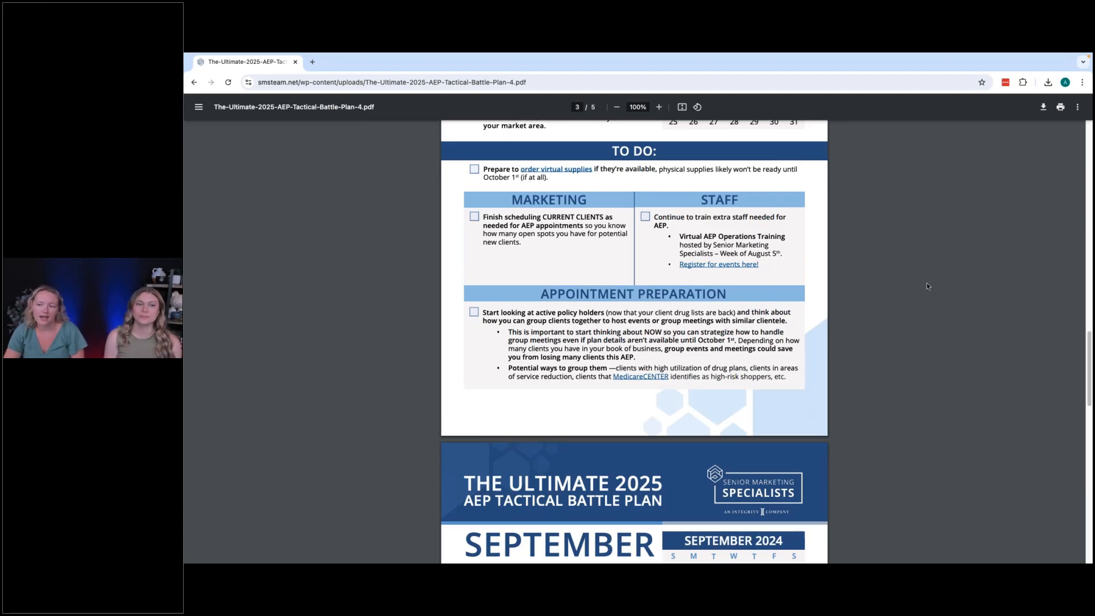
{"action": "mouse_move", "coordinate": [907, 347]}
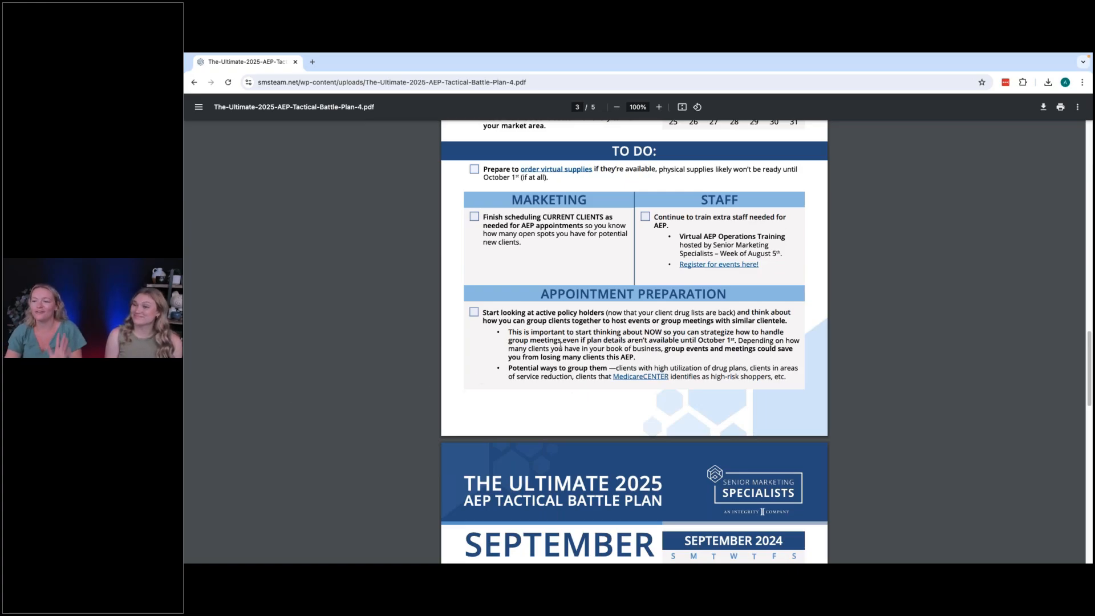
{"action": "mouse_move", "coordinate": [467, 360]}
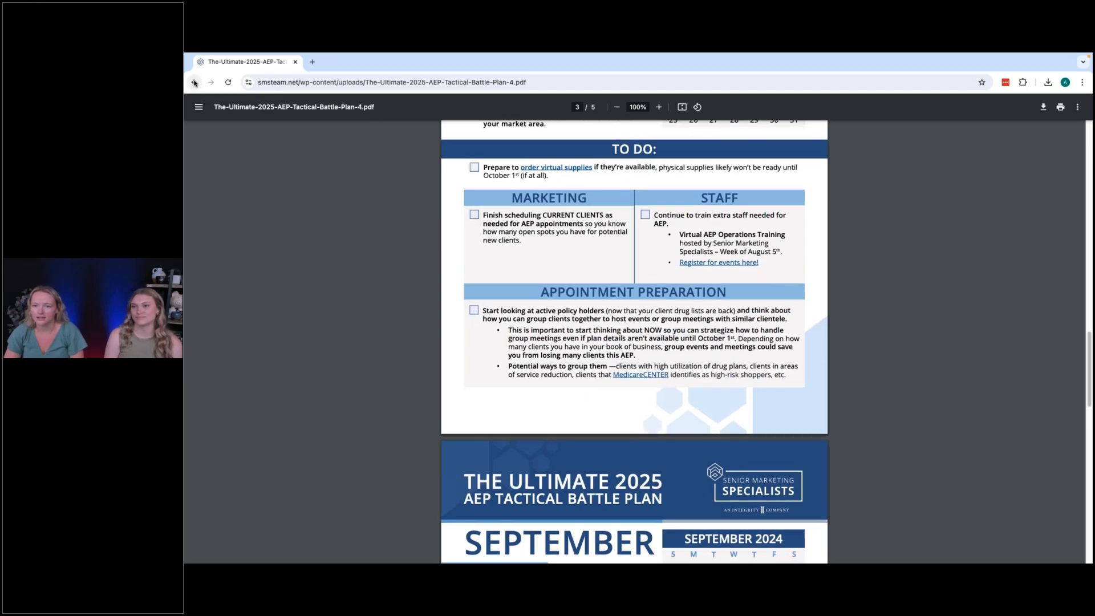
{"action": "left_click", "coordinate": [193, 82]}
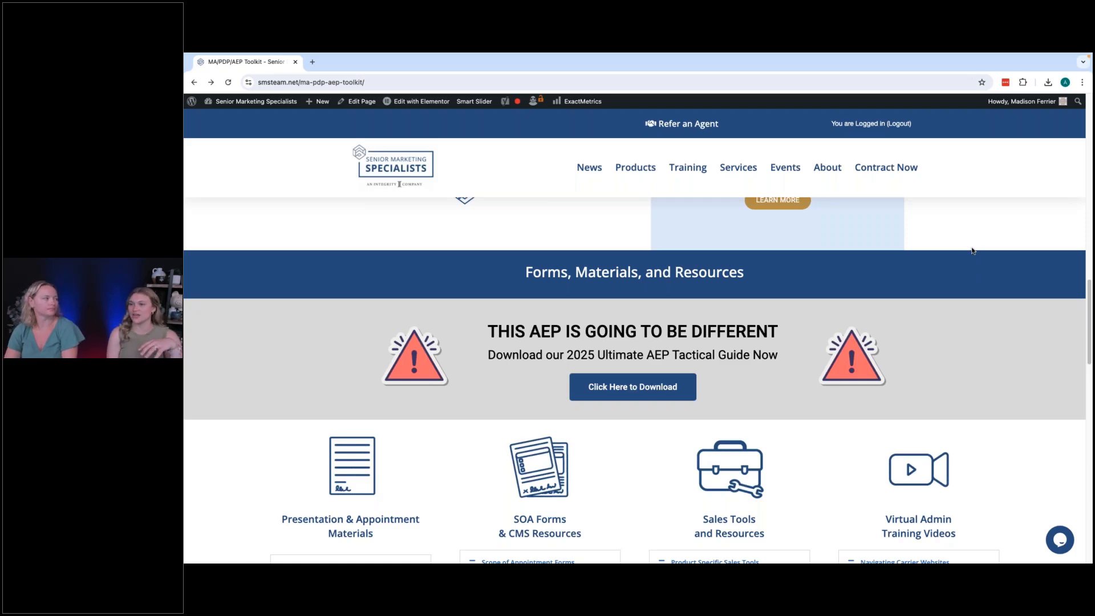
{"action": "mouse_move", "coordinate": [968, 257]}
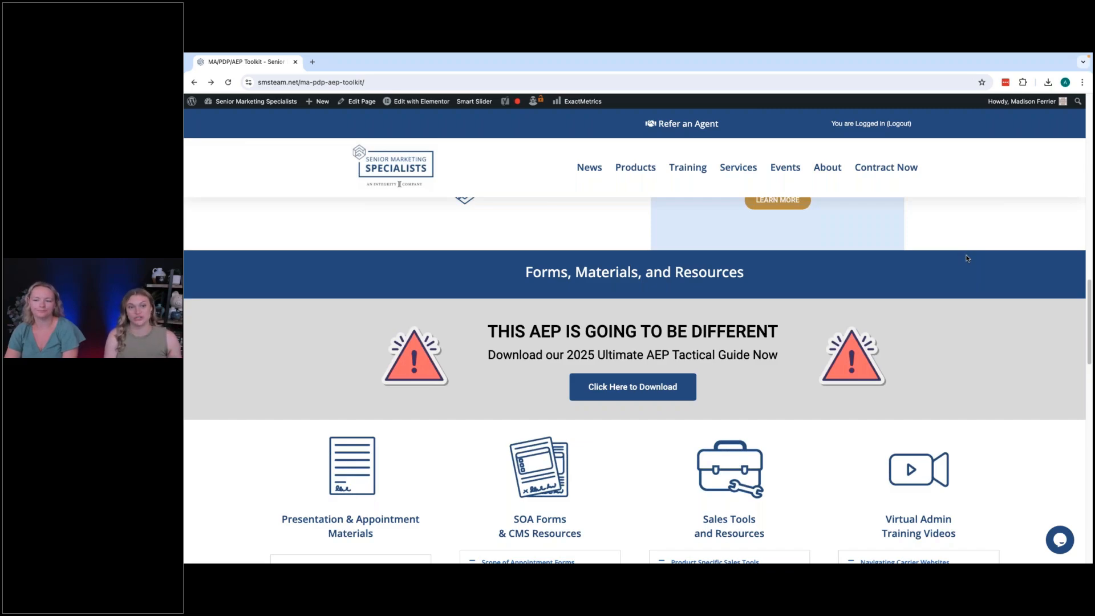
{"action": "mouse_move", "coordinate": [1060, 278]}
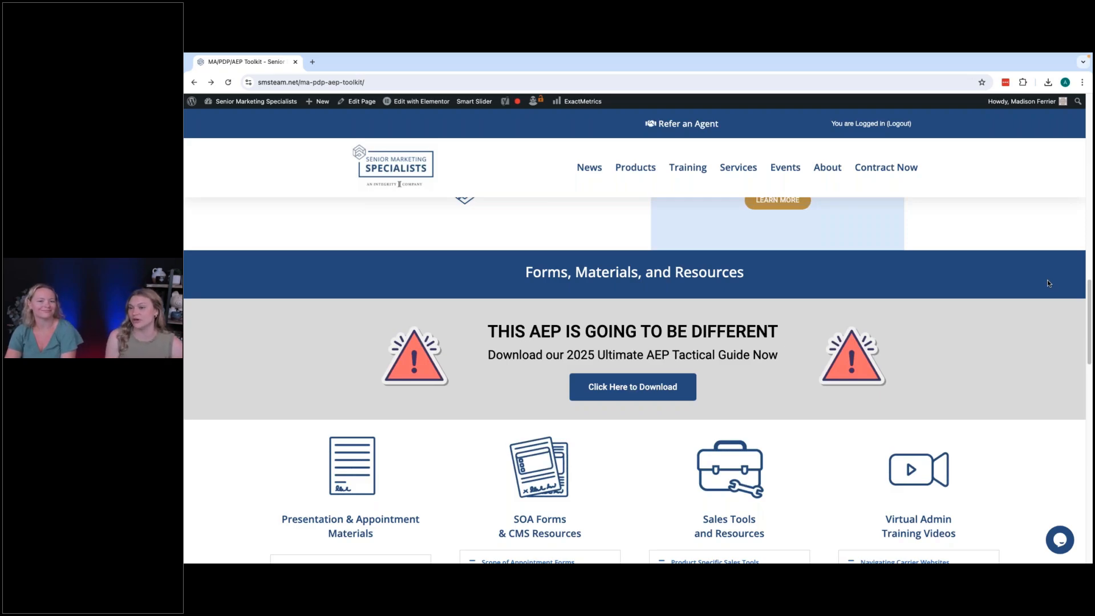
{"action": "mouse_move", "coordinate": [1055, 287]}
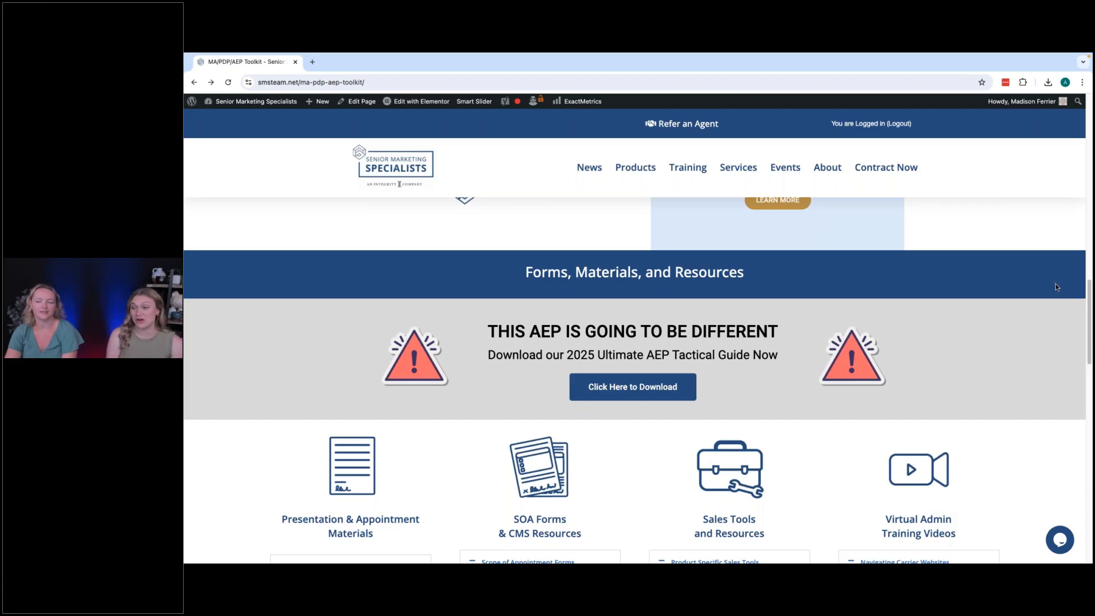
{"action": "scroll", "scroll_direction": "down", "scroll_amount": 3}
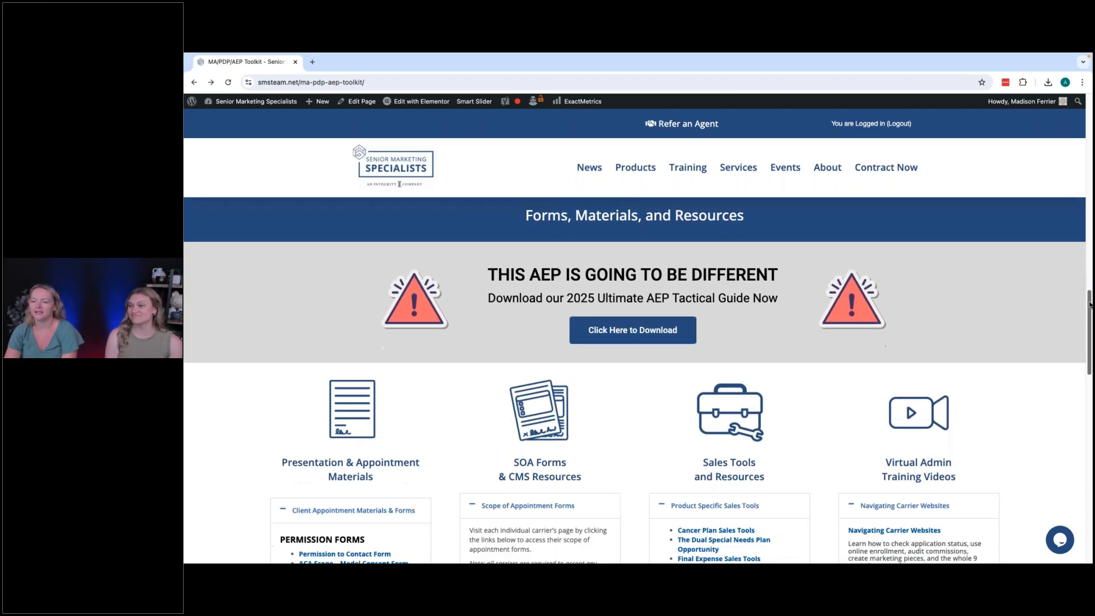
{"action": "scroll", "scroll_direction": "down", "scroll_amount": 3}
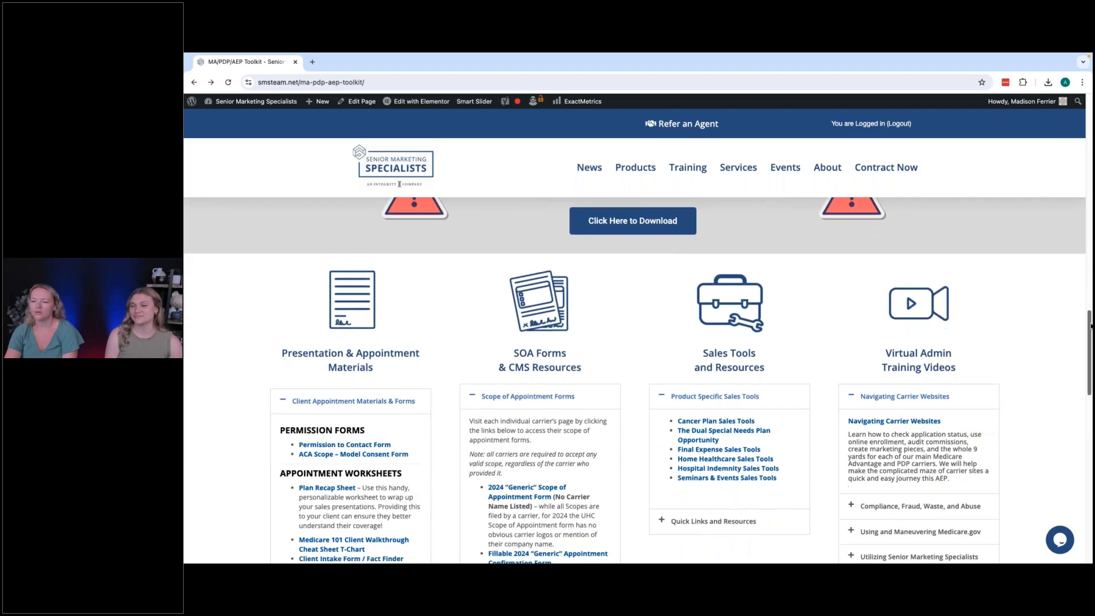
{"action": "scroll", "scroll_direction": "down", "scroll_amount": 3}
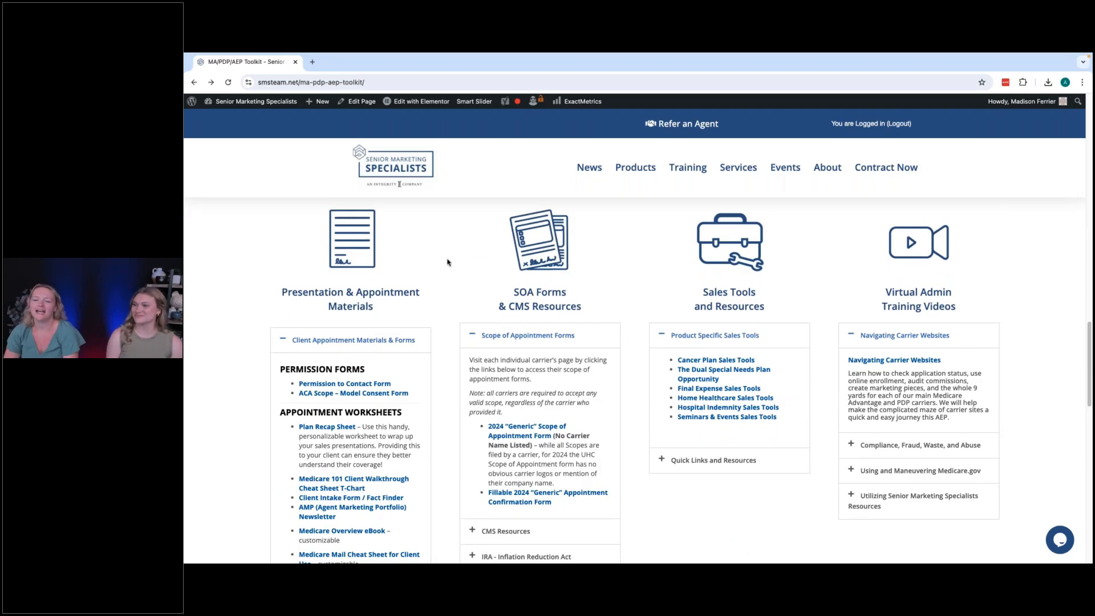
{"action": "mouse_move", "coordinate": [631, 414]}
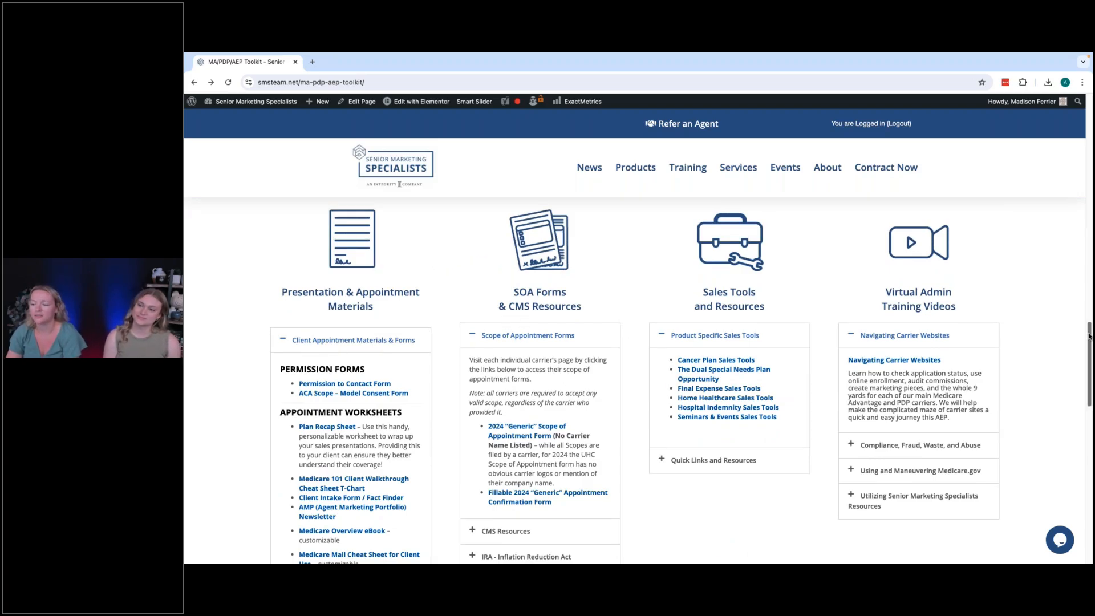
{"action": "scroll", "scroll_direction": "down", "scroll_amount": 3}
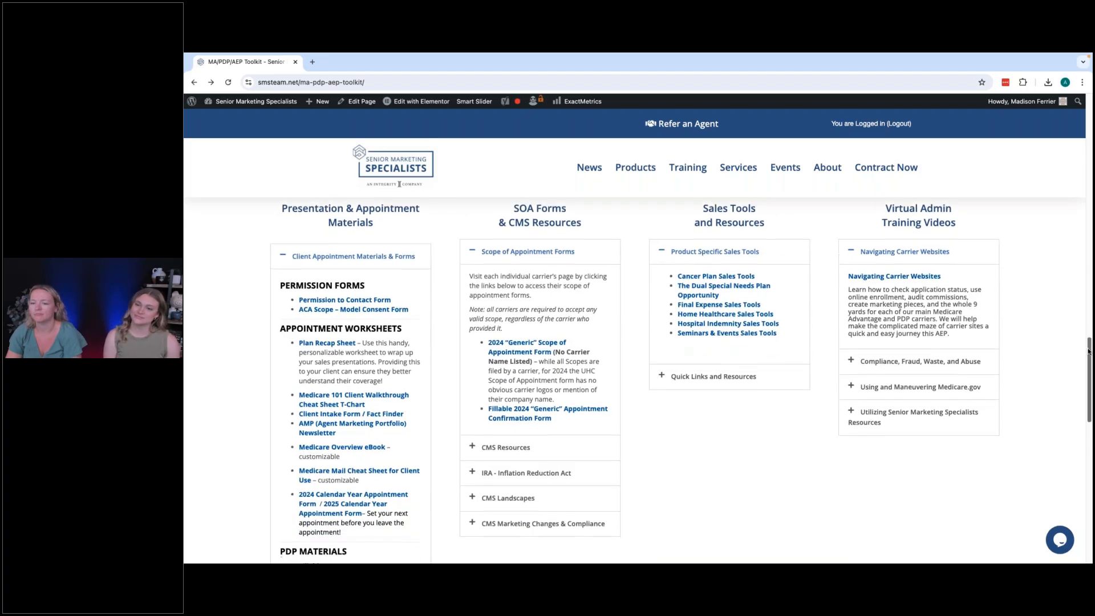
{"action": "scroll", "scroll_direction": "down", "scroll_amount": 3}
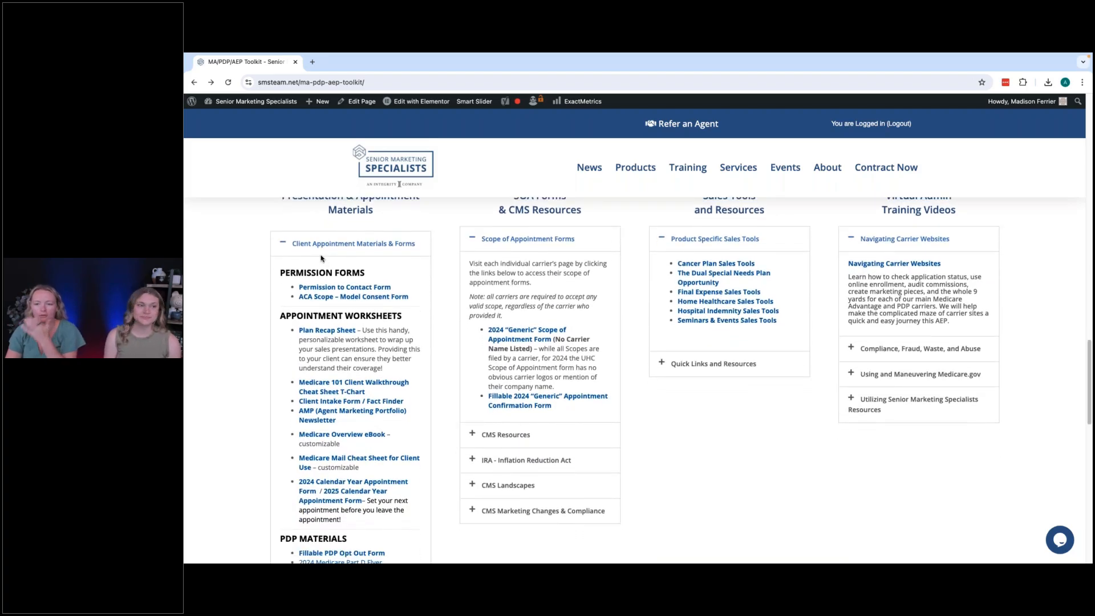
{"action": "mouse_move", "coordinate": [377, 241]}
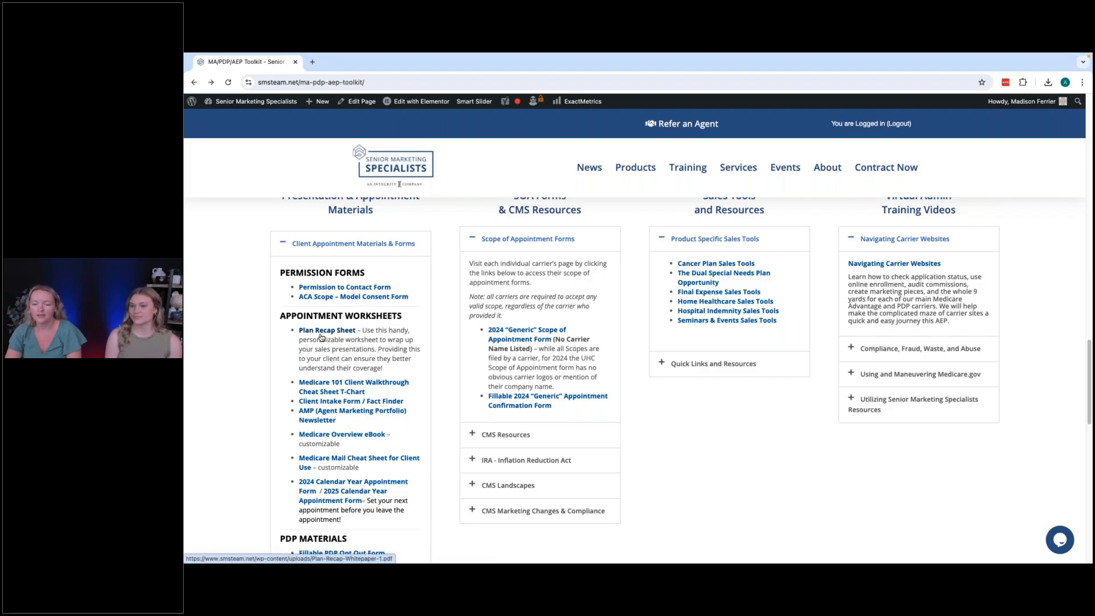
{"action": "mouse_move", "coordinate": [325, 336]}
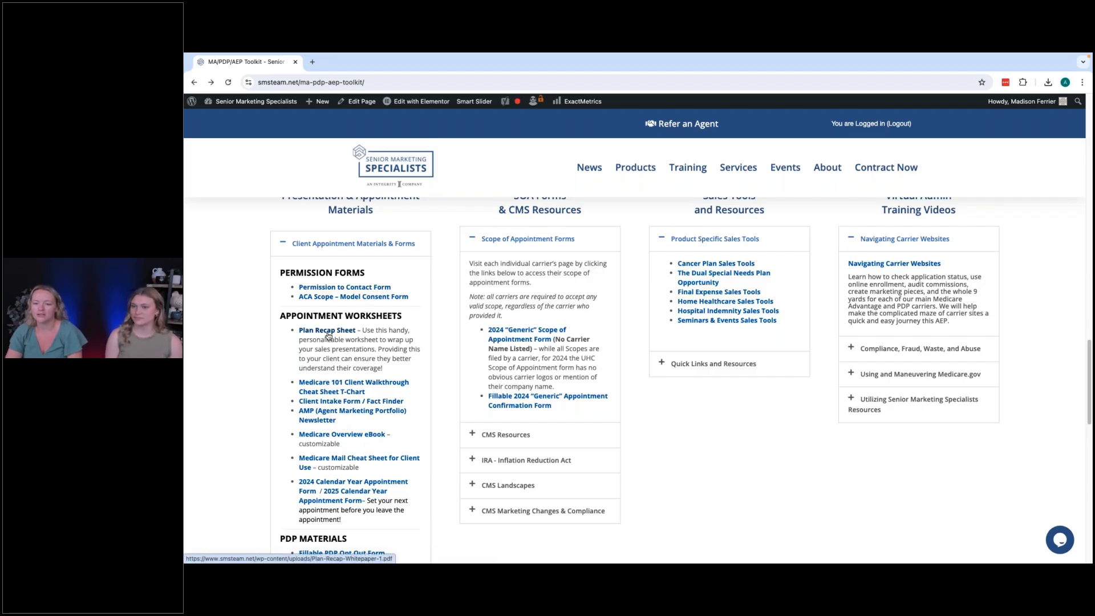
Open the Plan Recap Sheet PDF listed under Appointment Worksheets.
{"action": "left_click", "coordinate": [325, 329]}
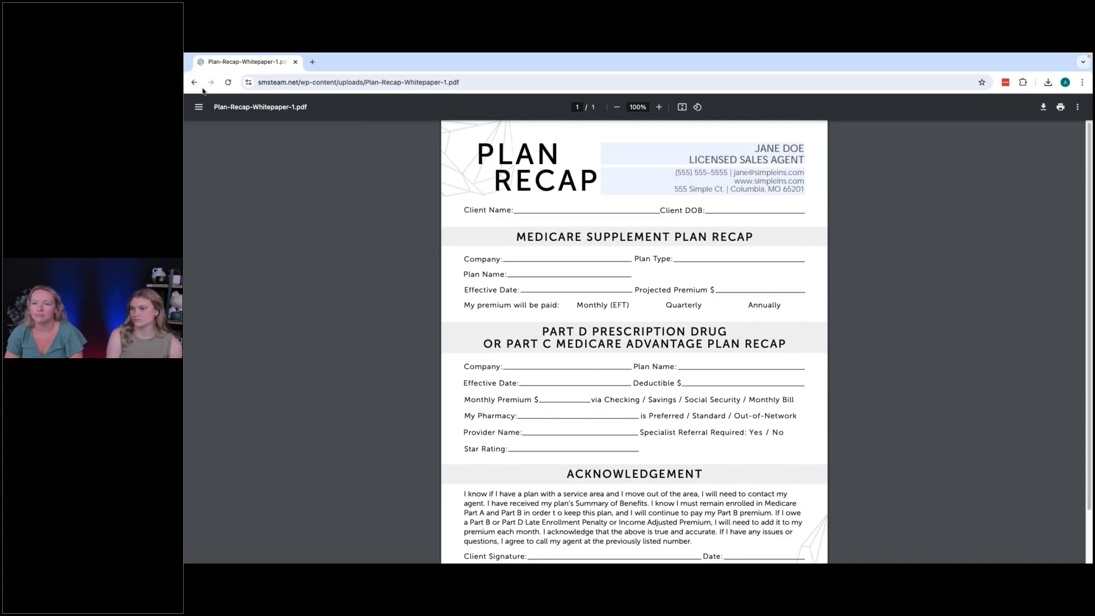
{"action": "mouse_move", "coordinate": [194, 82]}
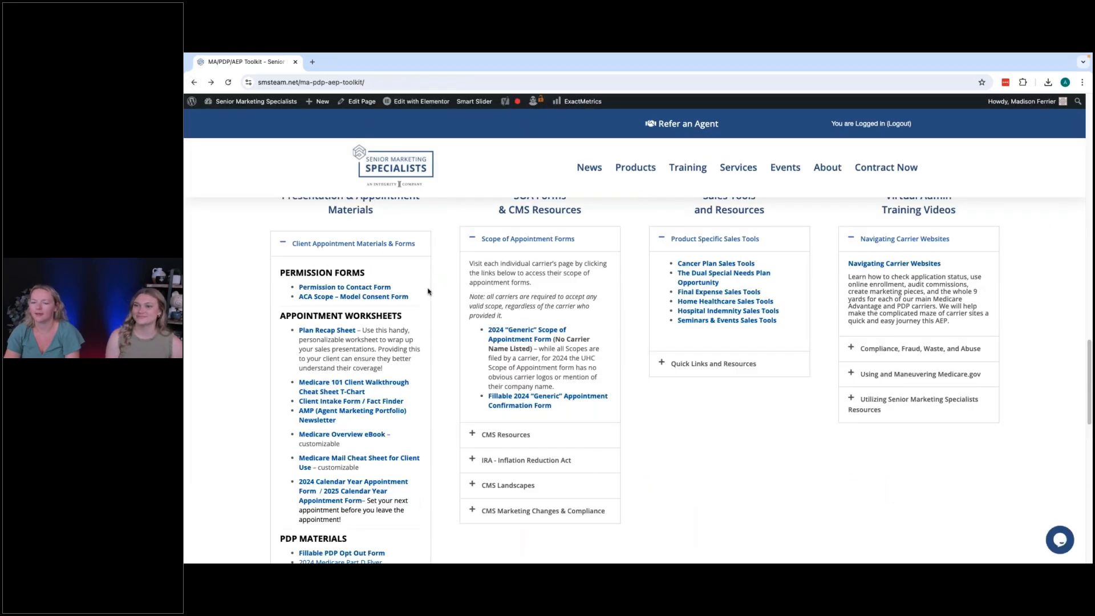
{"action": "mouse_move", "coordinate": [430, 312]}
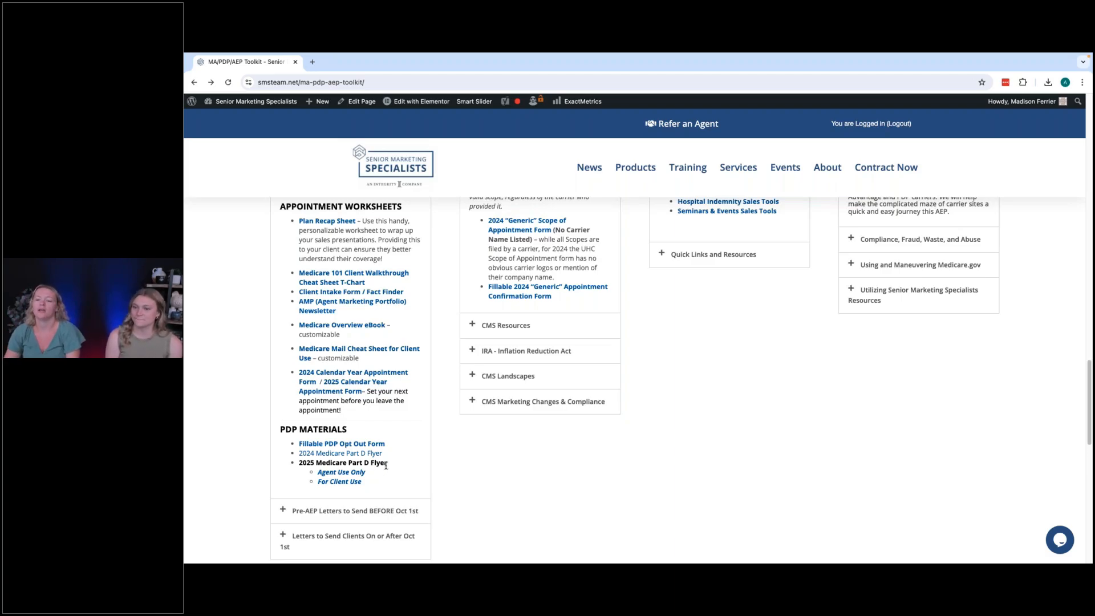
{"action": "mouse_move", "coordinate": [391, 467]}
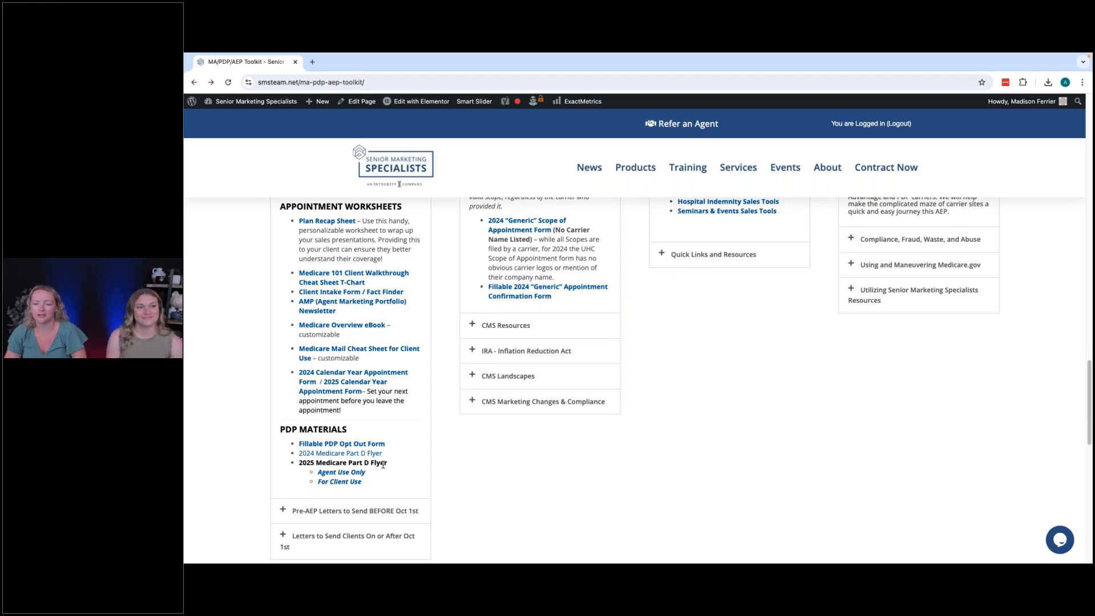
{"action": "mouse_move", "coordinate": [339, 482]}
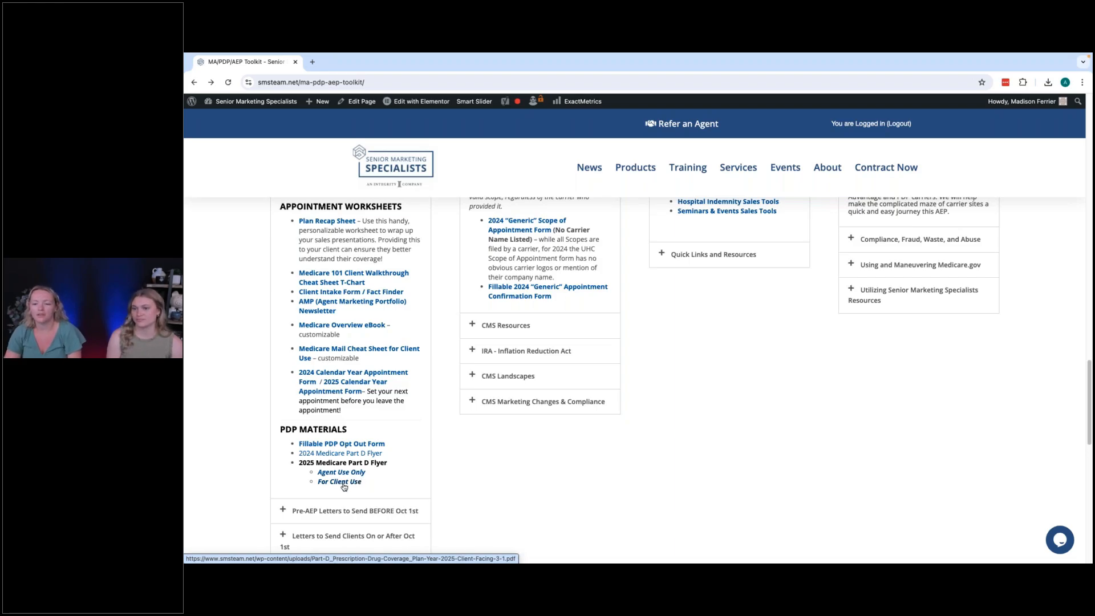
Open the For Client Use version of the 2025 Medicare Part D Flyer.
{"action": "left_click", "coordinate": [339, 482]}
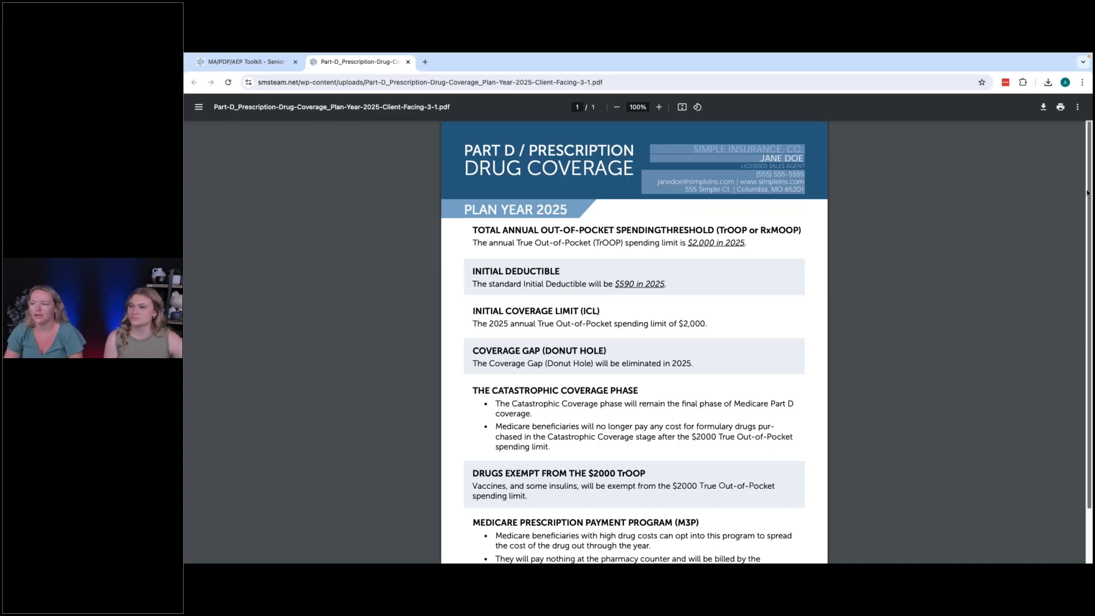
Scroll through the Part D flyer PDF, highlighting the M3P abbreviation along the way.
{"action": "scroll", "scroll_direction": "down", "scroll_amount": 3}
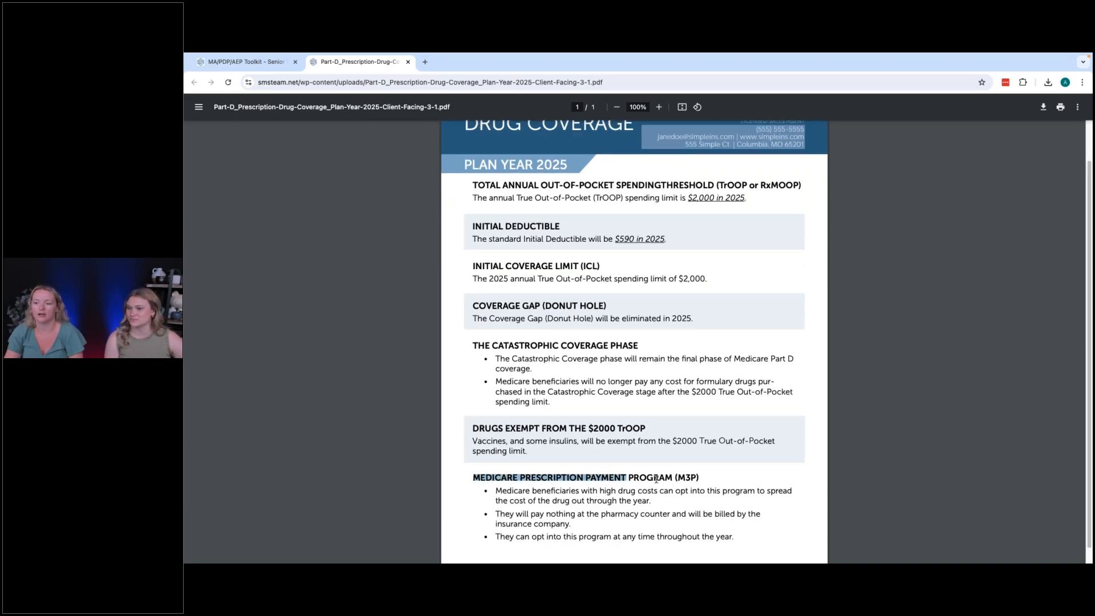
{"action": "left_click_drag", "start_coordinate": [626, 477], "coordinate": [672, 477]}
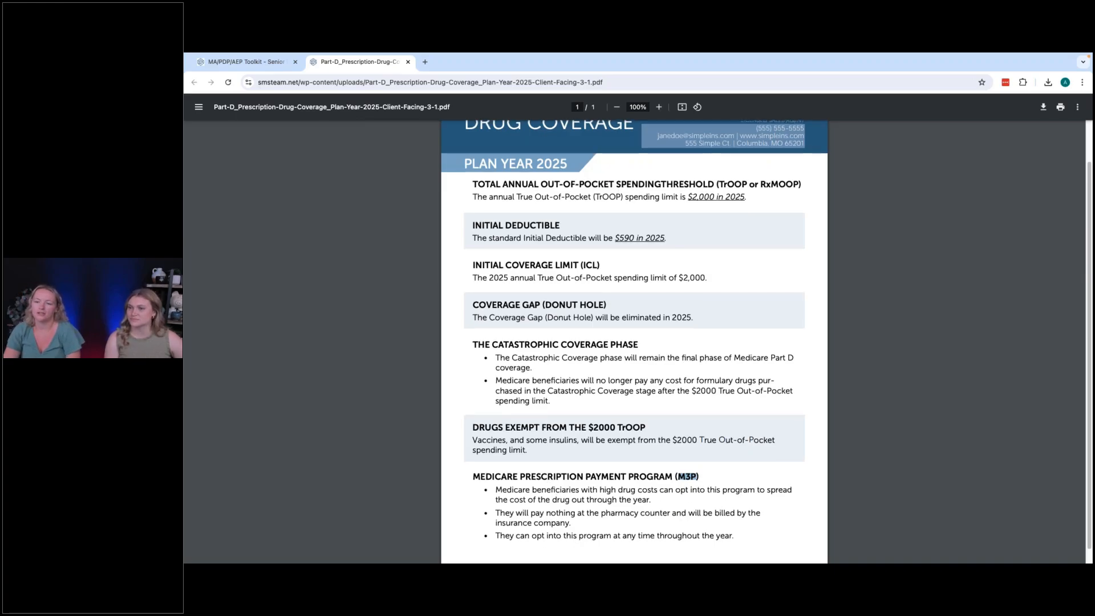
{"action": "scroll", "scroll_direction": "down", "scroll_amount": 3}
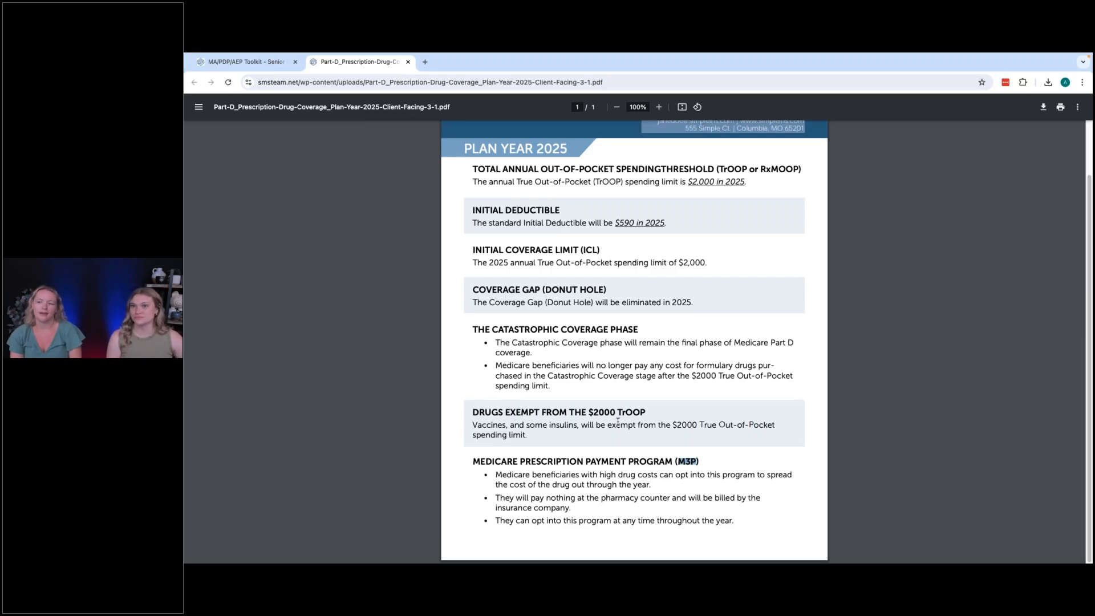
{"action": "mouse_move", "coordinate": [1004, 419]}
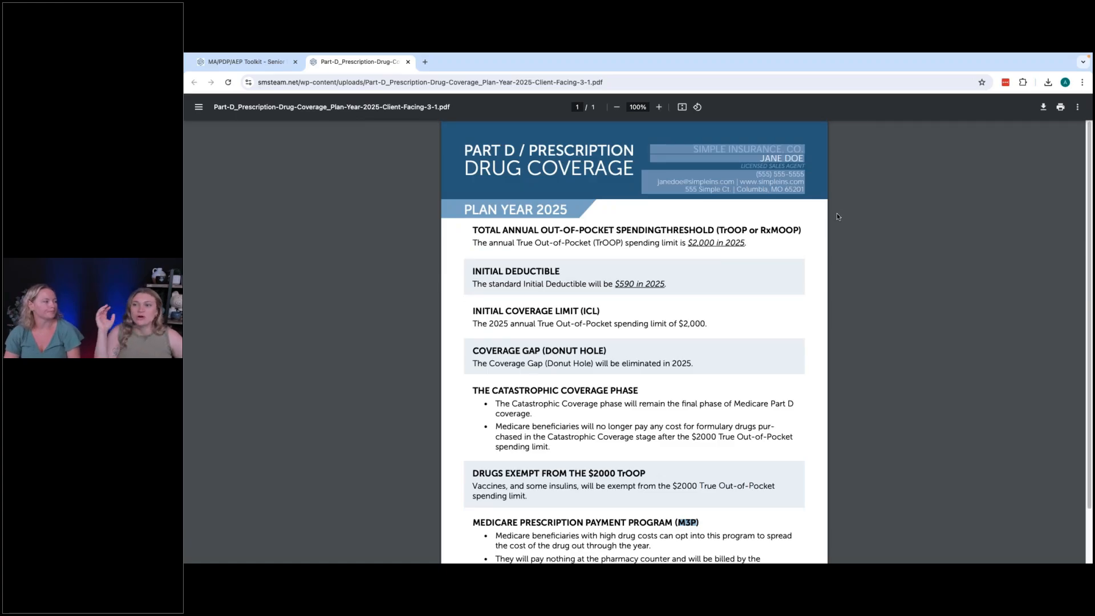
{"action": "mouse_move", "coordinate": [812, 215]}
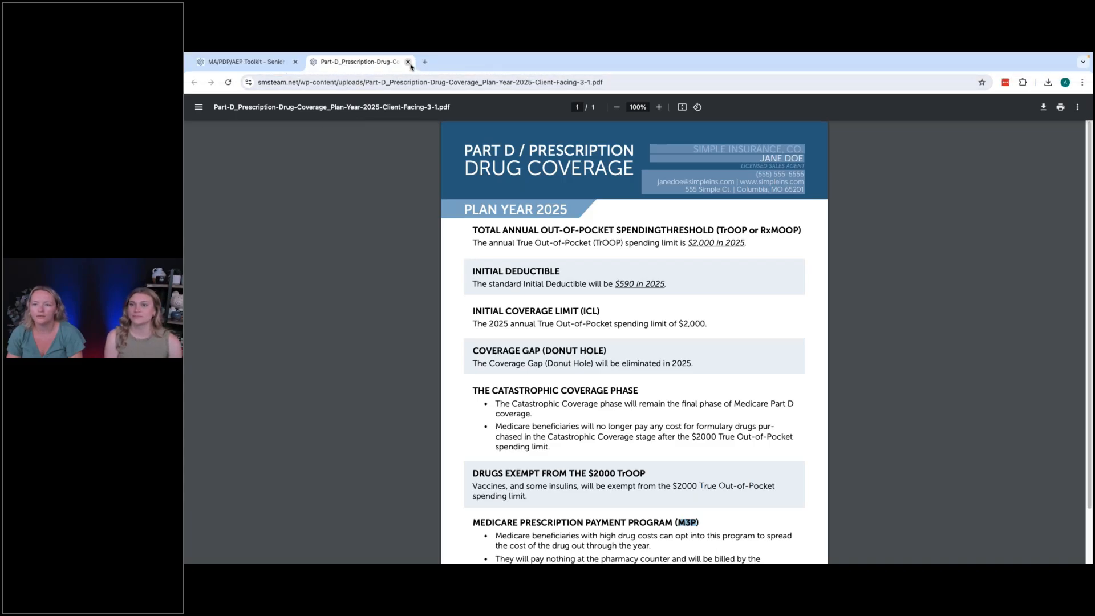
Close the Part D Prescription Drug Coverage PDF tab.
{"action": "left_click", "coordinate": [407, 61]}
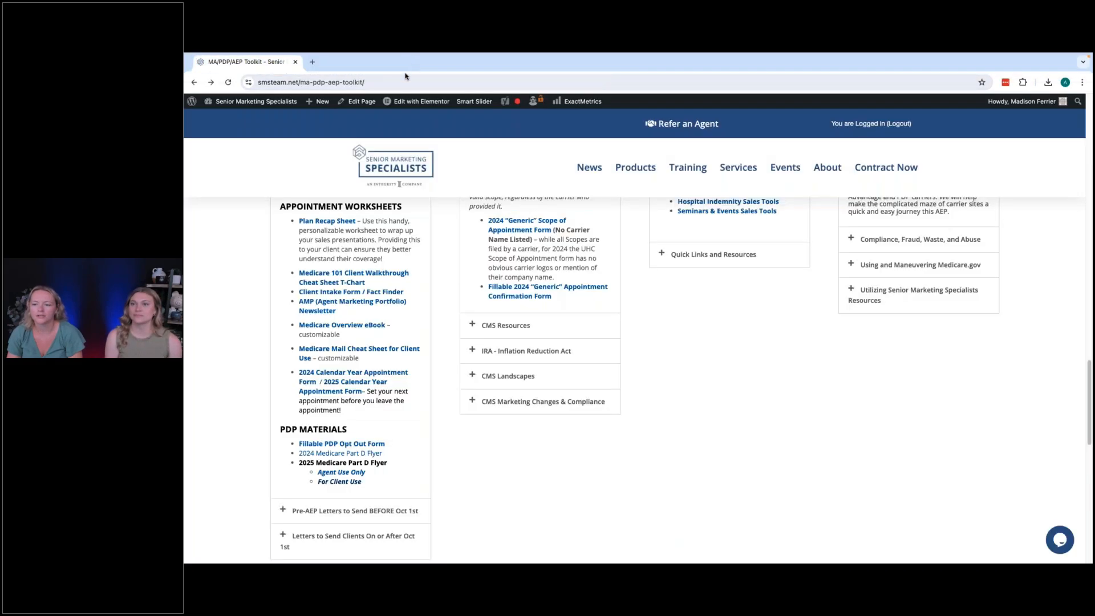
{"action": "mouse_move", "coordinate": [440, 395]}
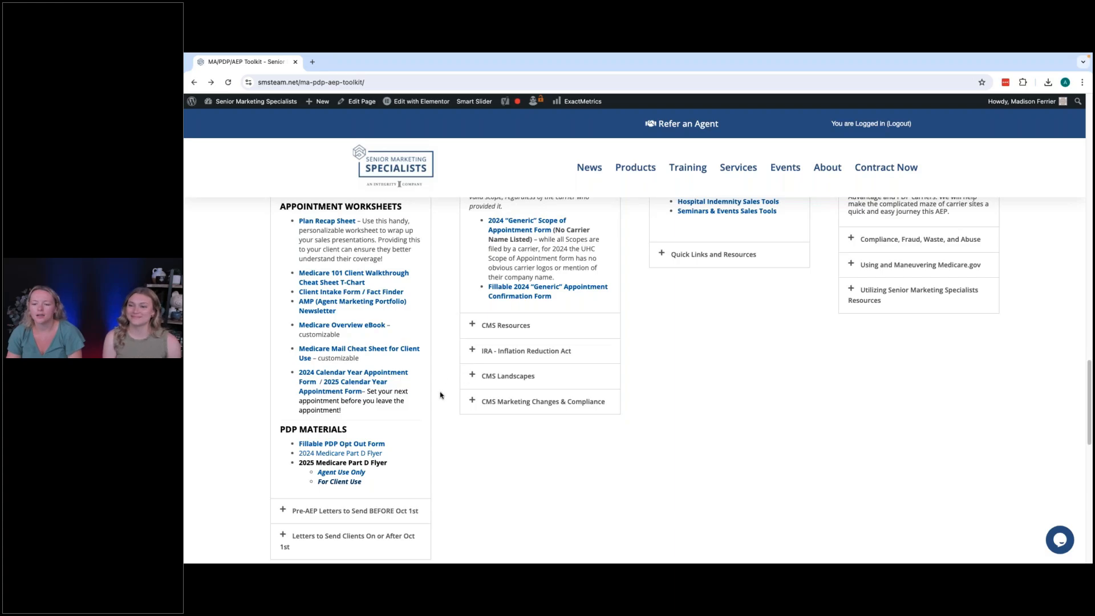
Select the 2025 Medicare Part D Flyer text, then collapse Client Appointment Materials & Forms.
{"action": "scroll", "scroll_direction": "down", "scroll_amount": 3}
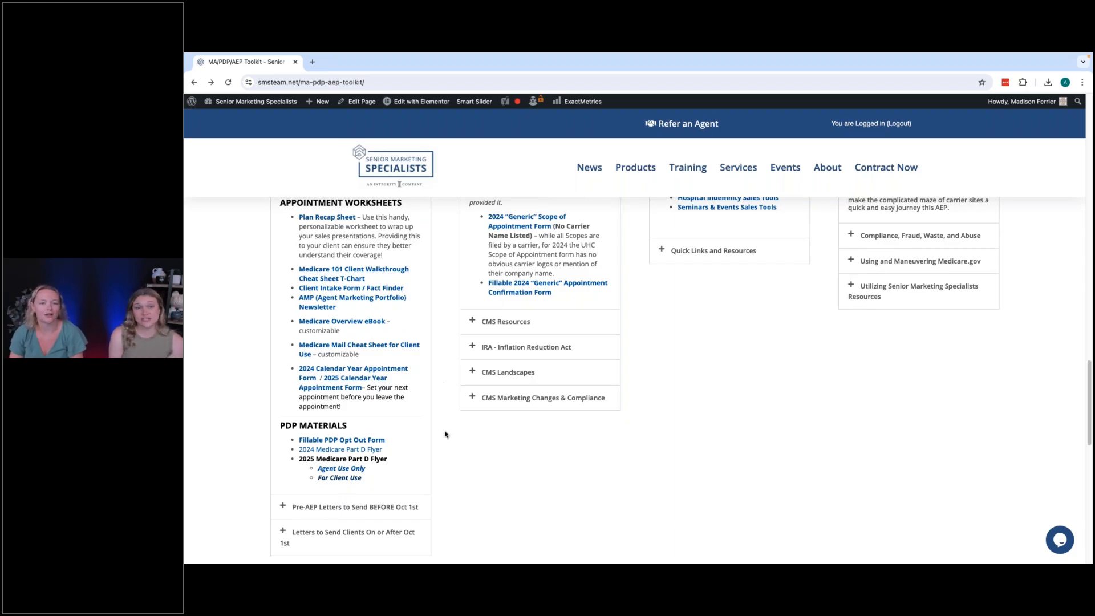
{"action": "mouse_move", "coordinate": [414, 405]}
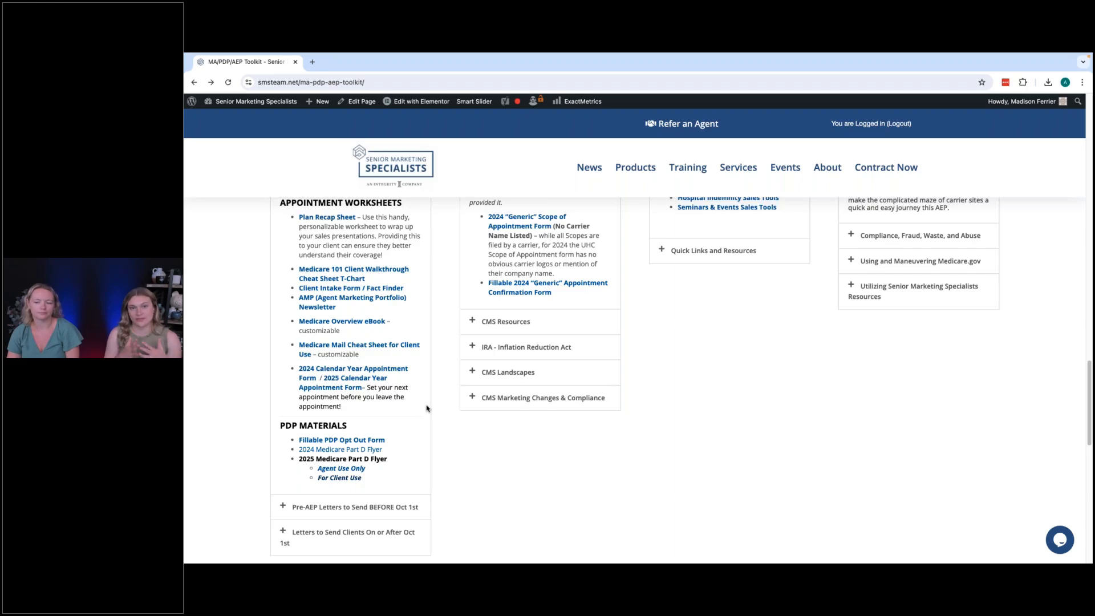
{"action": "mouse_move", "coordinate": [435, 407]}
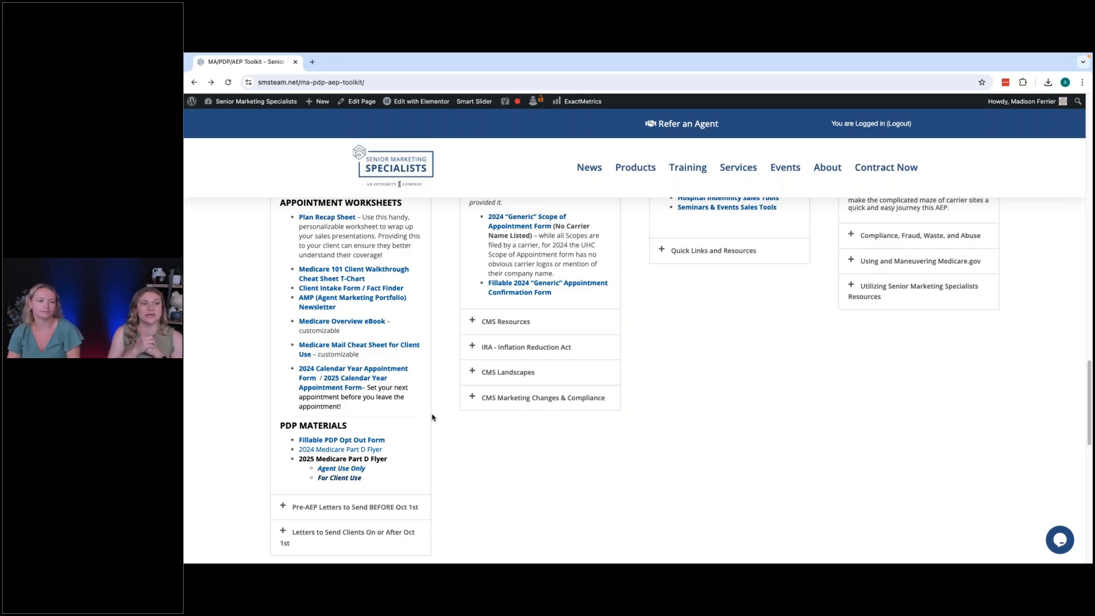
{"action": "mouse_move", "coordinate": [422, 486]}
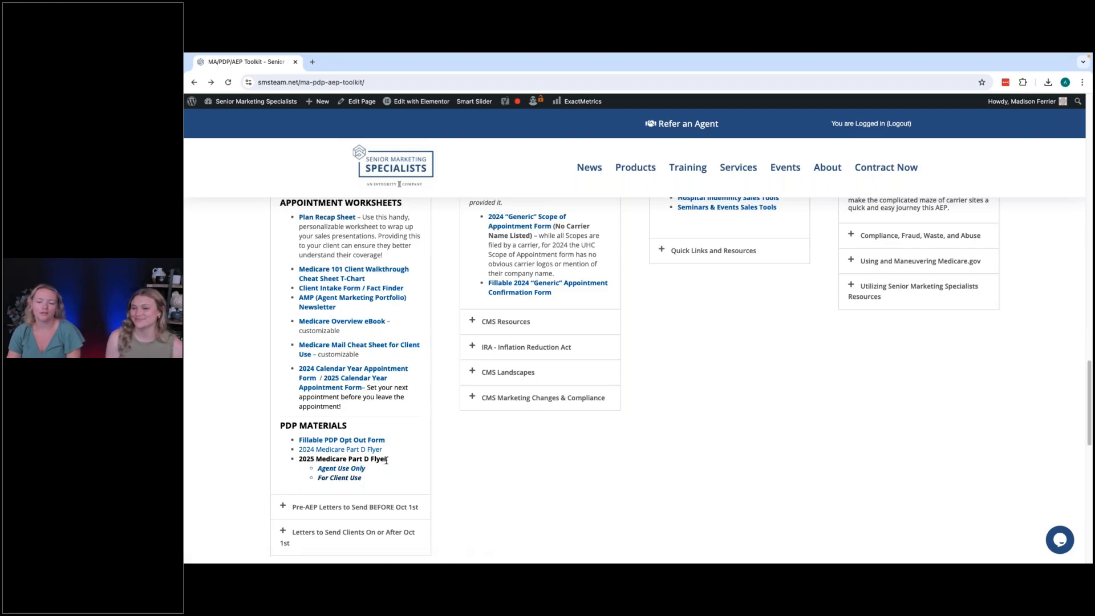
{"action": "double_click", "coordinate": [342, 459]}
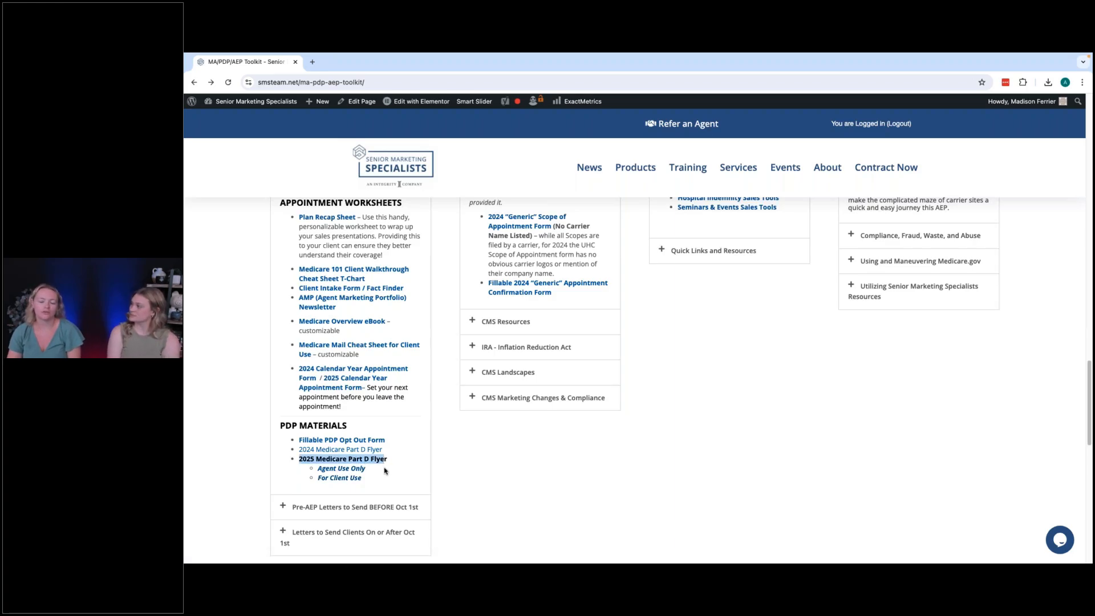
{"action": "mouse_move", "coordinate": [395, 438]}
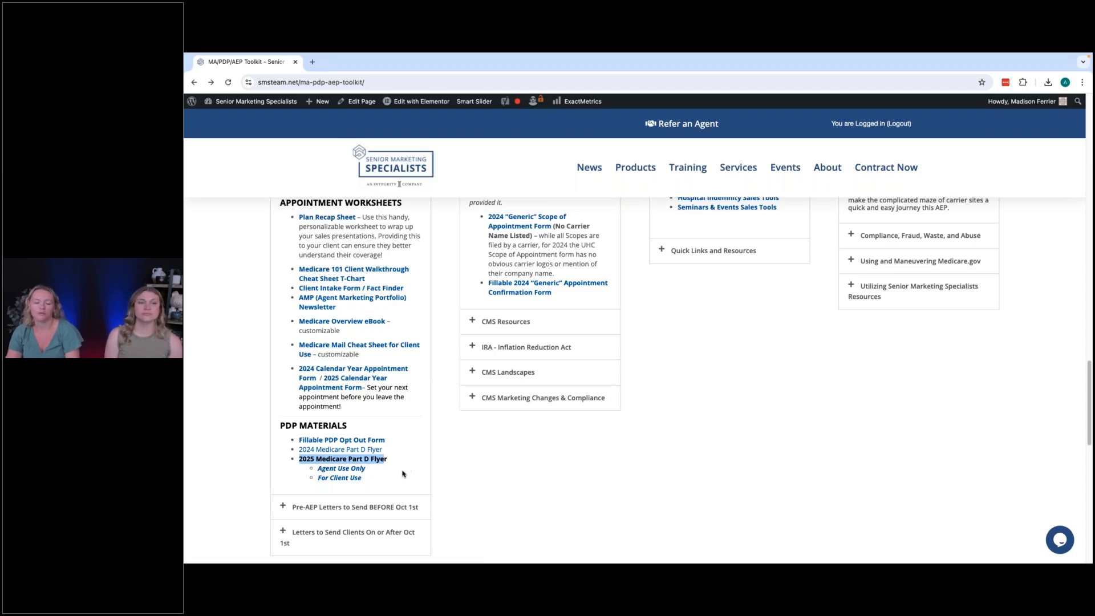
{"action": "mouse_move", "coordinate": [385, 499]}
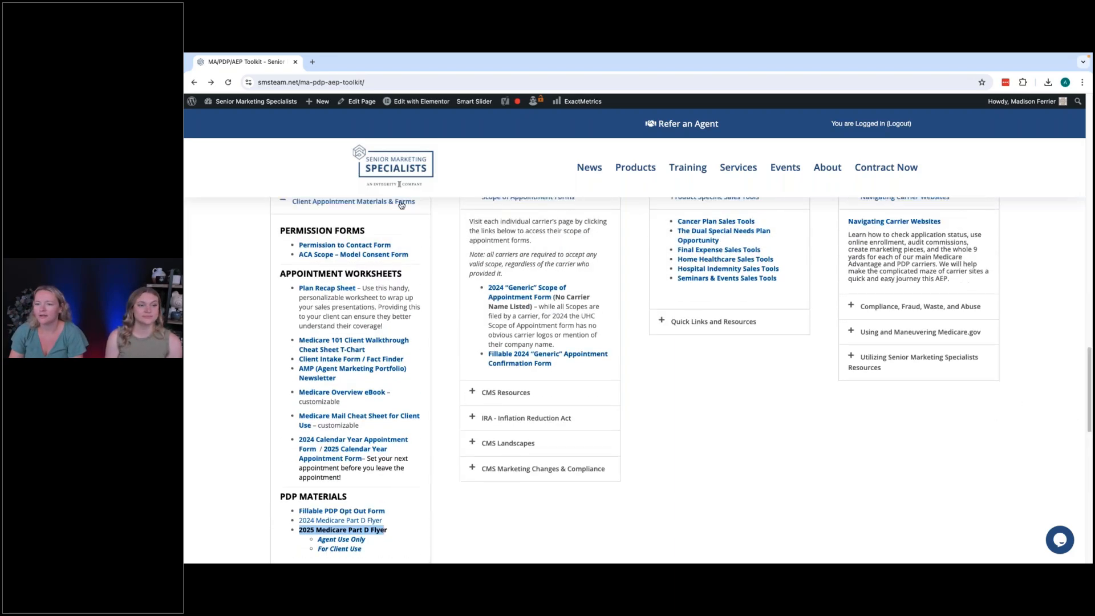
{"action": "left_click", "coordinate": [352, 201]}
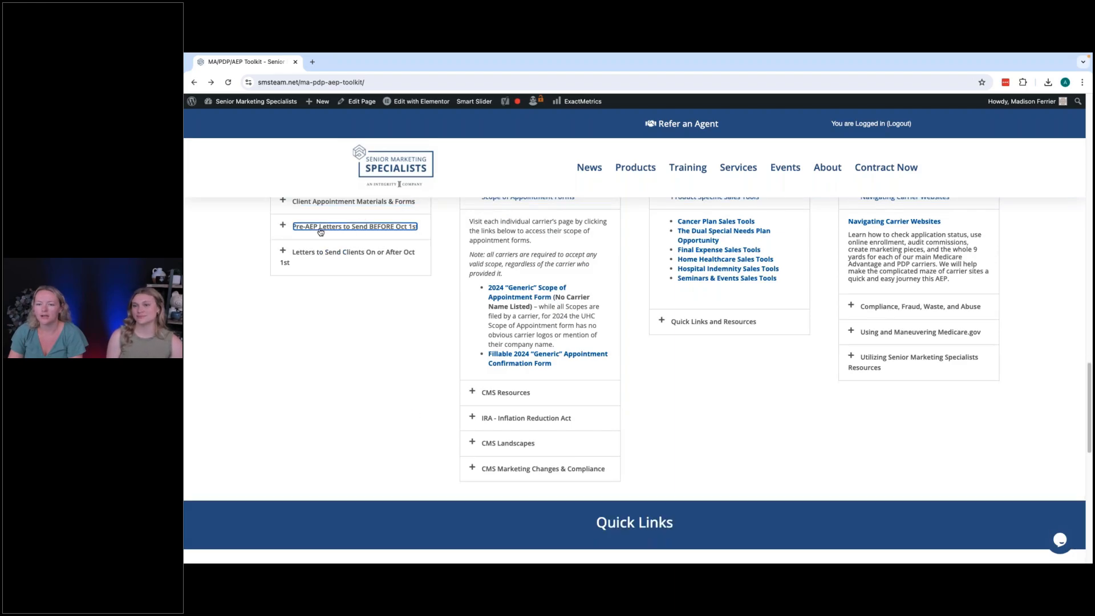
Expand the Pre-AEP Letters to Send BEFORE Oct 1st section and scroll its letters.
{"action": "left_click", "coordinate": [355, 225]}
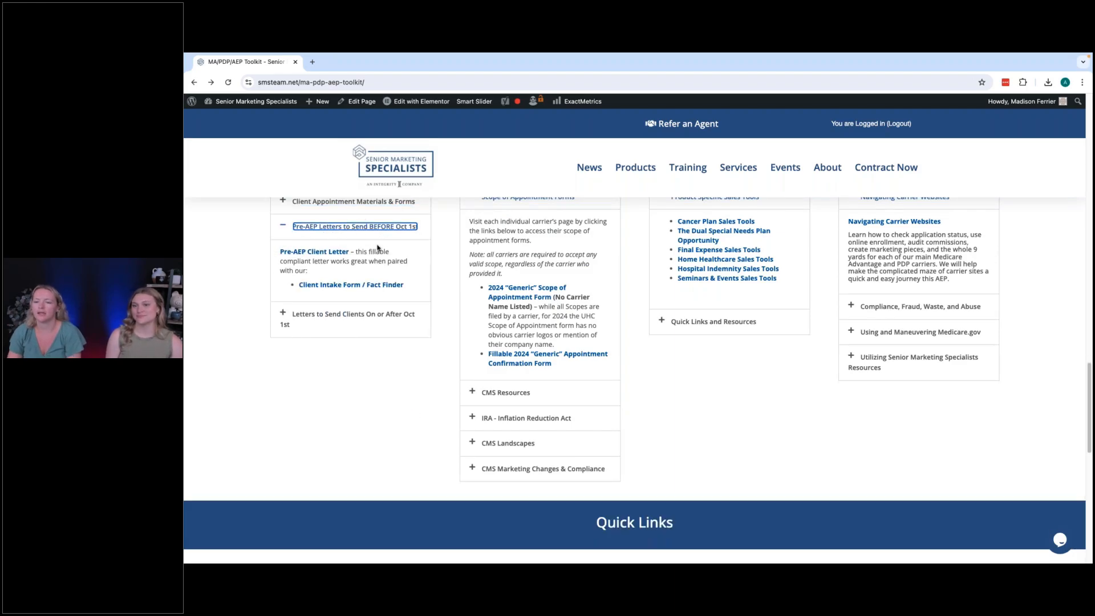
{"action": "mouse_move", "coordinate": [315, 251]}
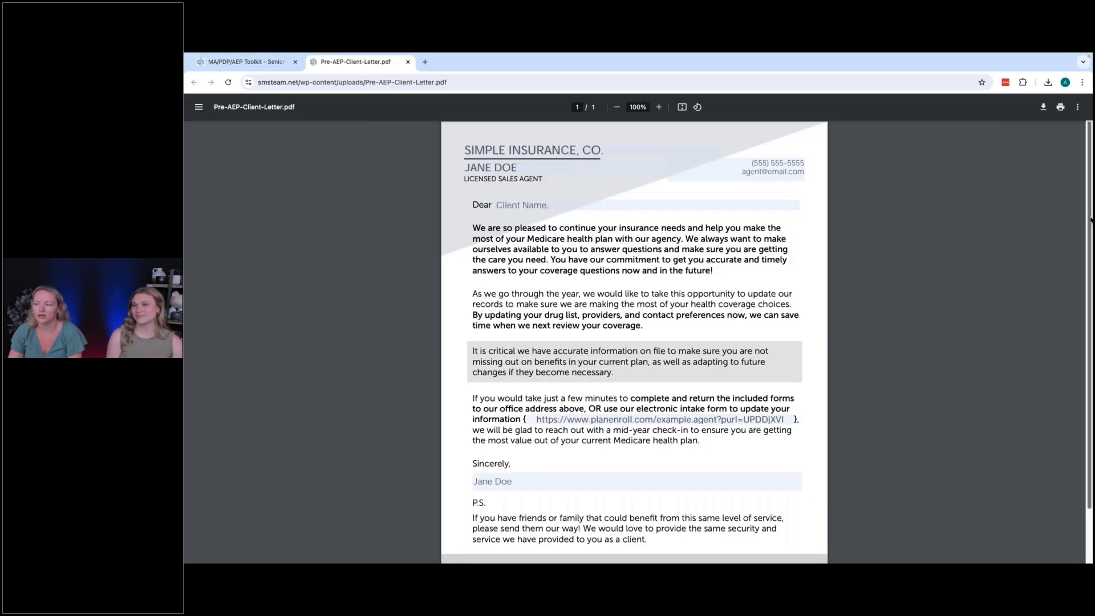
{"action": "scroll", "scroll_direction": "down", "scroll_amount": 3}
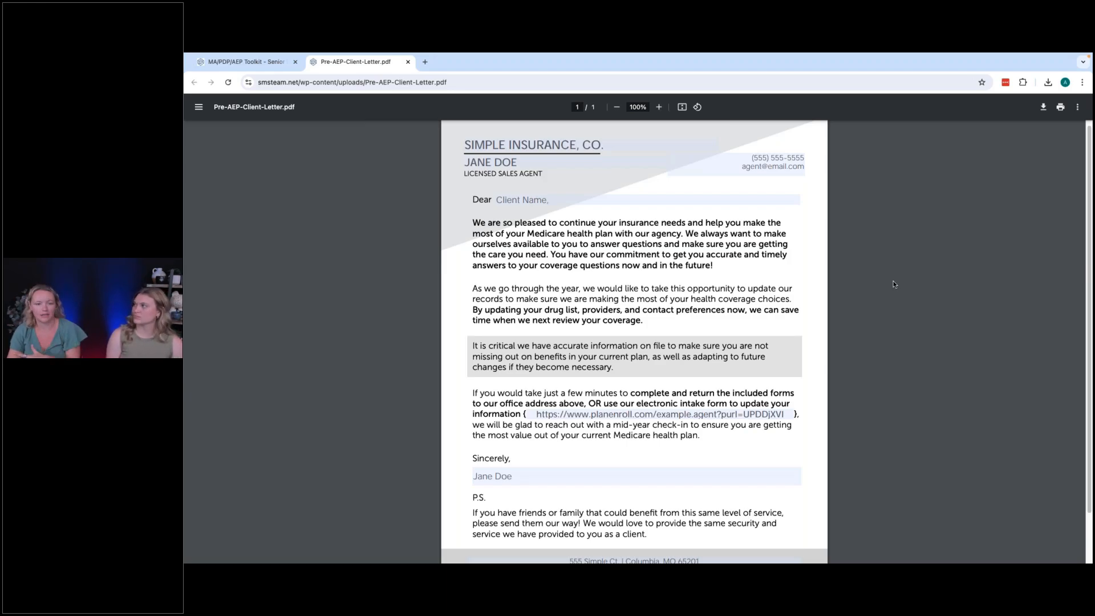
{"action": "mouse_move", "coordinate": [883, 287]}
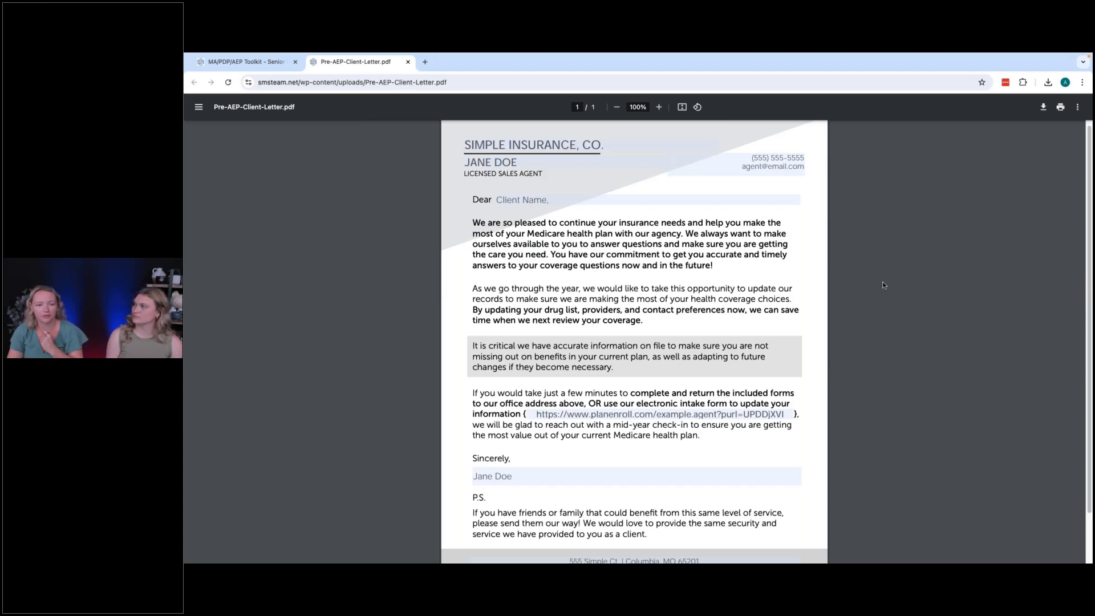
{"action": "mouse_move", "coordinate": [794, 210]}
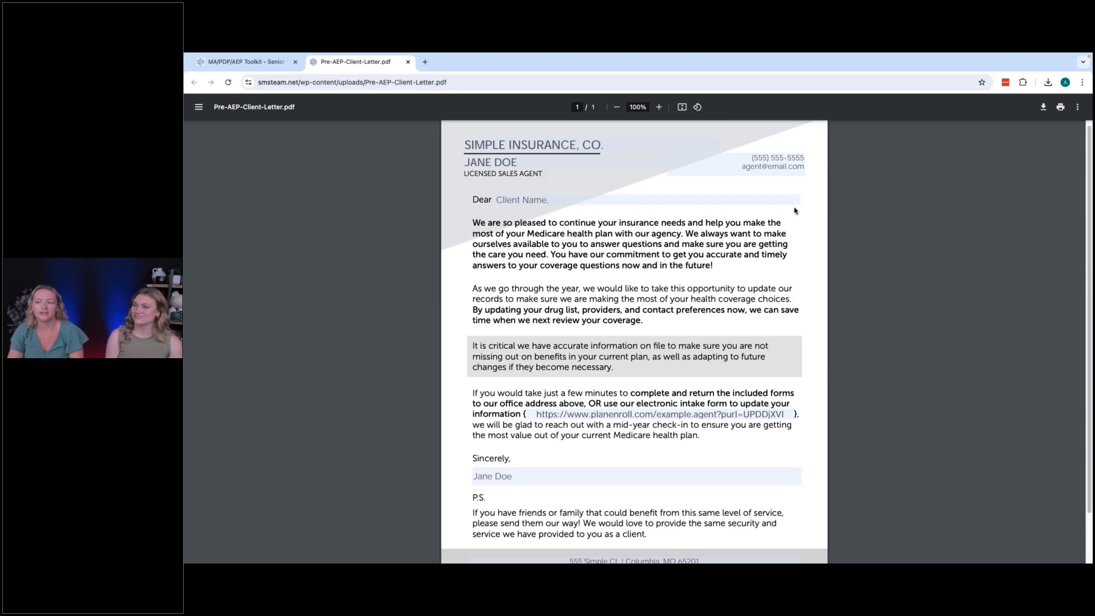
{"action": "mouse_move", "coordinate": [878, 289]}
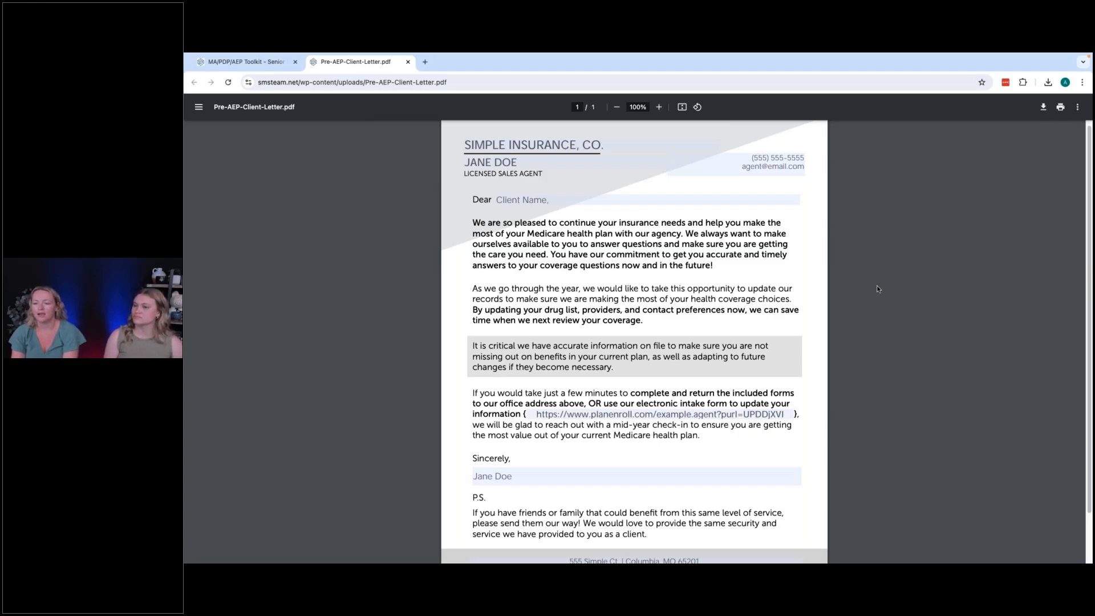
{"action": "mouse_move", "coordinate": [633, 462]}
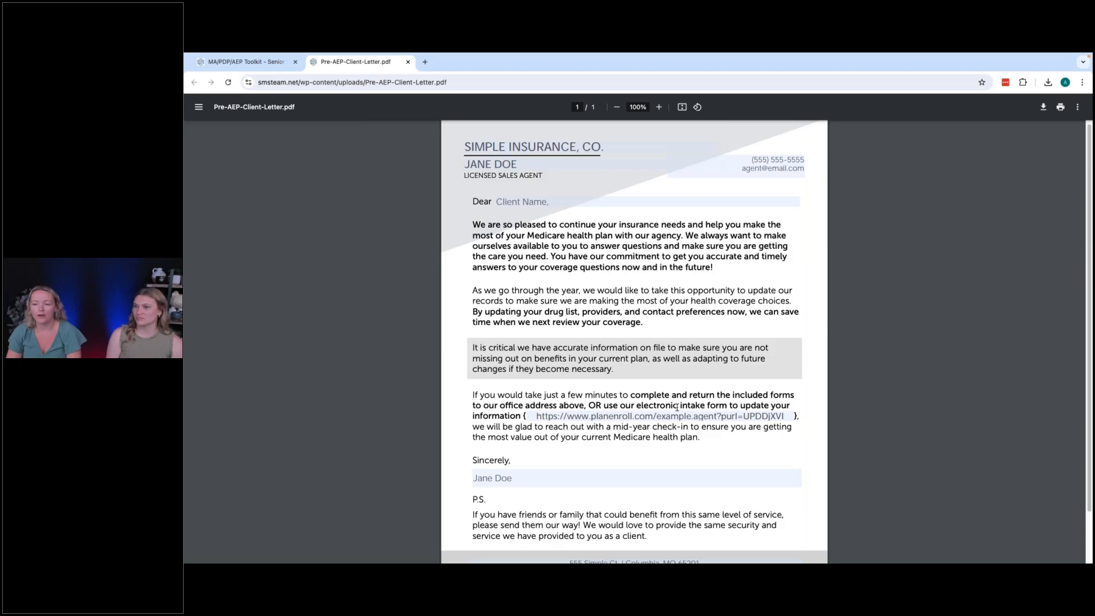
{"action": "mouse_move", "coordinate": [688, 393]}
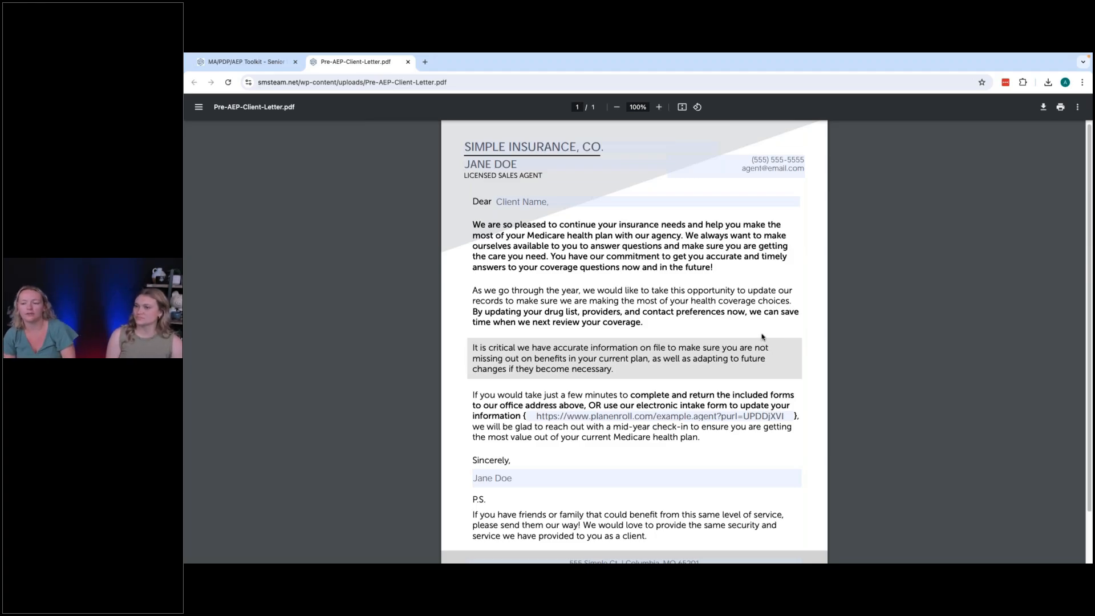
{"action": "mouse_move", "coordinate": [758, 342]}
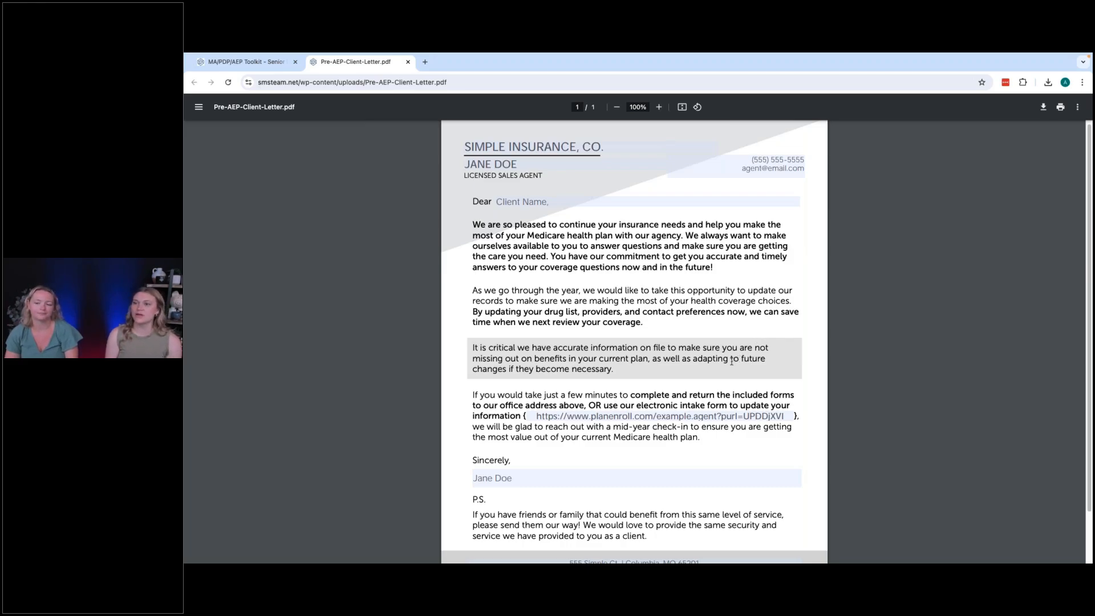
{"action": "mouse_move", "coordinate": [700, 373]}
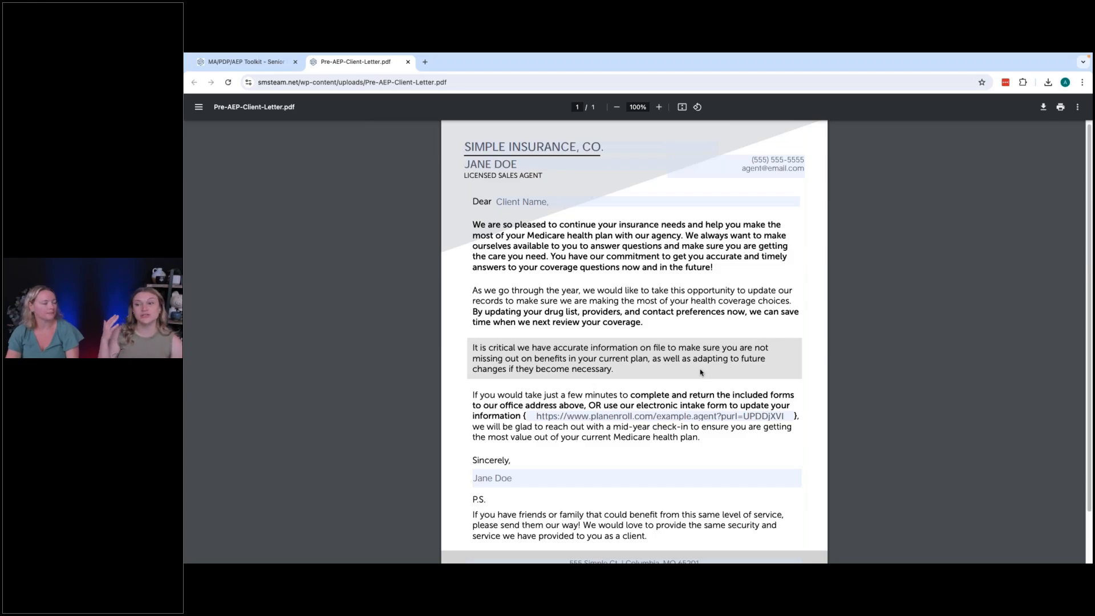
{"action": "mouse_move", "coordinate": [677, 373]}
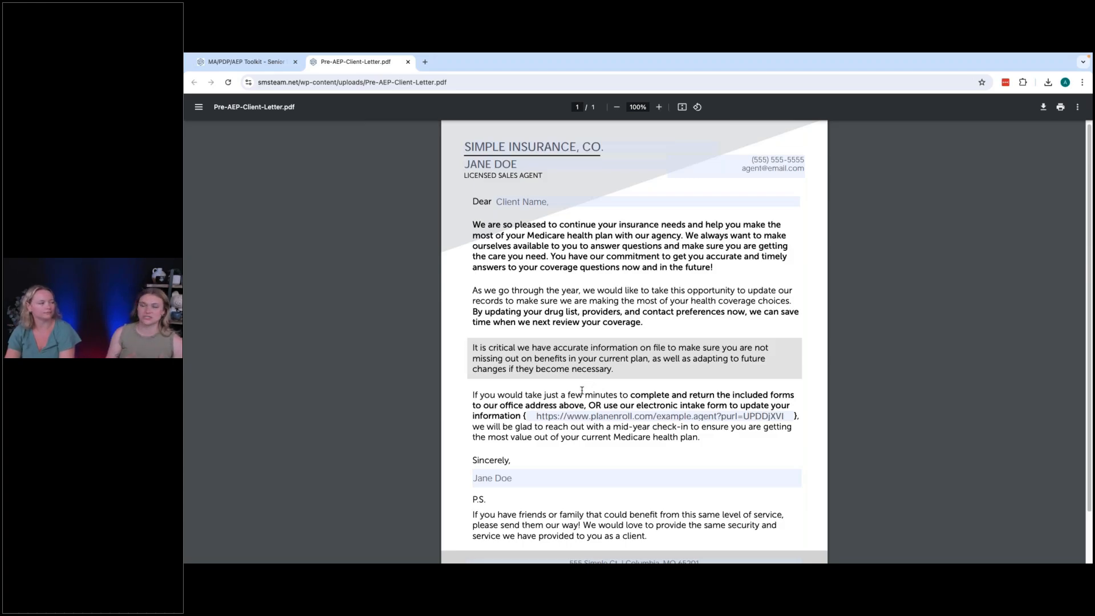
{"action": "mouse_move", "coordinate": [574, 390]}
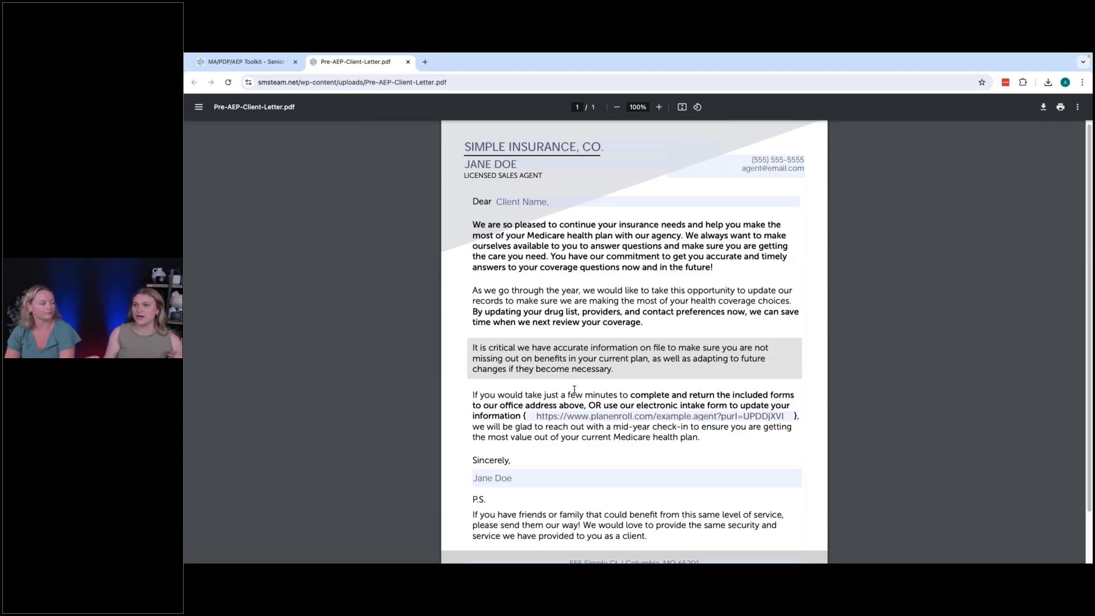
{"action": "mouse_move", "coordinate": [589, 394]}
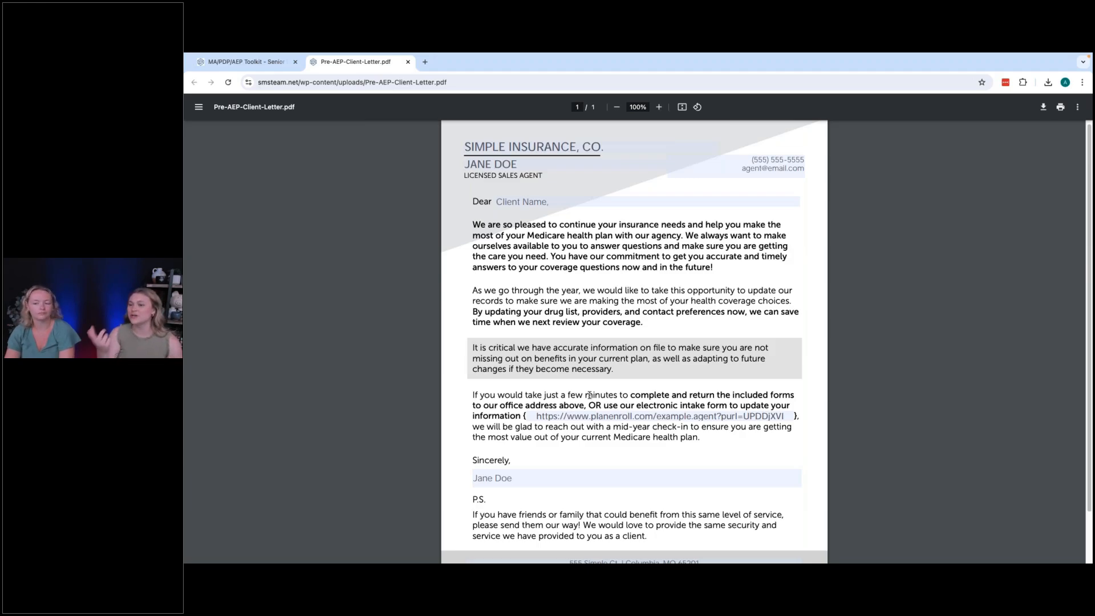
{"action": "mouse_move", "coordinate": [683, 341]}
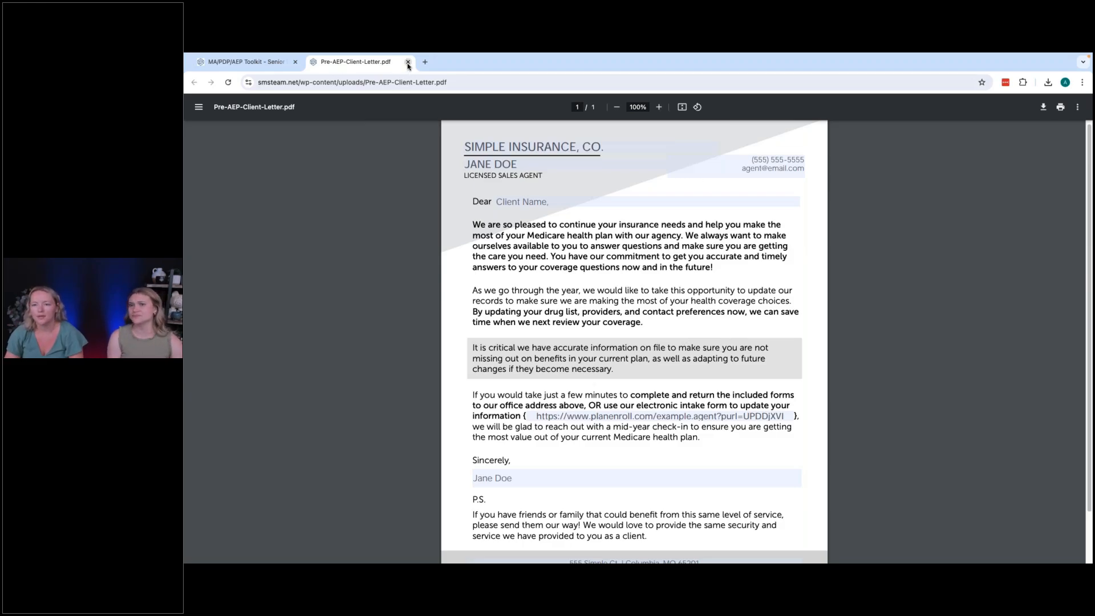
Close the Pre-AEP-Client-Letter.pdf tab to return to the toolkit page.
{"action": "left_click", "coordinate": [407, 61]}
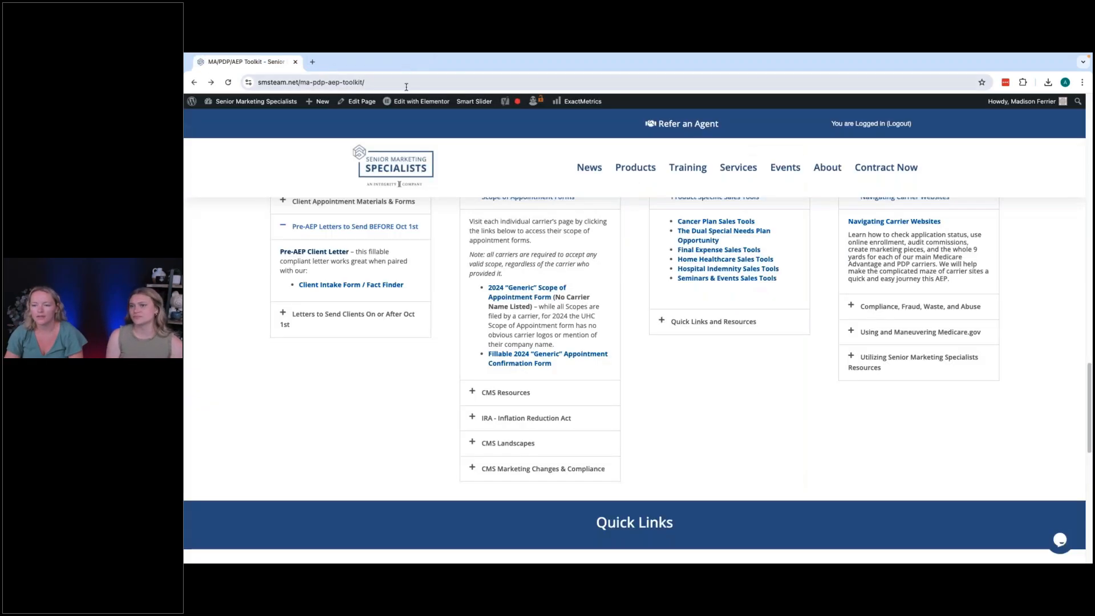
{"action": "mouse_move", "coordinate": [351, 284]}
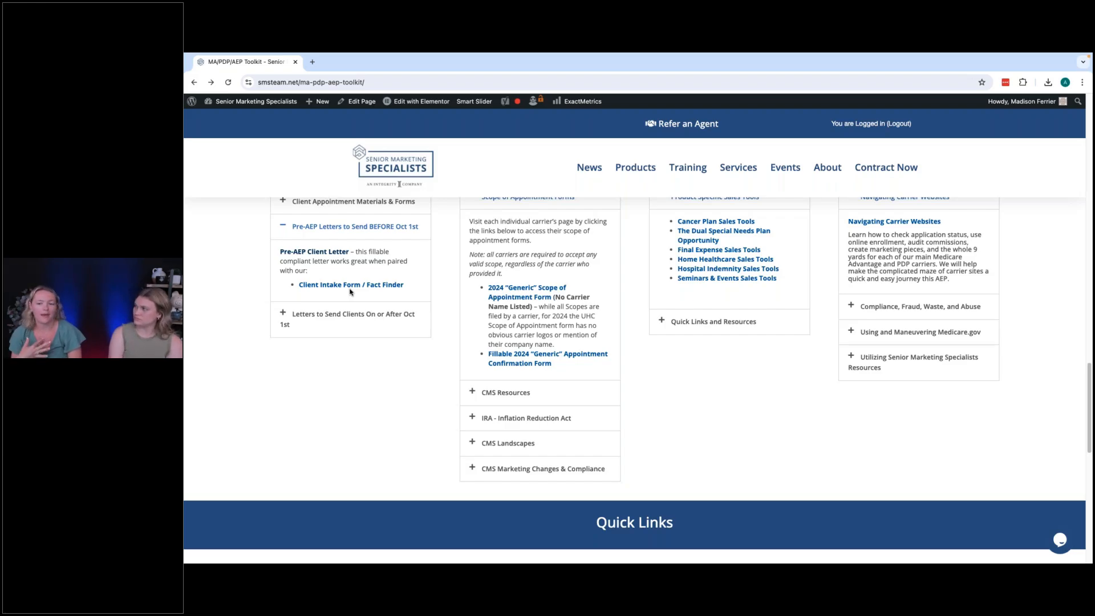
{"action": "mouse_move", "coordinate": [342, 284]}
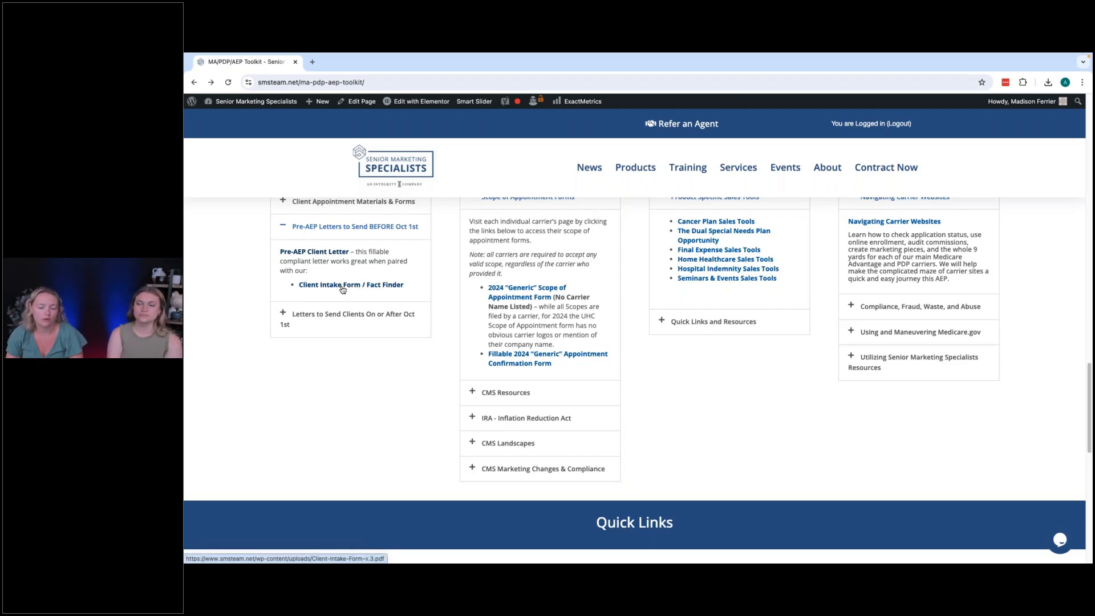
Open the Client Intake Form / Fact Finder PDF, review its pages, and close it.
{"action": "left_click", "coordinate": [350, 284]}
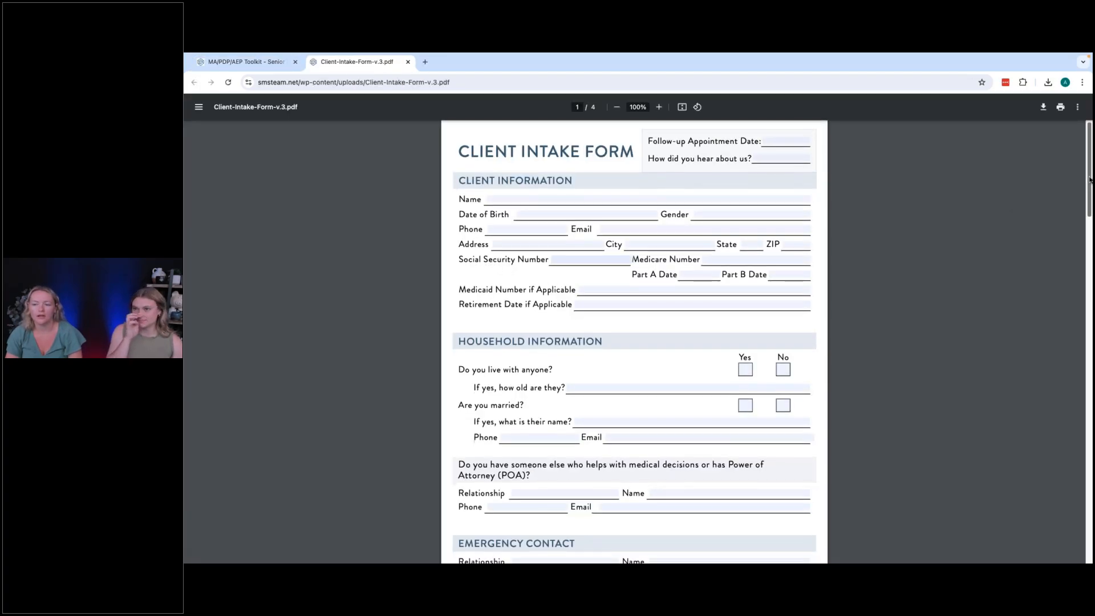
{"action": "scroll", "scroll_direction": "down", "scroll_amount": 3}
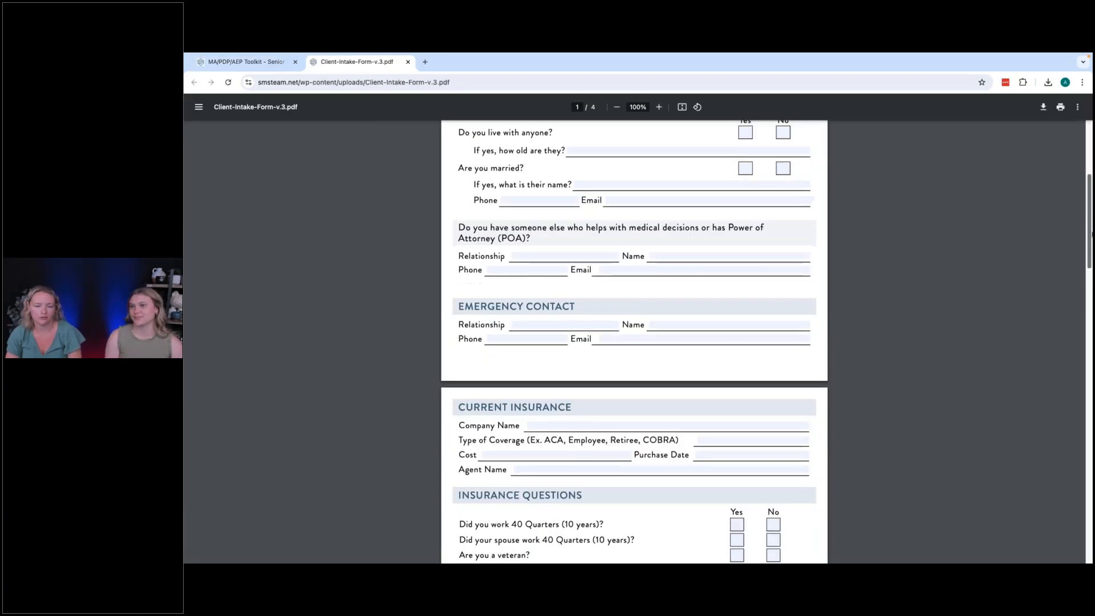
{"action": "scroll", "scroll_direction": "down", "scroll_amount": 3}
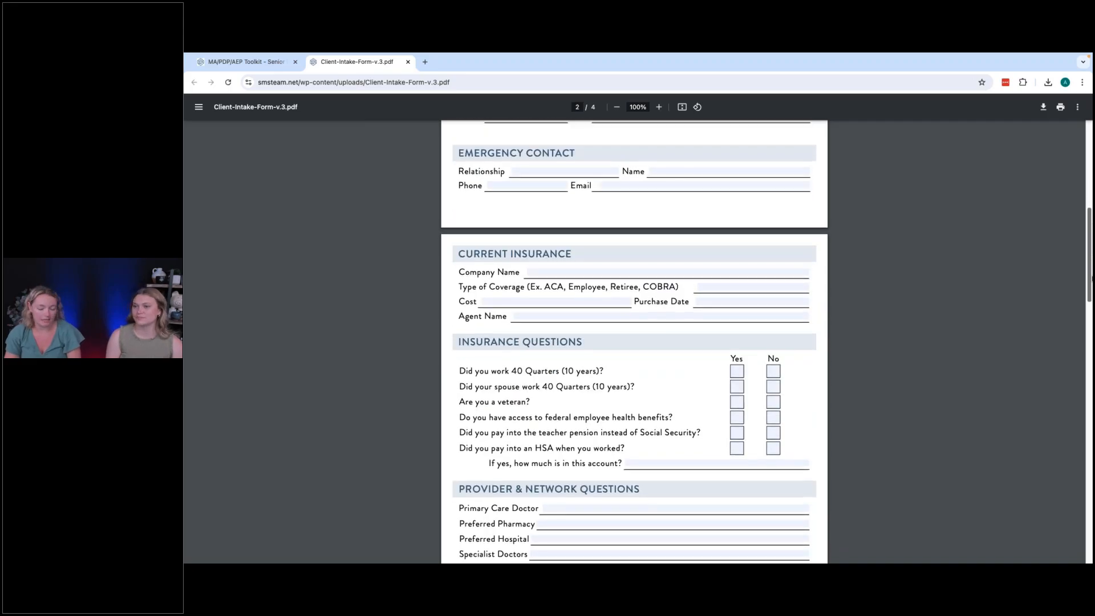
{"action": "scroll", "scroll_direction": "down", "scroll_amount": 3}
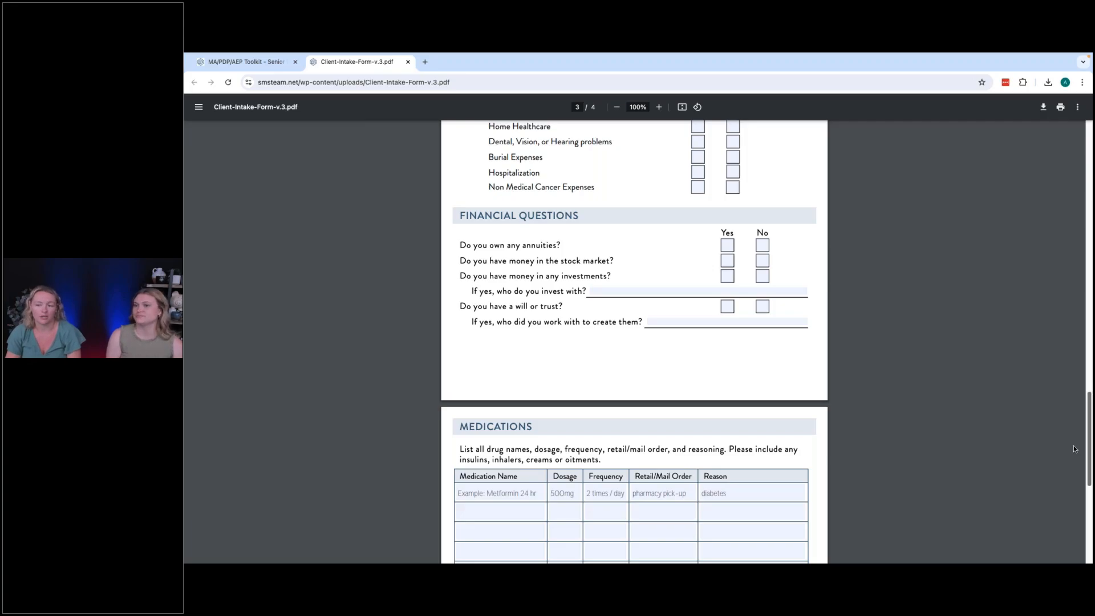
{"action": "scroll", "scroll_direction": "up", "scroll_amount": 3}
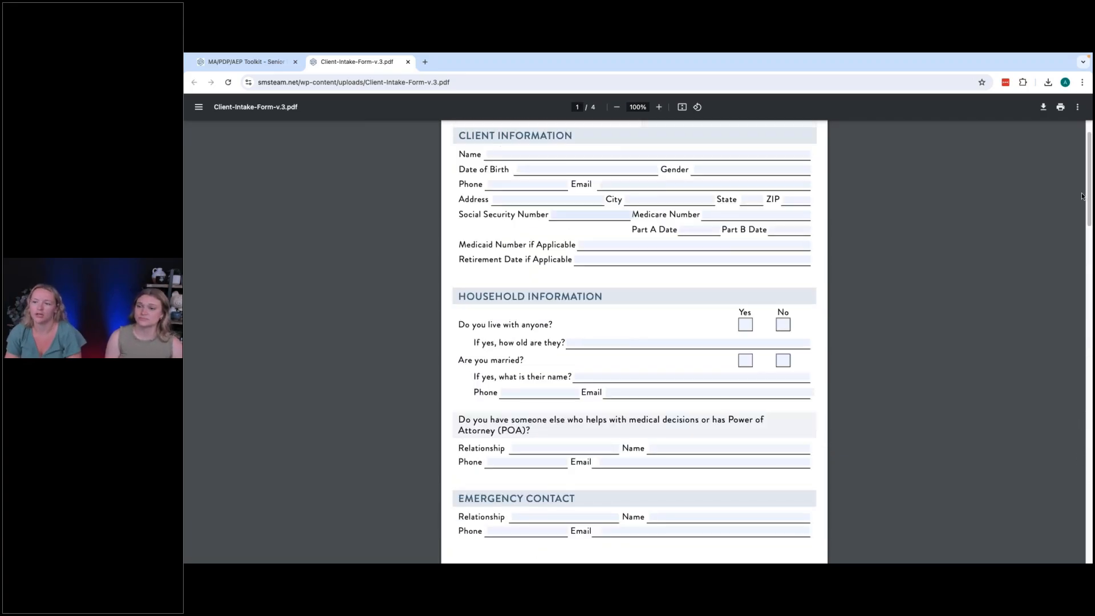
{"action": "scroll", "scroll_direction": "down", "scroll_amount": 3}
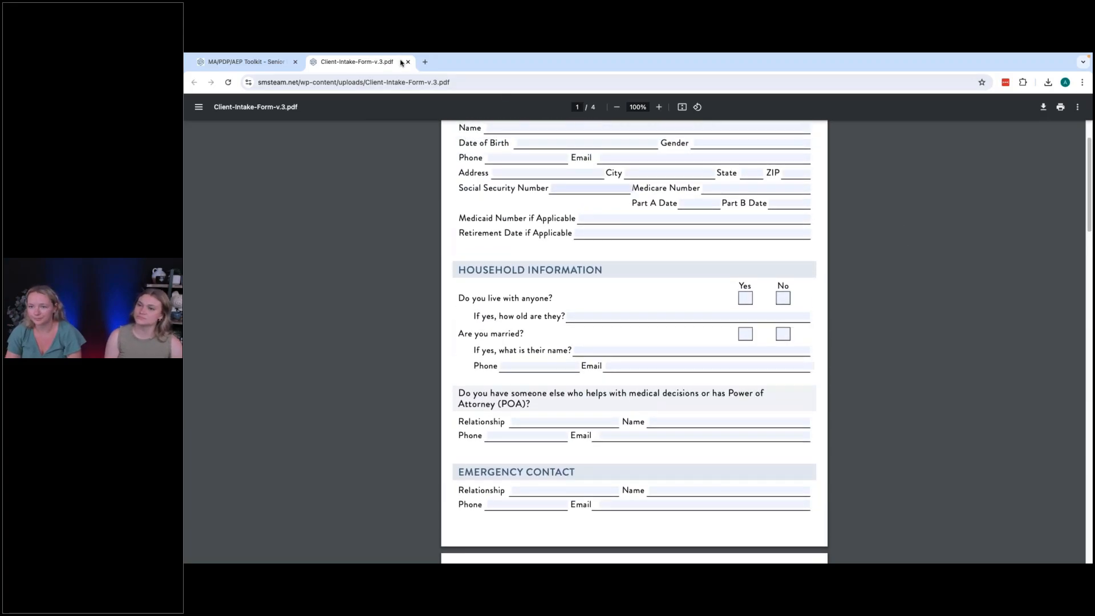
{"action": "left_click", "coordinate": [406, 61]}
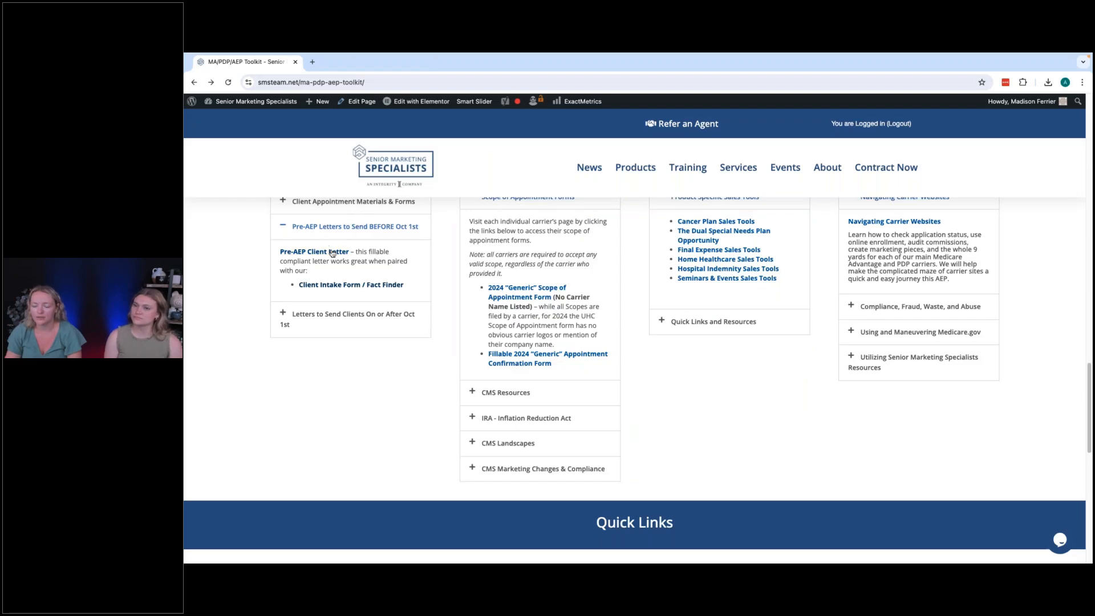
{"action": "mouse_move", "coordinate": [755, 348]}
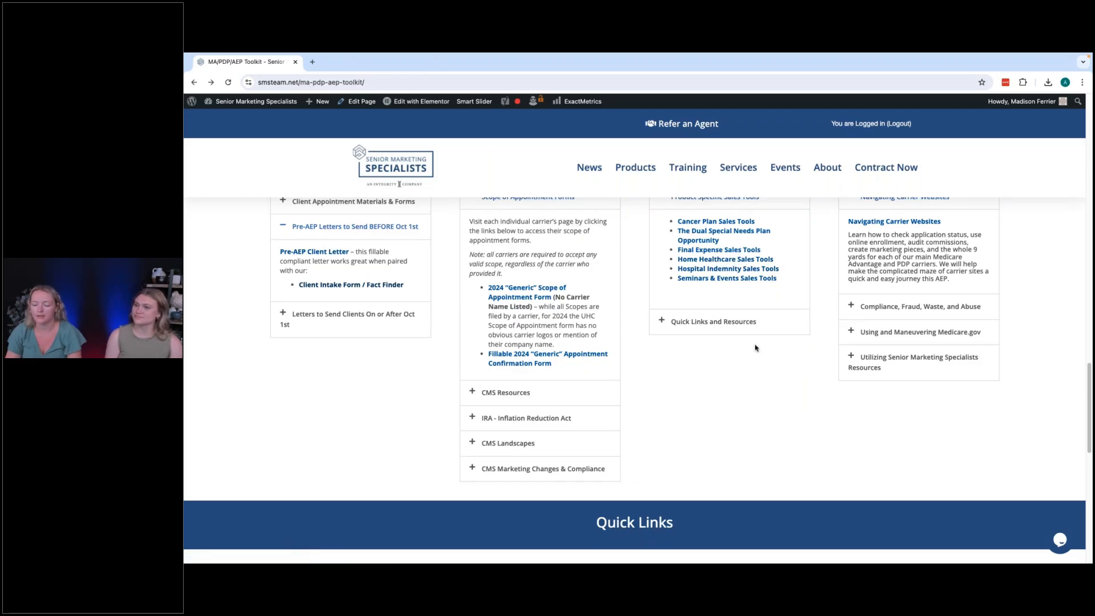
{"action": "mouse_move", "coordinate": [733, 391]}
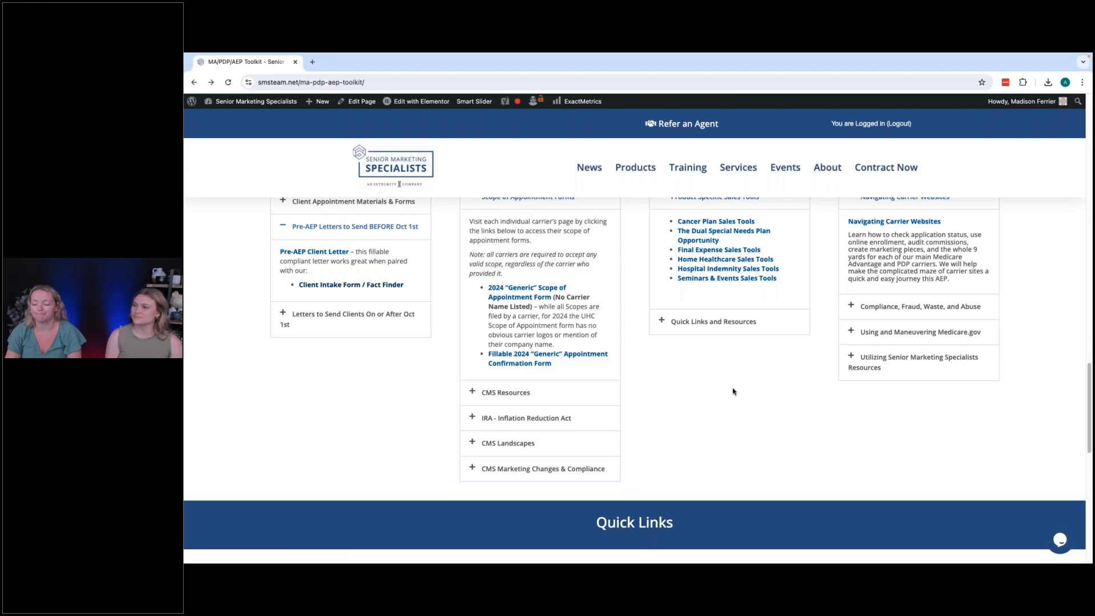
{"action": "mouse_move", "coordinate": [737, 168]}
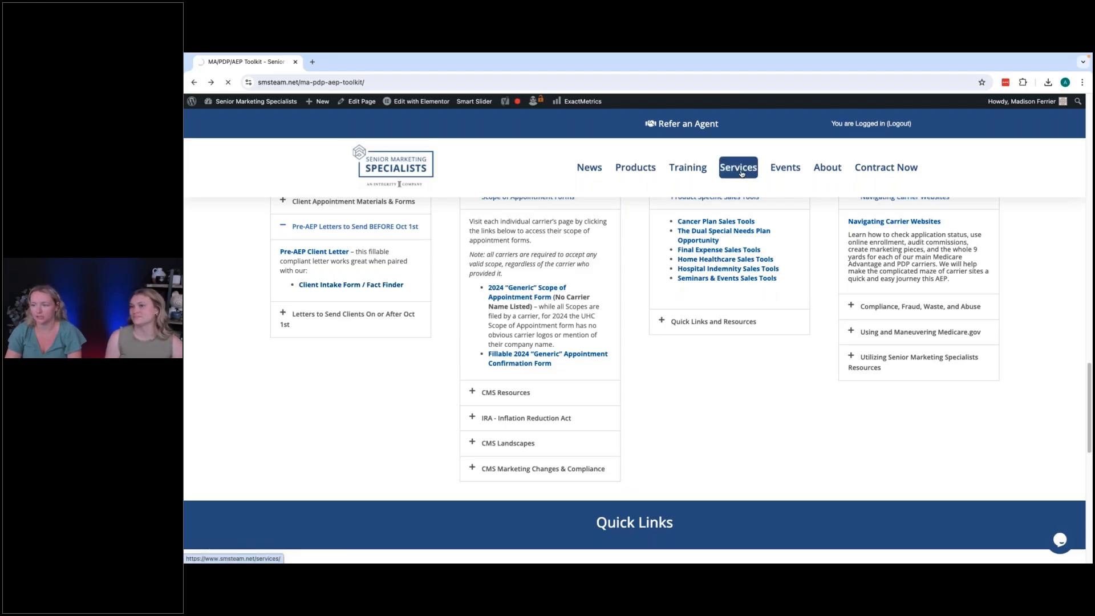
Go to the Services page and scroll through its agent service offerings.
{"action": "left_click", "coordinate": [737, 167]}
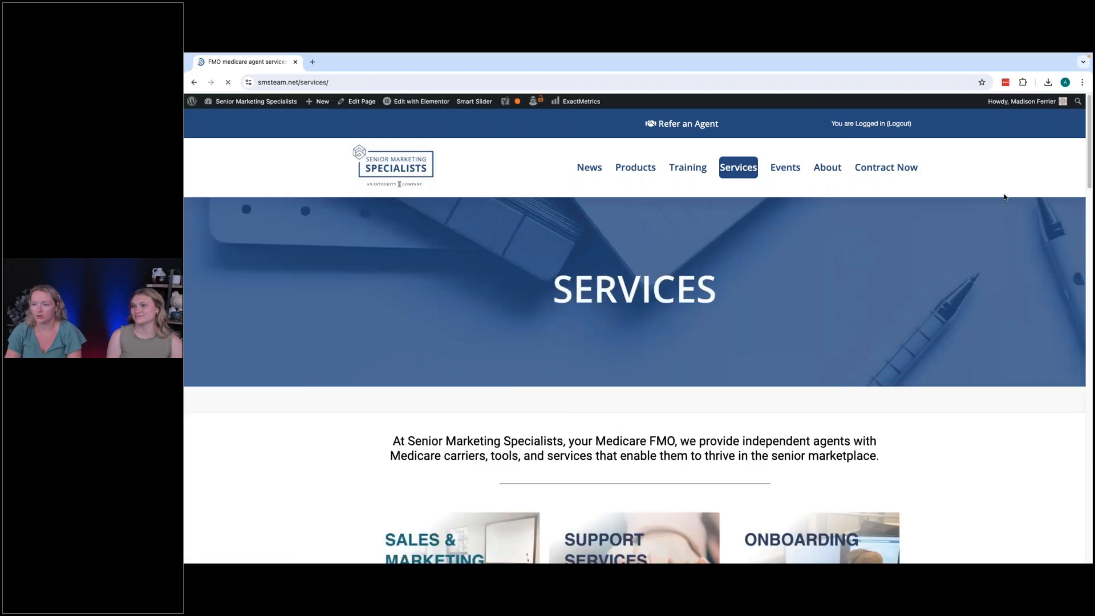
{"action": "scroll", "scroll_direction": "down", "scroll_amount": 3}
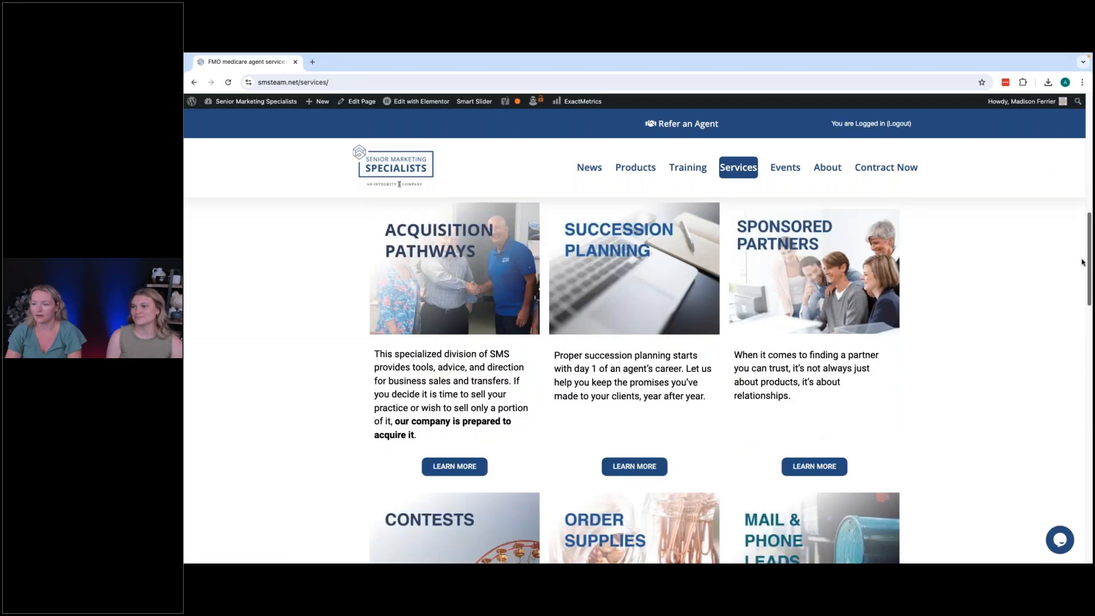
Open Agent Marketing Portfolio, scroll to A La Carte Items, and open the Medication Tracker catalog.
{"action": "scroll", "scroll_direction": "down", "scroll_amount": 3}
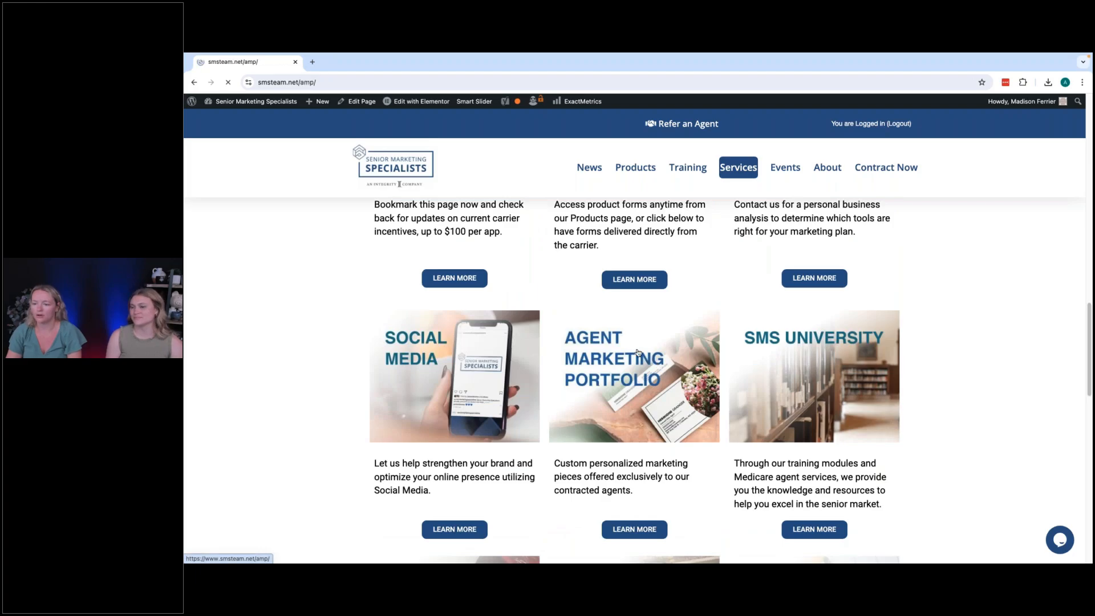
{"action": "left_click", "coordinate": [633, 529]}
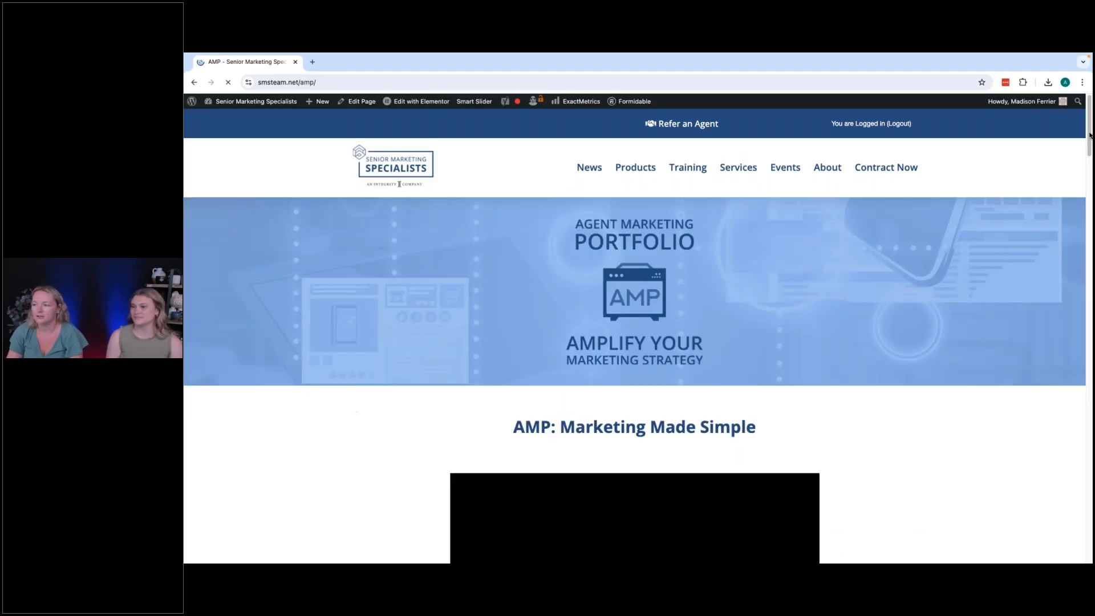
{"action": "scroll", "scroll_direction": "down", "scroll_amount": 3}
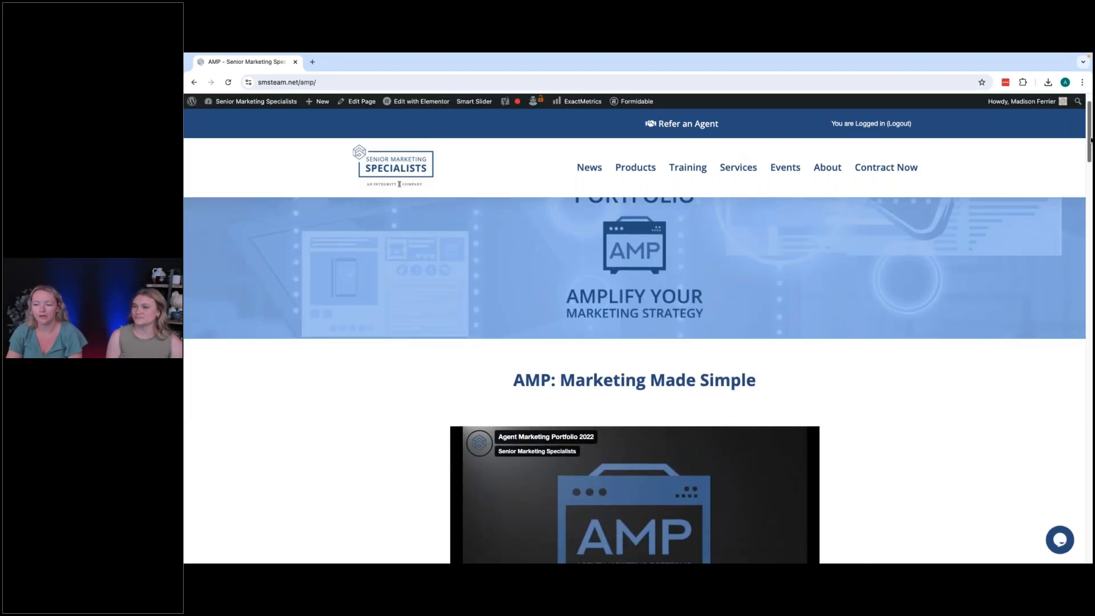
{"action": "scroll", "scroll_direction": "down", "scroll_amount": 3}
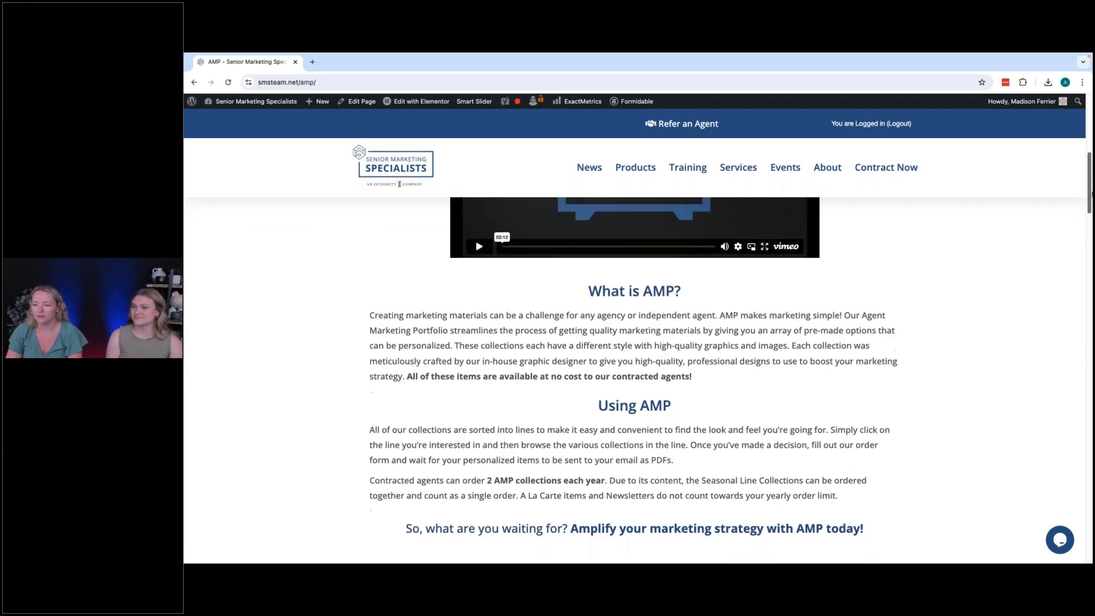
{"action": "scroll", "scroll_direction": "down", "scroll_amount": 3}
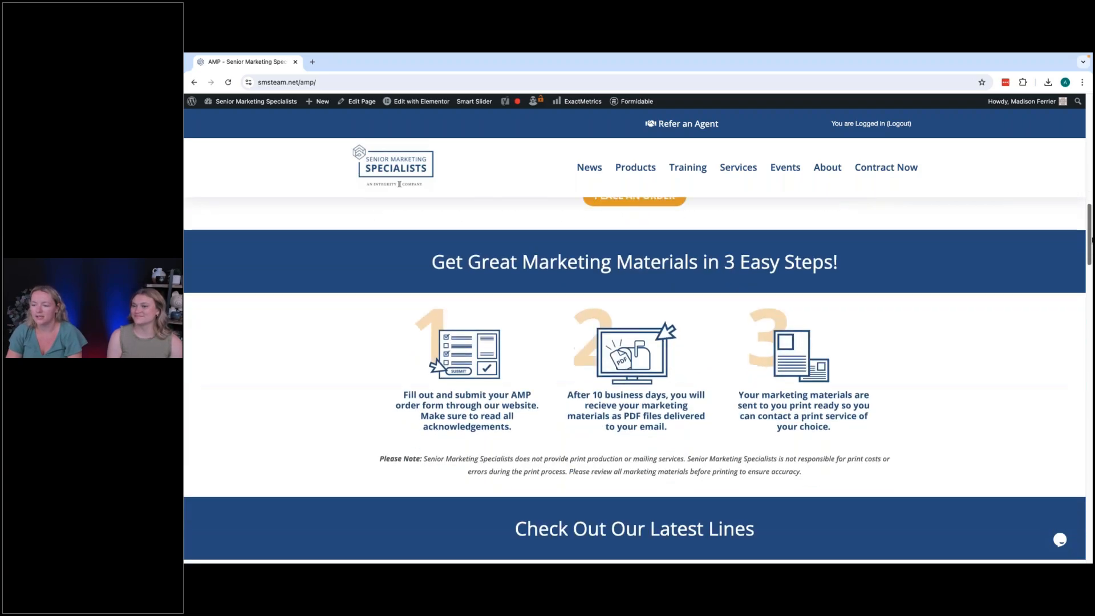
{"action": "scroll", "scroll_direction": "down", "scroll_amount": 3}
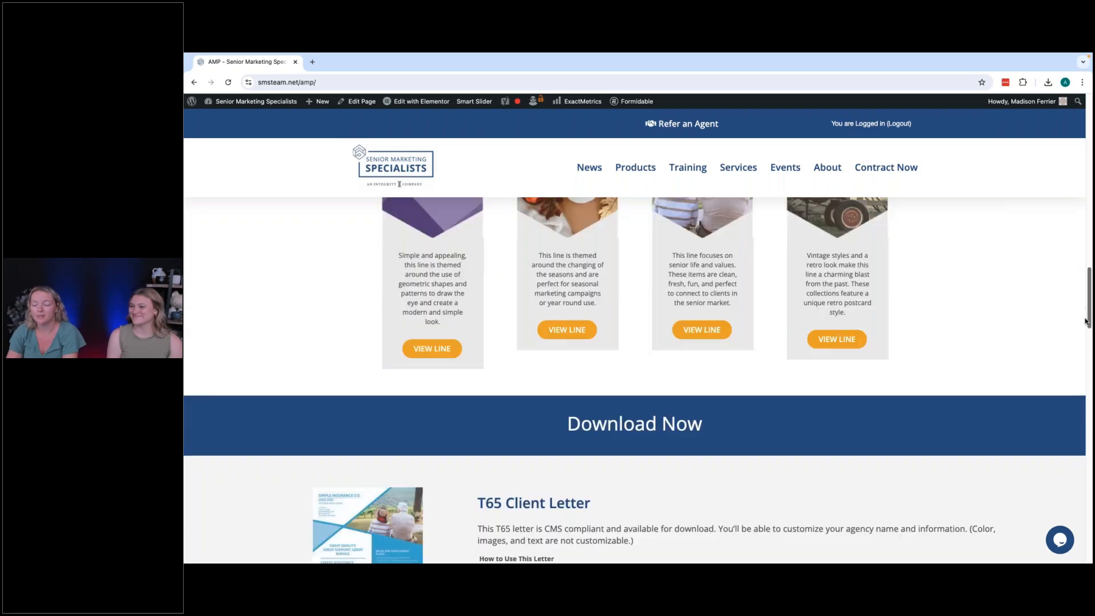
{"action": "scroll", "scroll_direction": "down", "scroll_amount": 3}
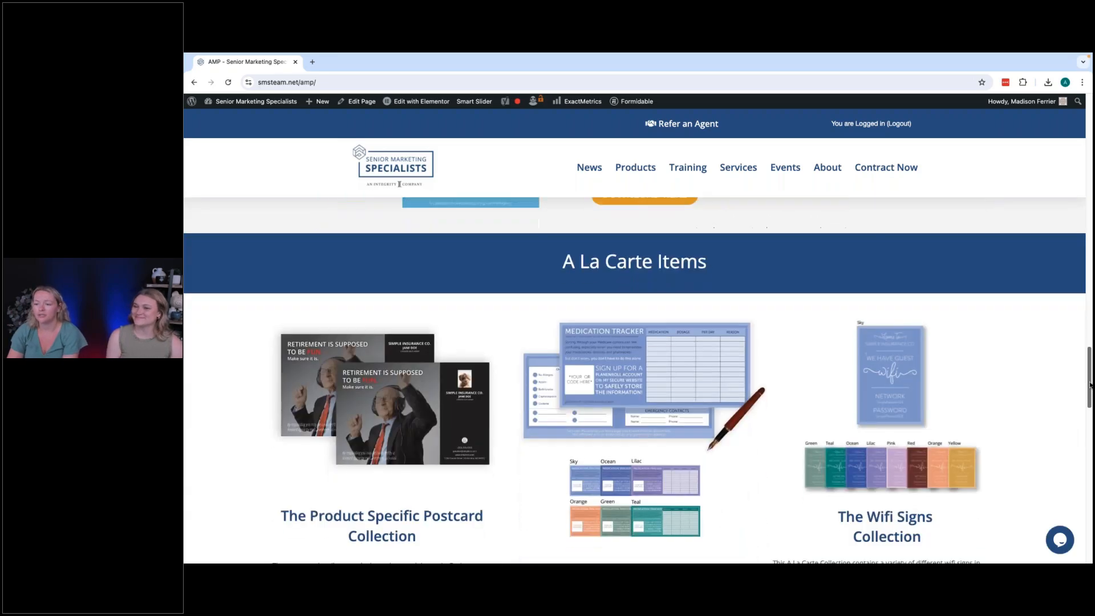
{"action": "scroll", "scroll_direction": "down", "scroll_amount": 3}
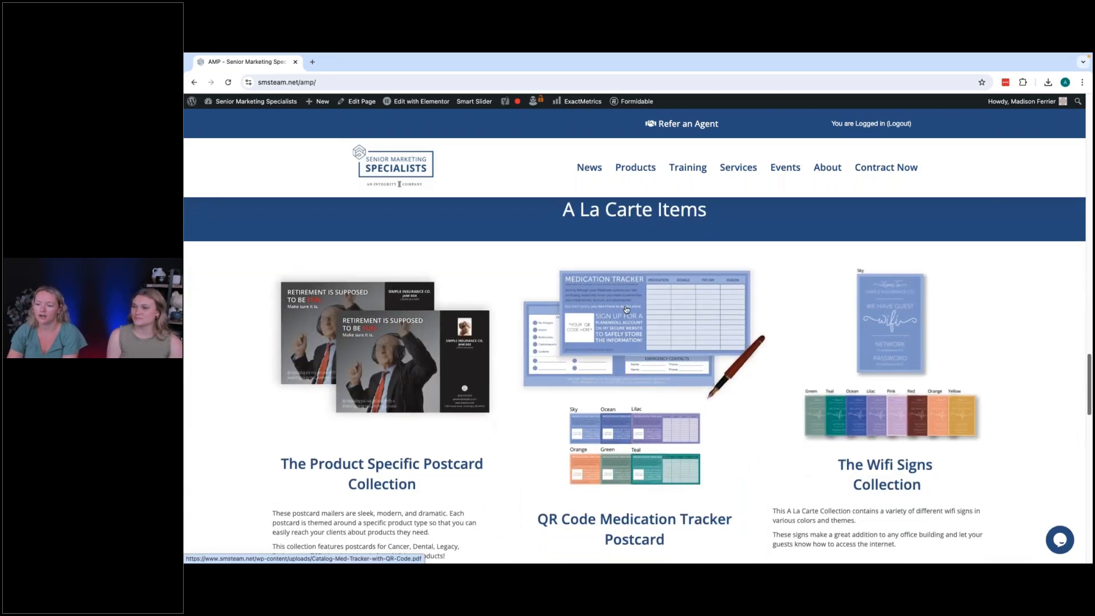
{"action": "left_click", "coordinate": [634, 321]}
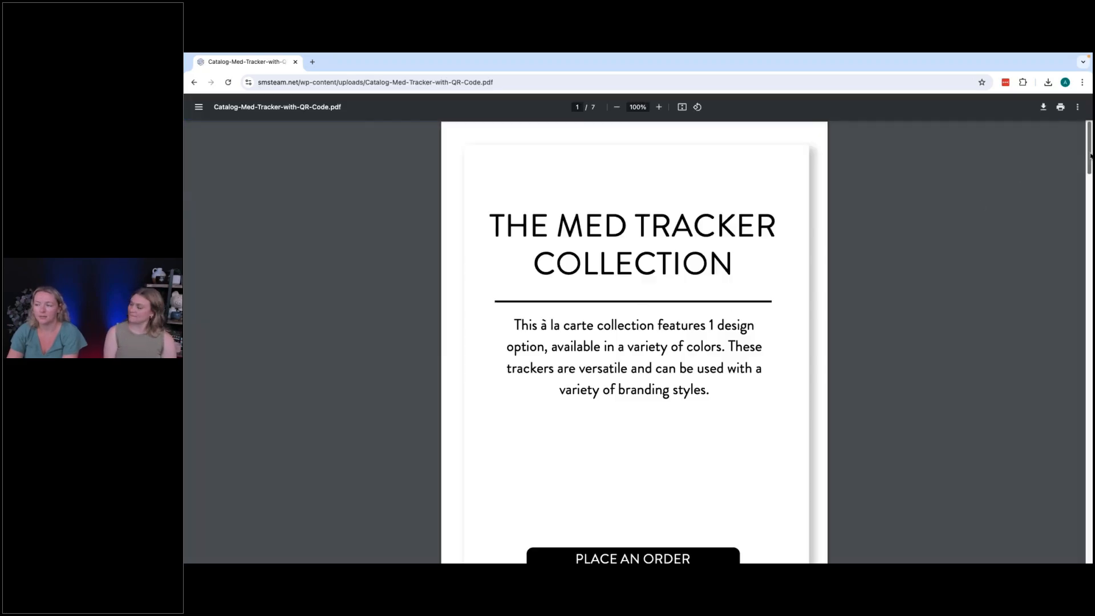
Scroll the Med Tracker catalog PDF to its Sky design, then return to the site.
{"action": "scroll", "scroll_direction": "down", "scroll_amount": 3}
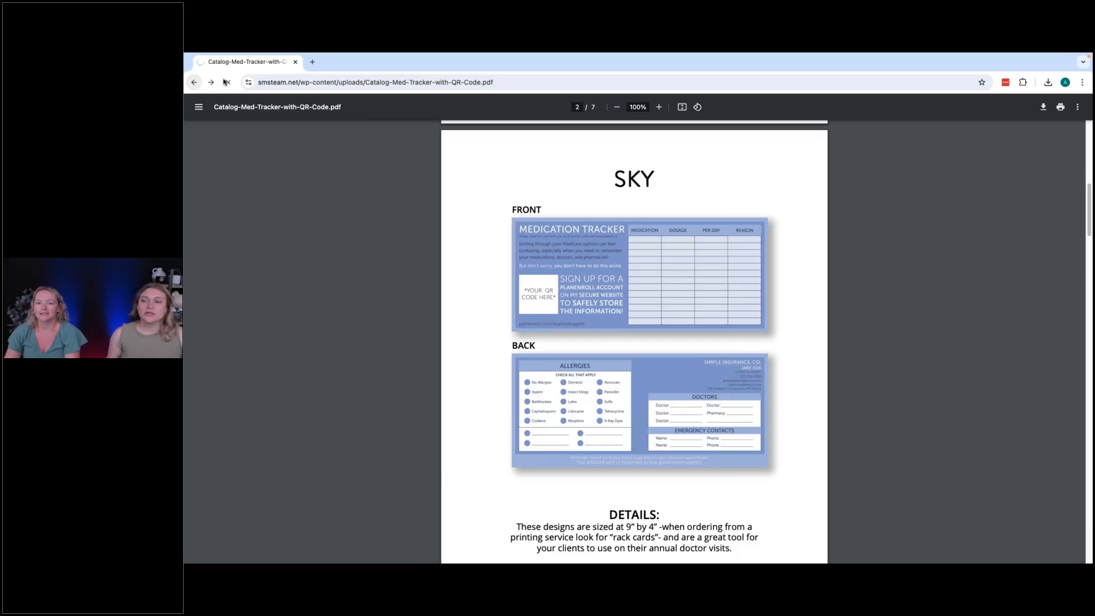
{"action": "left_click", "coordinate": [193, 82]}
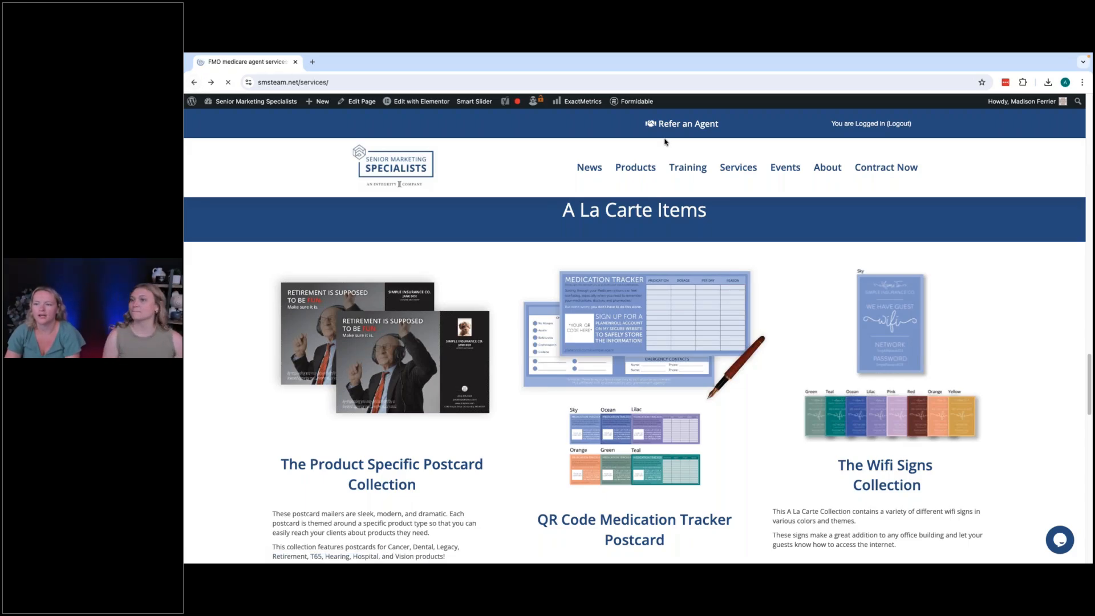
Return to the smsteam.net homepage via the logo and open the AEP Toolkit card.
{"action": "scroll", "scroll_direction": "down", "scroll_amount": 3}
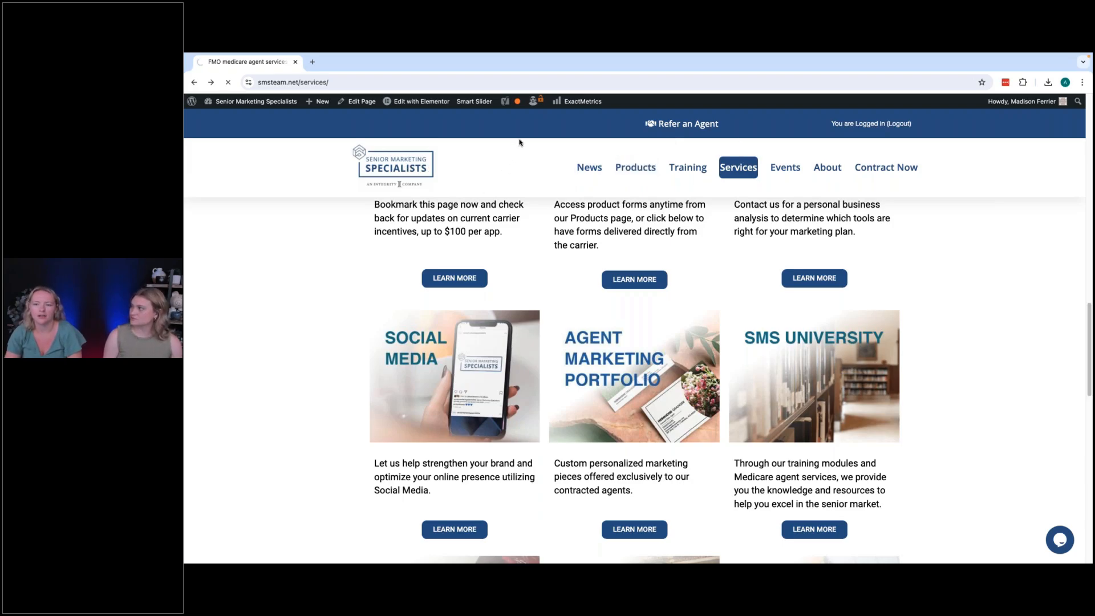
{"action": "left_click", "coordinate": [393, 165]}
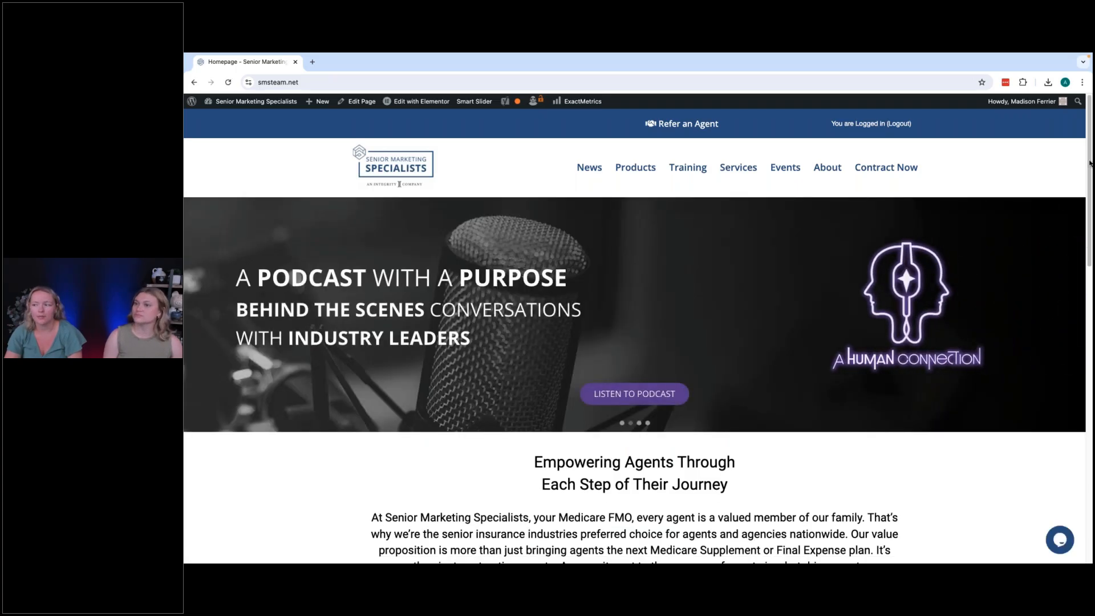
{"action": "scroll", "scroll_direction": "down", "scroll_amount": 3}
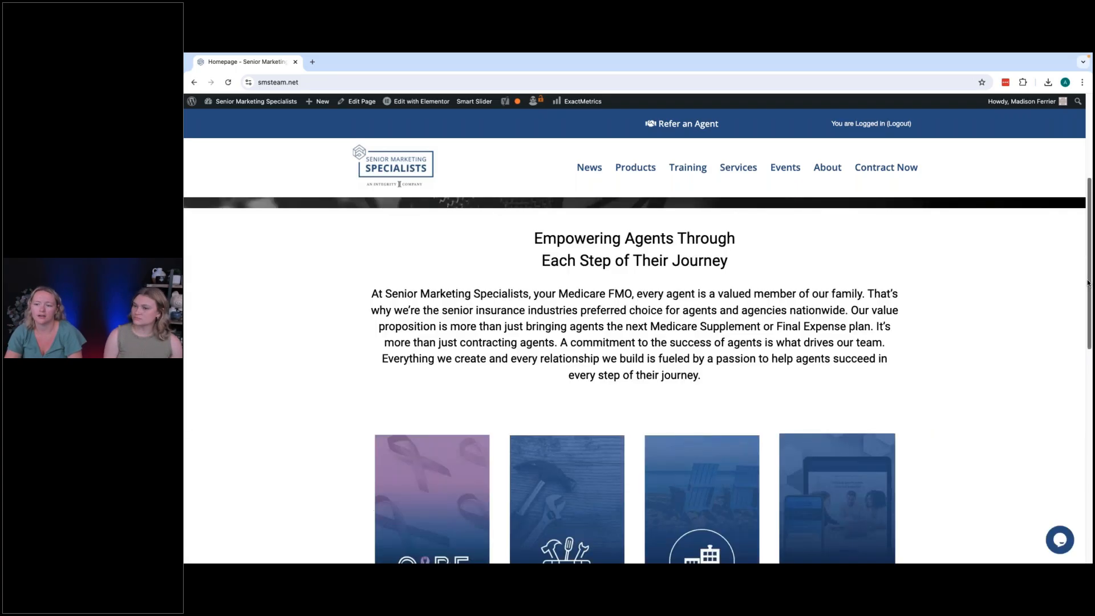
{"action": "scroll", "scroll_direction": "down", "scroll_amount": 3}
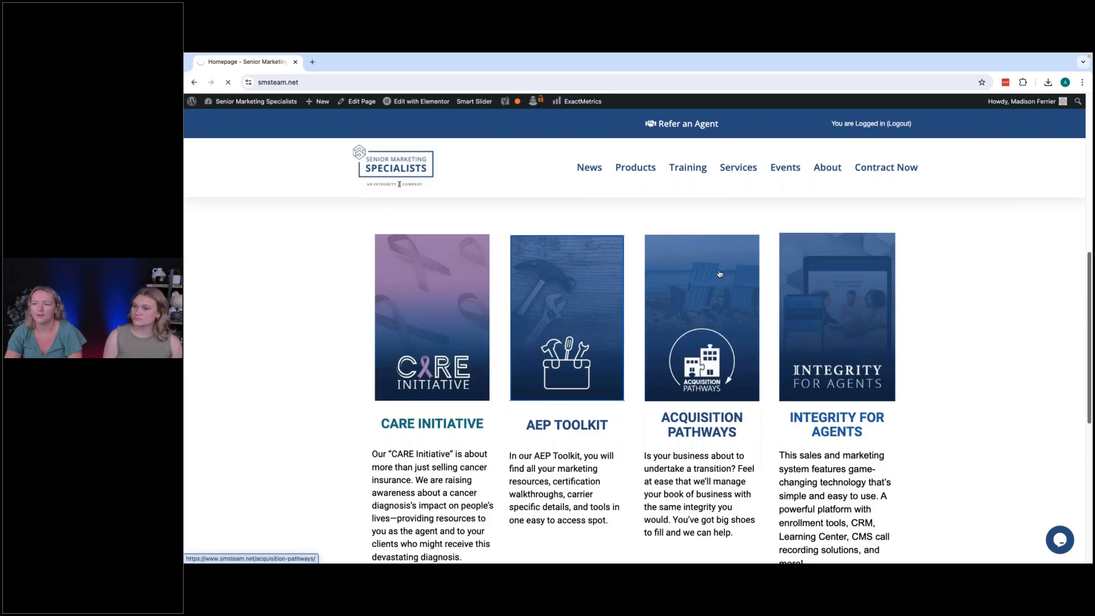
{"action": "left_click", "coordinate": [566, 317]}
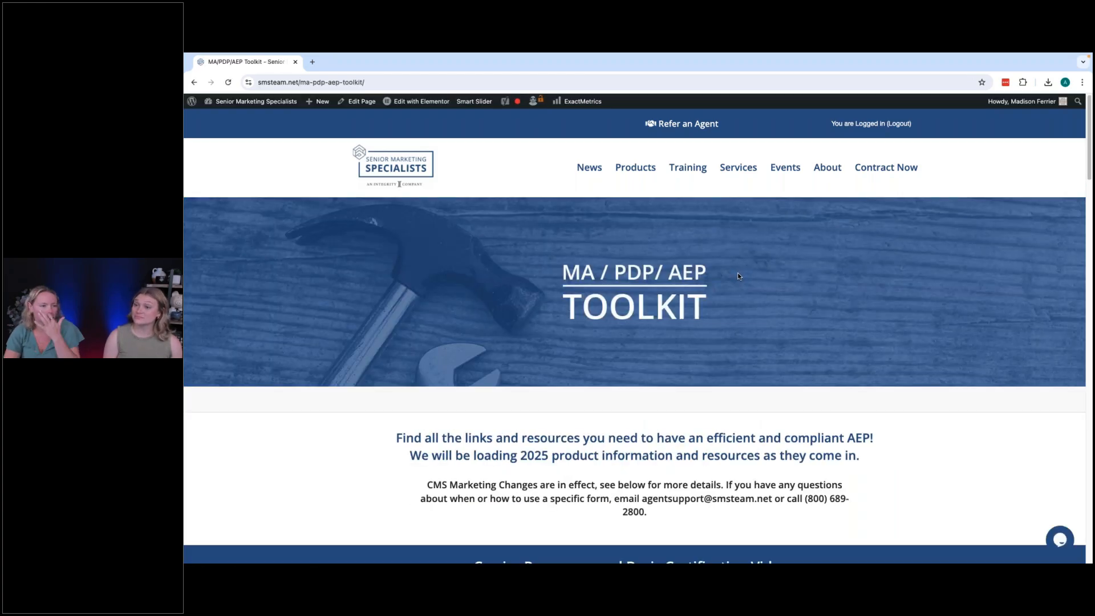
Collapse Client Appointment Materials & Forms and expand the IRA - Inflation Reduction Act section.
{"action": "scroll", "scroll_direction": "down", "scroll_amount": 3}
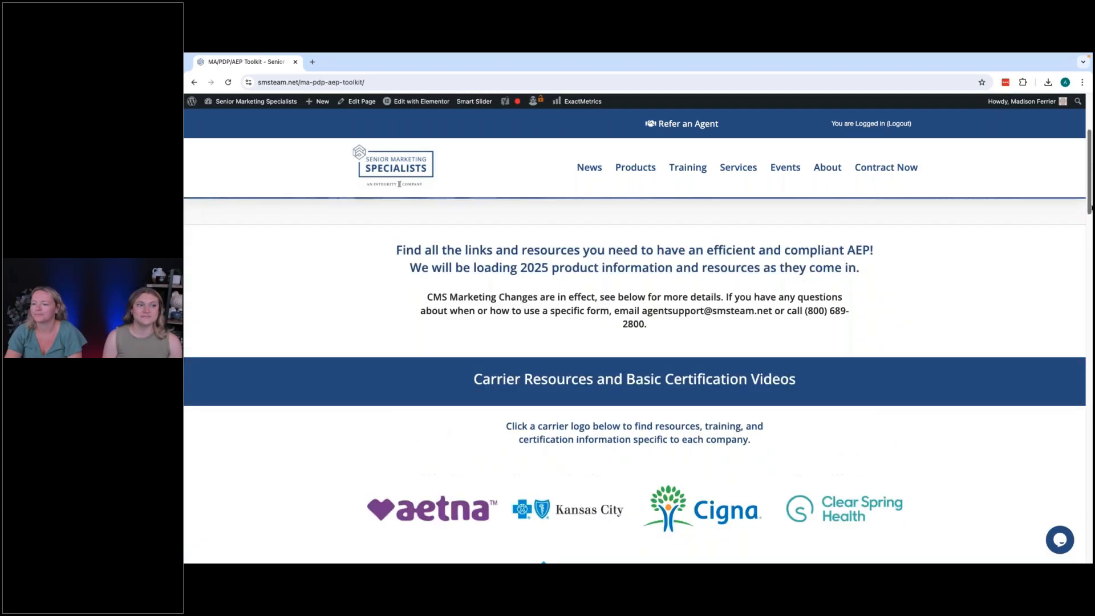
{"action": "scroll", "scroll_direction": "down", "scroll_amount": 3}
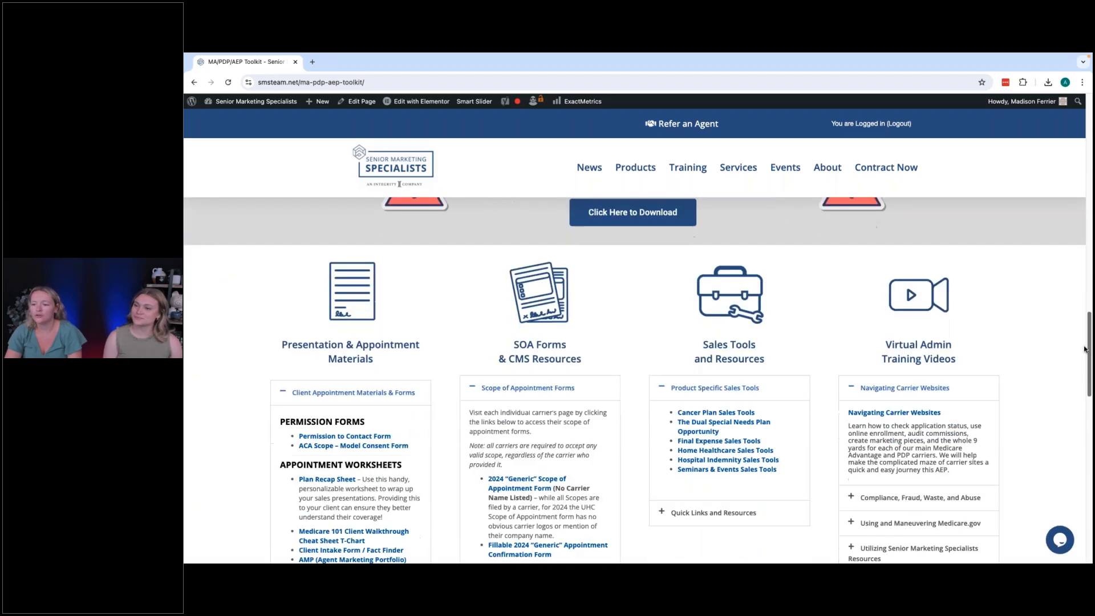
{"action": "scroll", "scroll_direction": "down", "scroll_amount": 3}
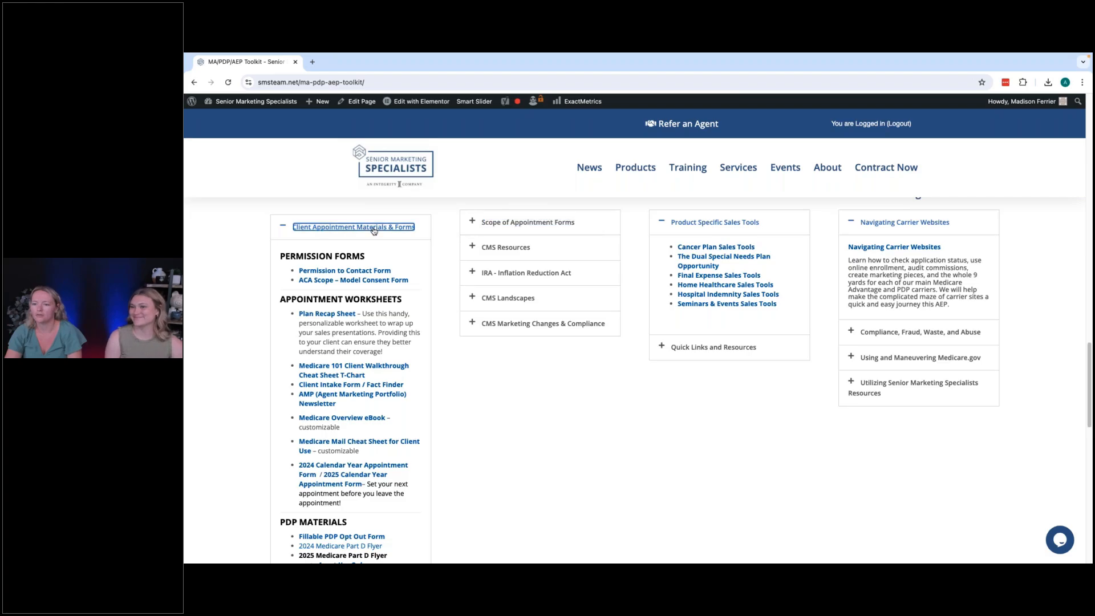
{"action": "left_click", "coordinate": [353, 226]}
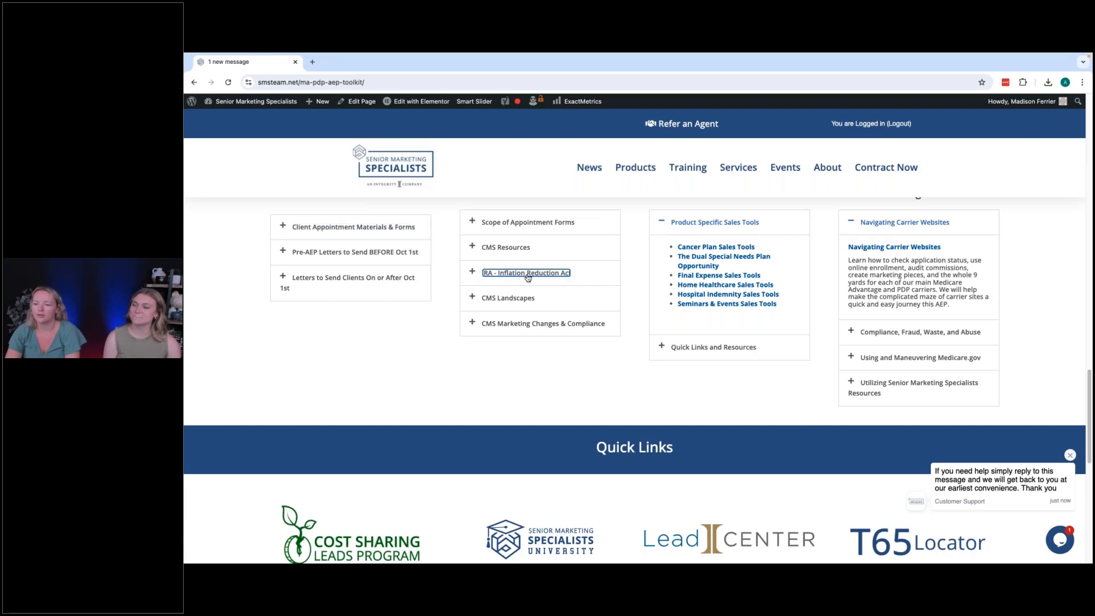
{"action": "left_click", "coordinate": [525, 272]}
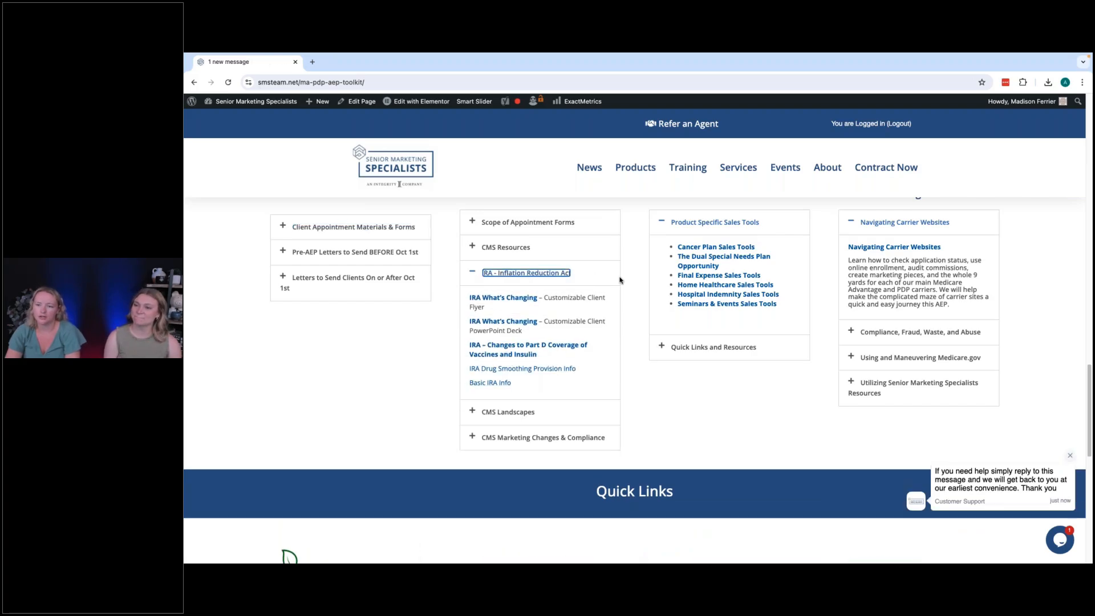
{"action": "mouse_move", "coordinate": [612, 281]}
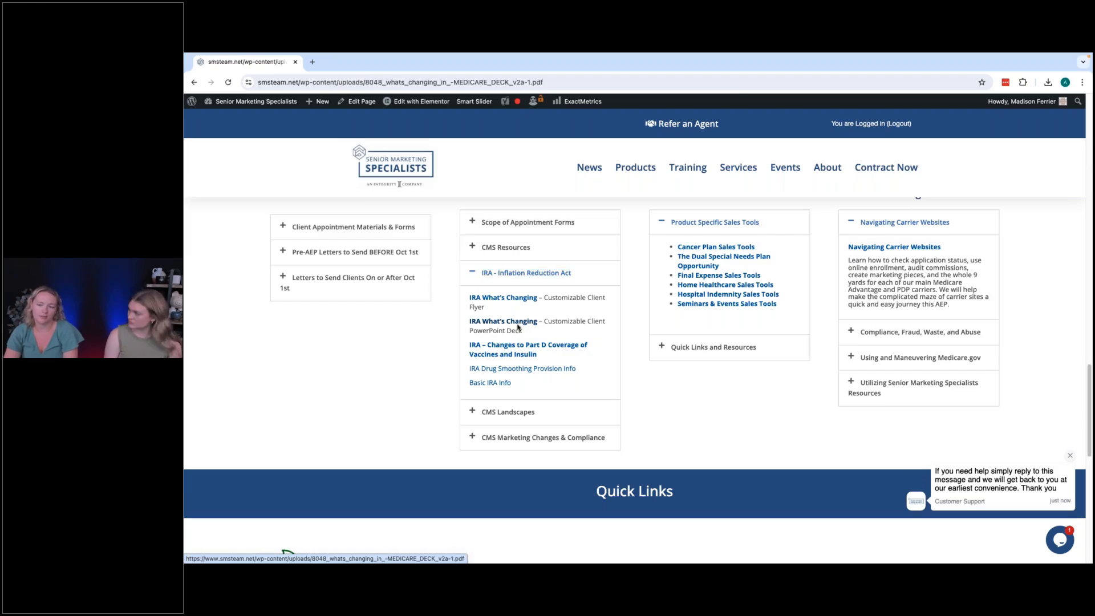
{"action": "left_click", "coordinate": [503, 325]}
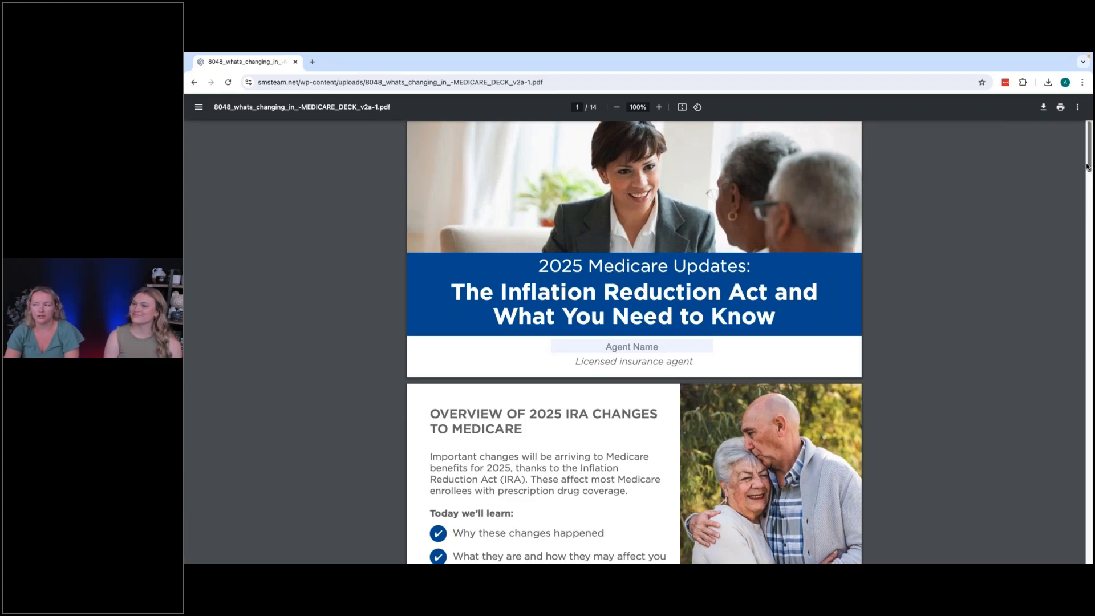
{"action": "scroll", "scroll_direction": "down", "scroll_amount": 3}
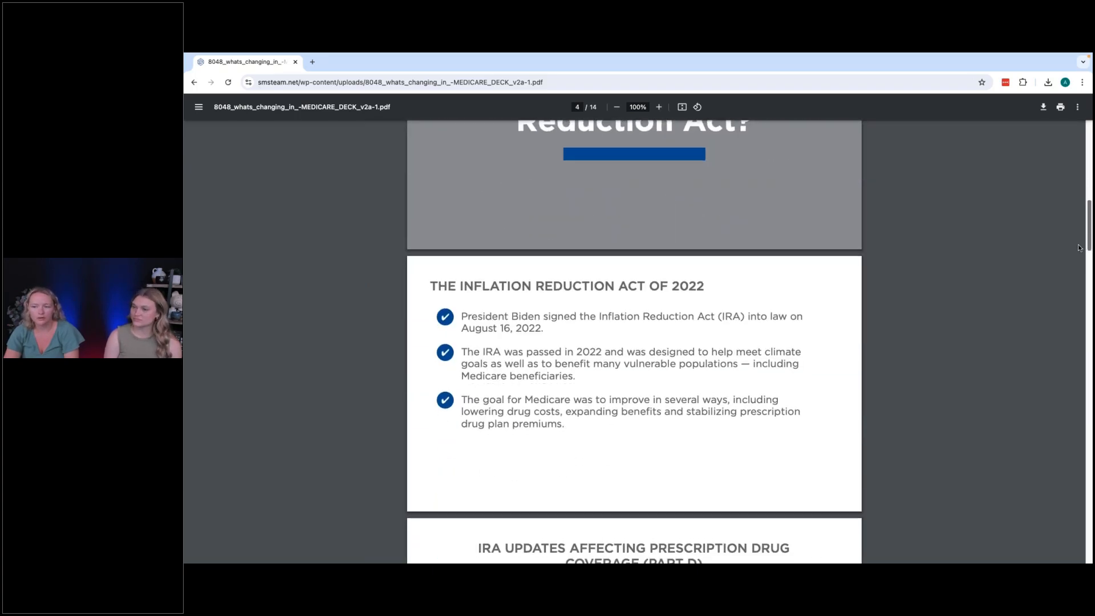
{"action": "scroll", "scroll_direction": "down", "scroll_amount": 3}
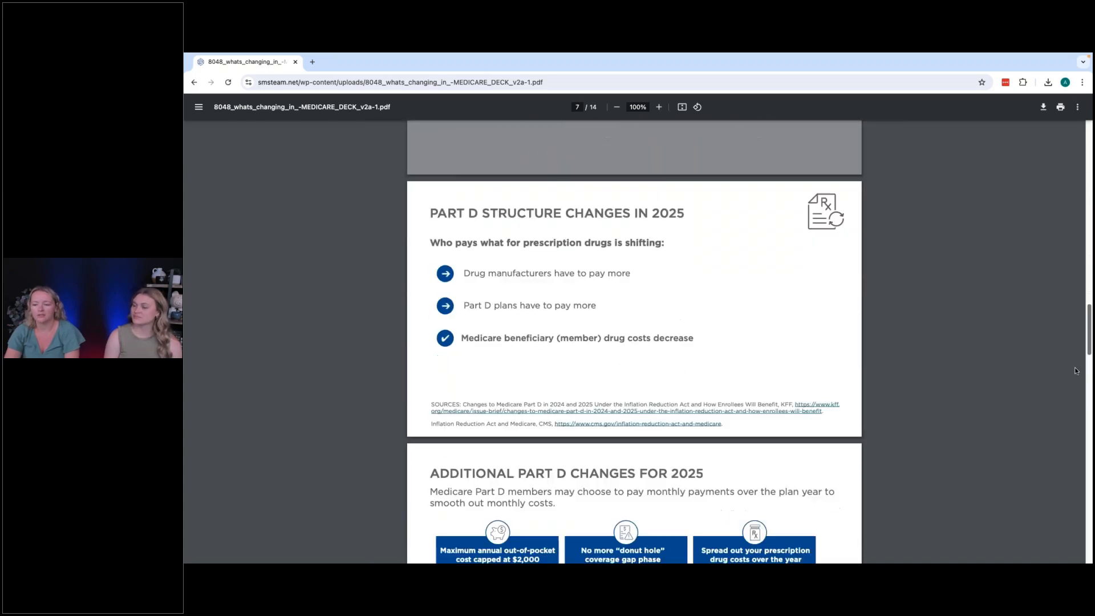
{"action": "scroll", "scroll_direction": "down", "scroll_amount": 3}
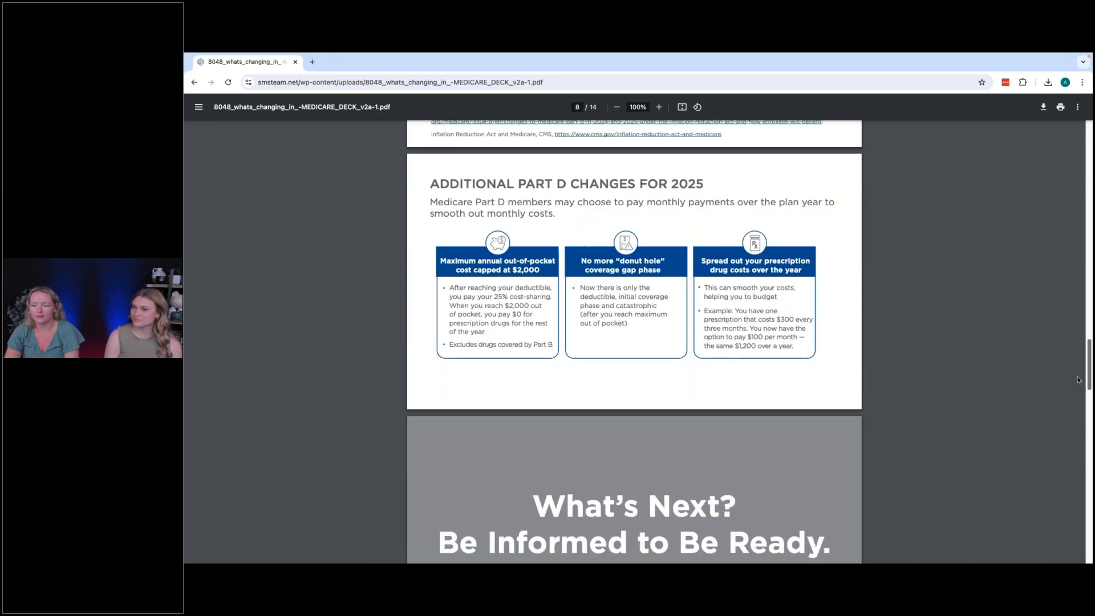
{"action": "scroll", "scroll_direction": "down", "scroll_amount": 3}
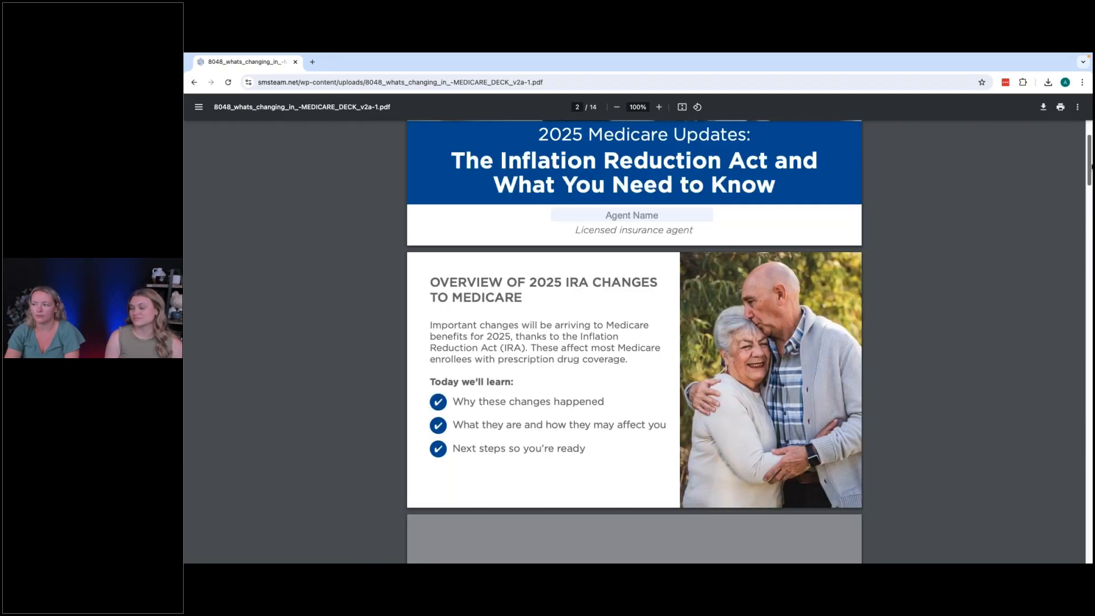
{"action": "left_click", "coordinate": [194, 82]}
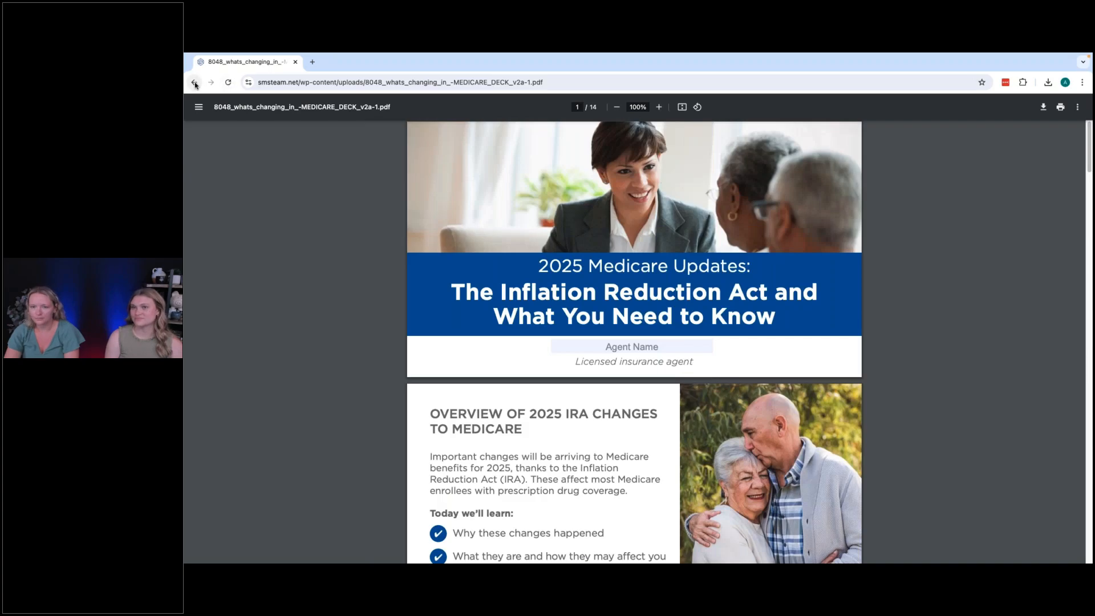
Go back from the PDF deck to the toolkit and re-expand the IRA section.
{"action": "left_click", "coordinate": [195, 82]}
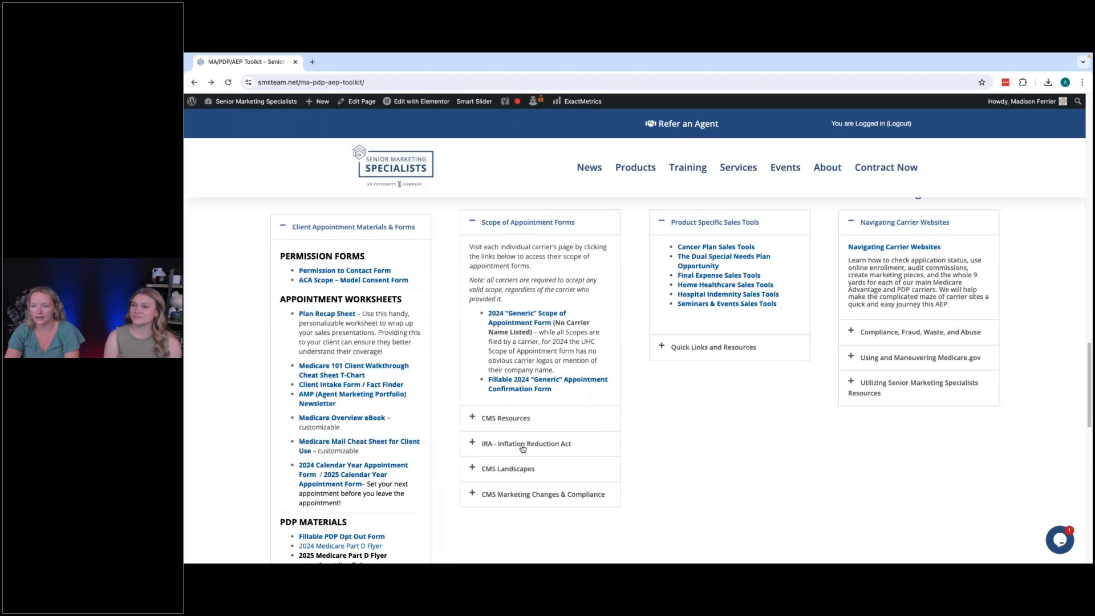
{"action": "left_click", "coordinate": [526, 444]}
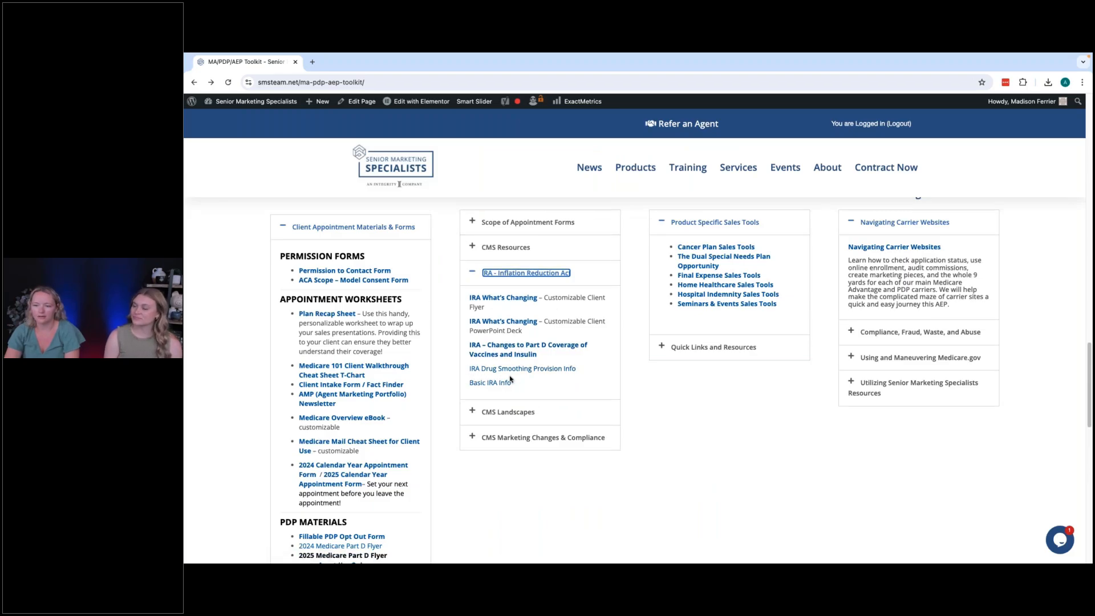
{"action": "mouse_move", "coordinate": [543, 378]}
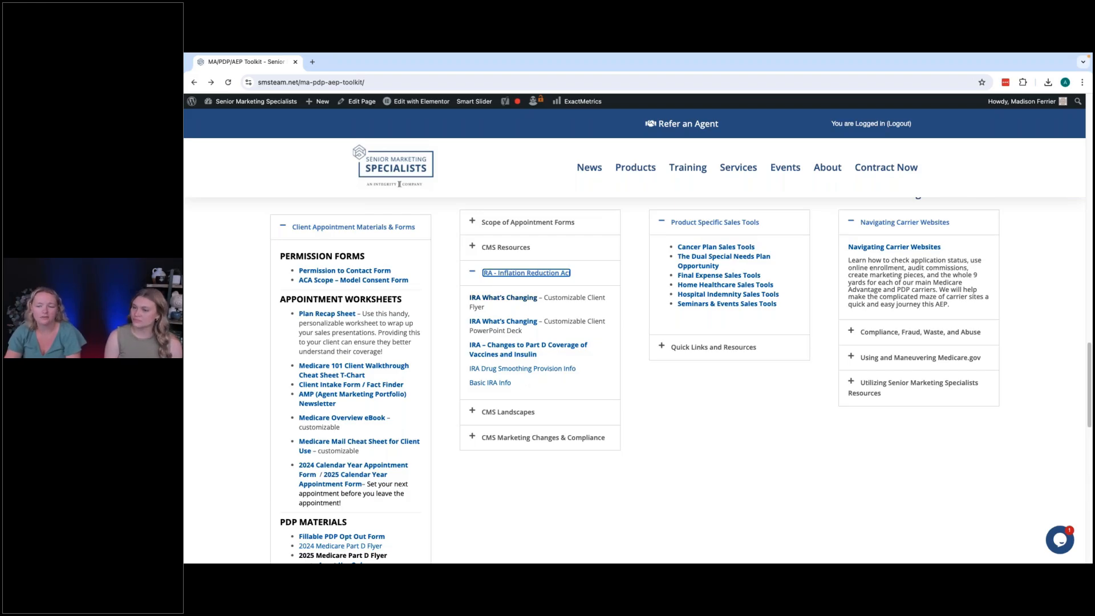
{"action": "mouse_move", "coordinate": [520, 344]}
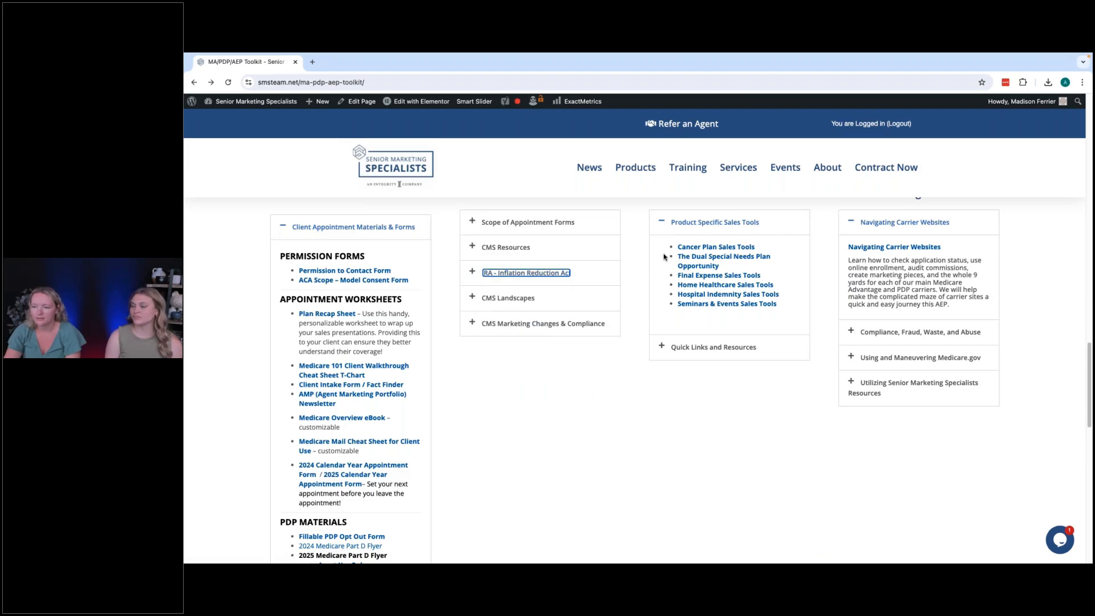
{"action": "mouse_move", "coordinate": [688, 167]}
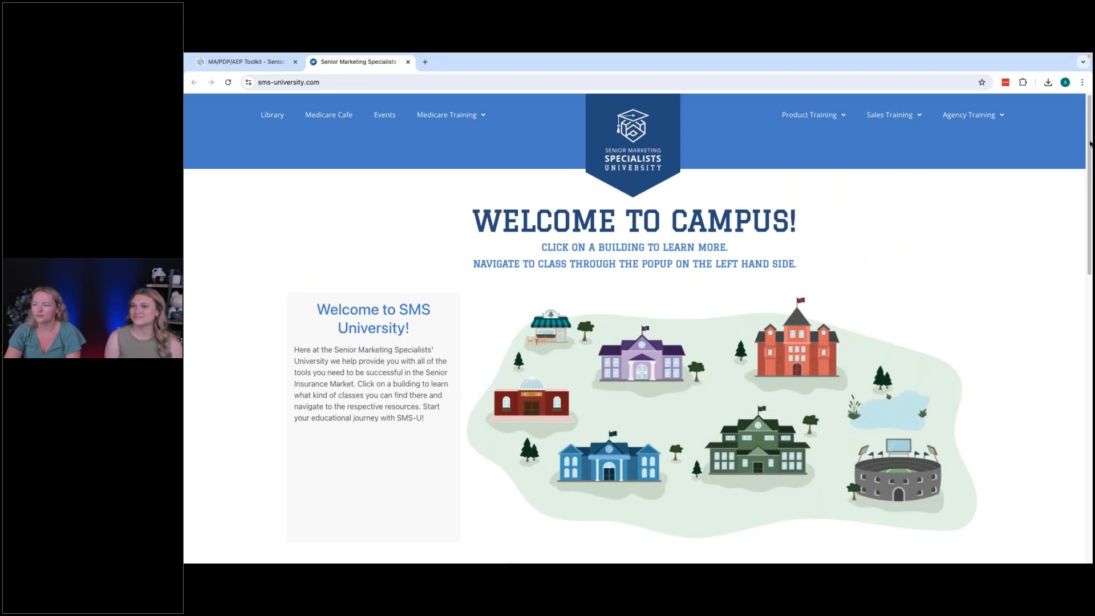
Scroll the SMS University homepage down to the AEP Pop-Up Tent banner.
{"action": "scroll", "scroll_direction": "down", "scroll_amount": 3}
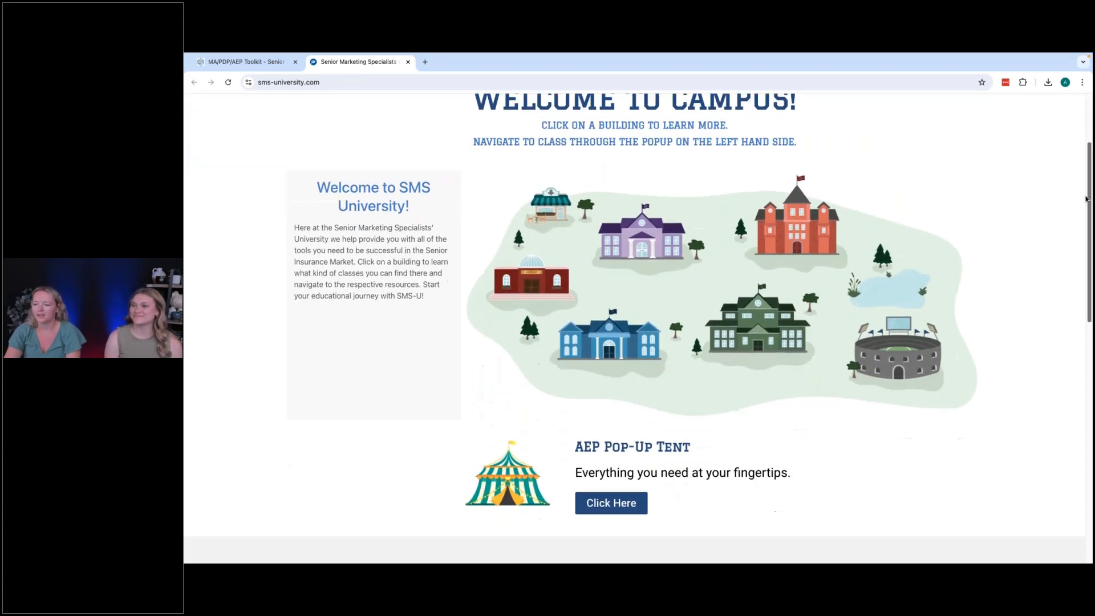
{"action": "scroll", "scroll_direction": "down", "scroll_amount": 3}
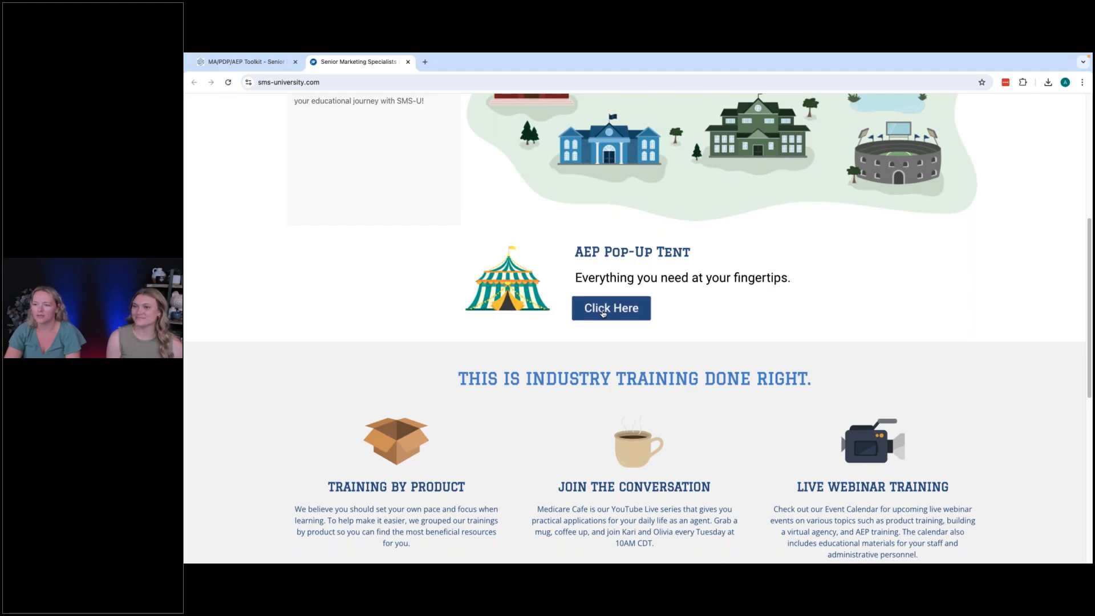
Open the AEP Pop-Up Tent page from its Click Here button and scroll its resources.
{"action": "left_click", "coordinate": [610, 308]}
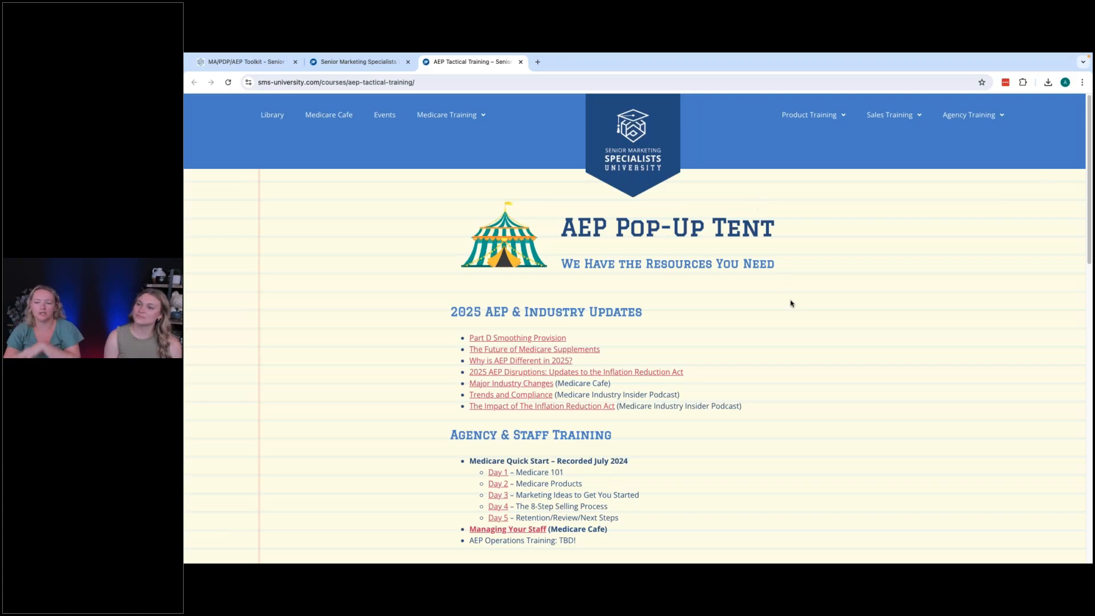
{"action": "mouse_move", "coordinate": [787, 362]}
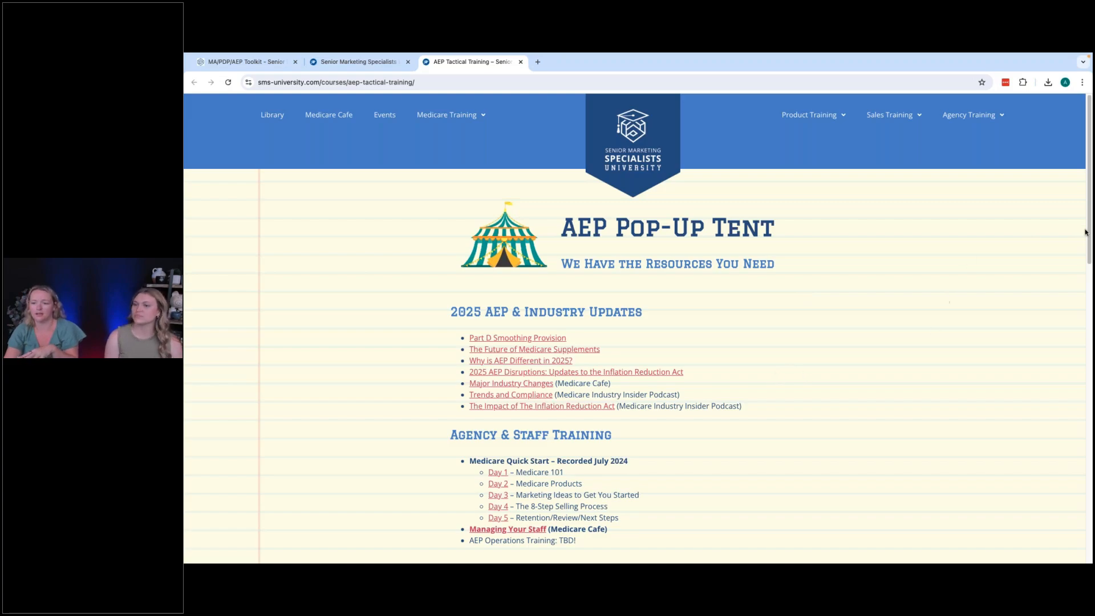
{"action": "mouse_move", "coordinate": [1067, 196]}
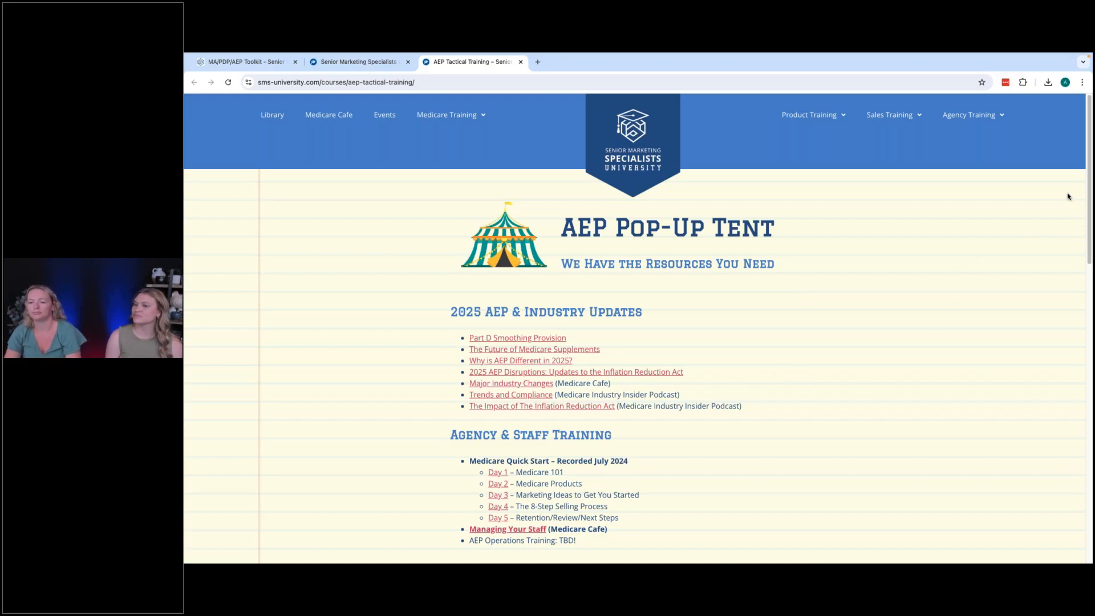
{"action": "mouse_move", "coordinate": [959, 206]}
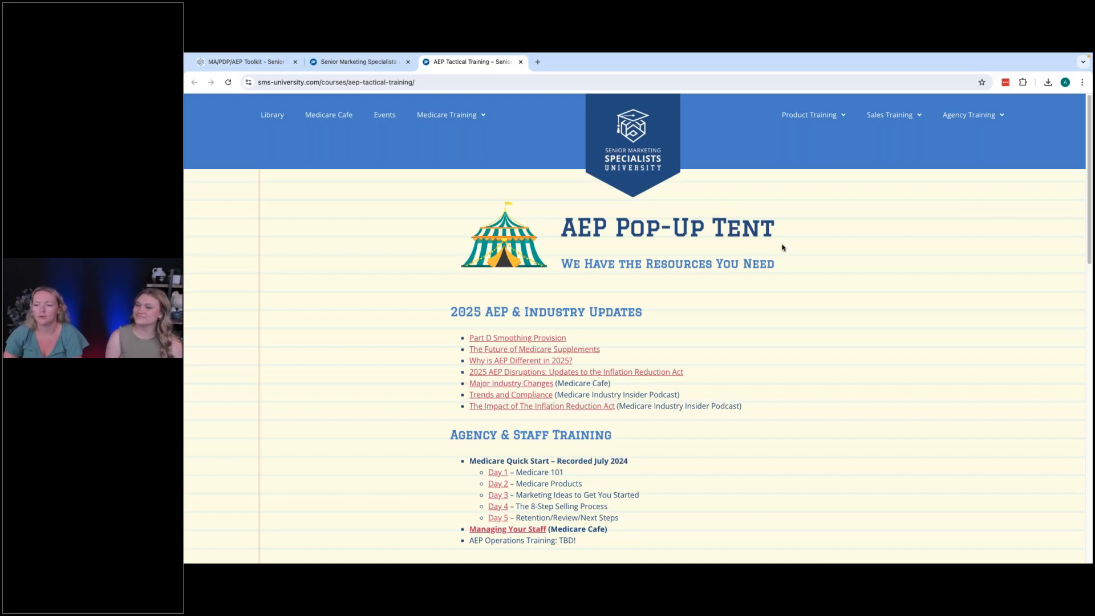
{"action": "mouse_move", "coordinate": [466, 407]}
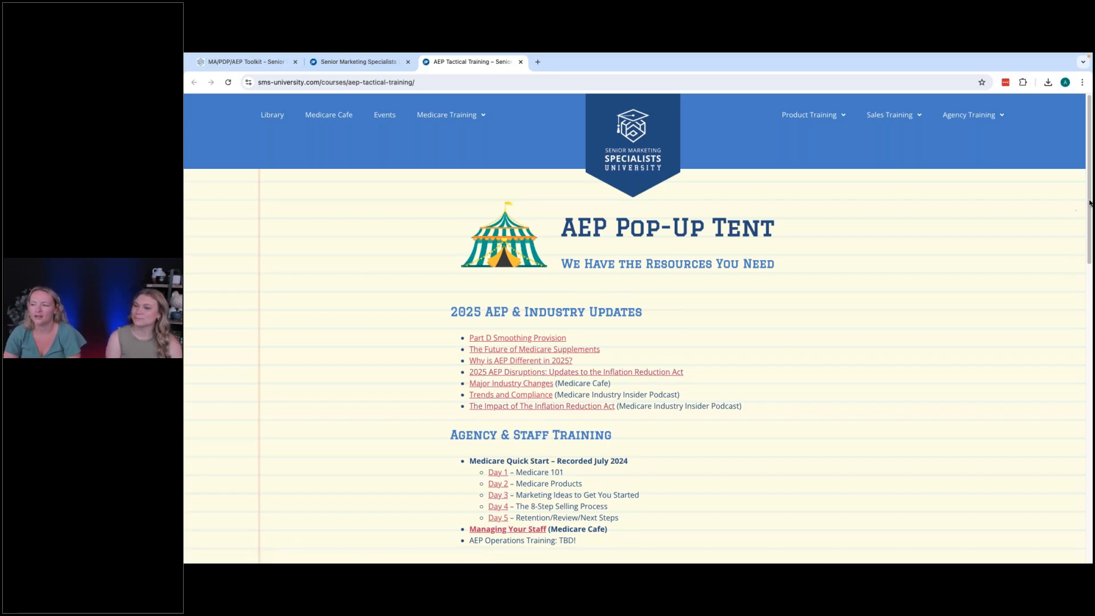
{"action": "scroll", "scroll_direction": "down", "scroll_amount": 3}
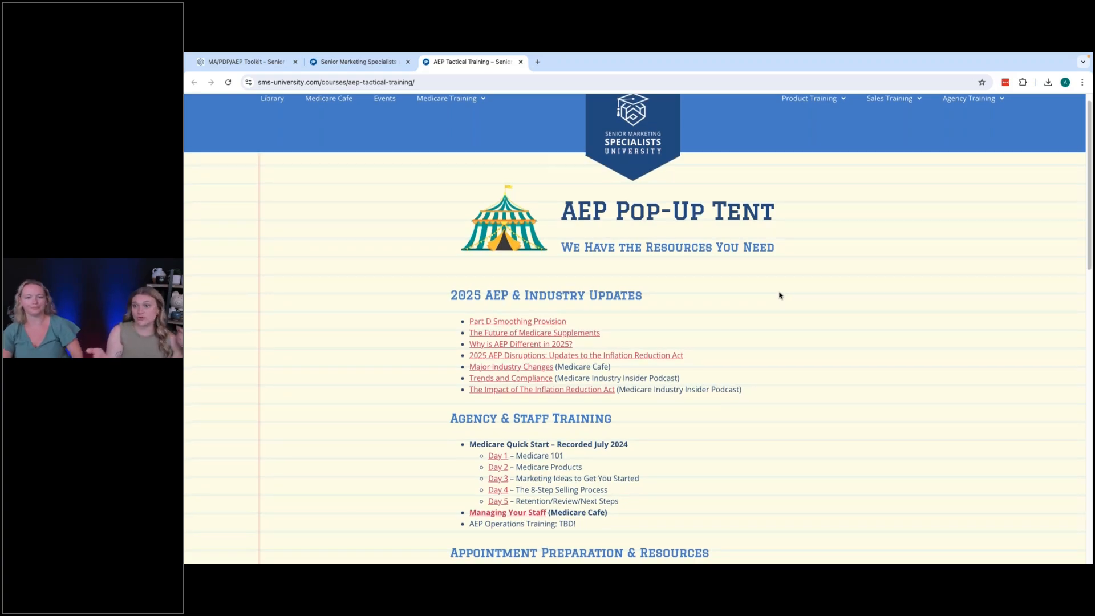
{"action": "mouse_move", "coordinate": [694, 322]}
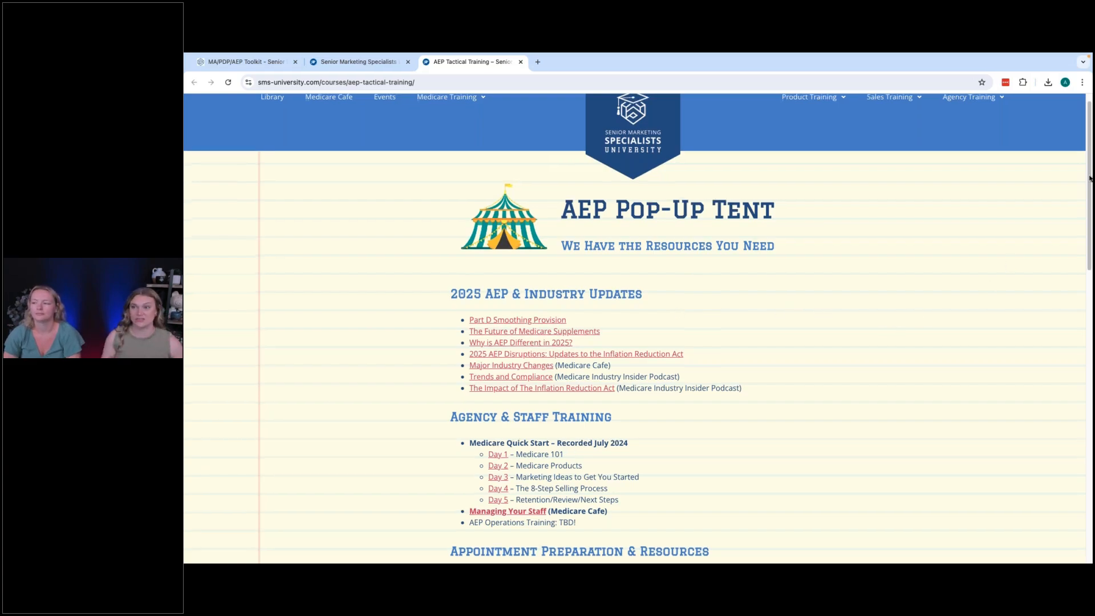
{"action": "scroll", "scroll_direction": "down", "scroll_amount": 3}
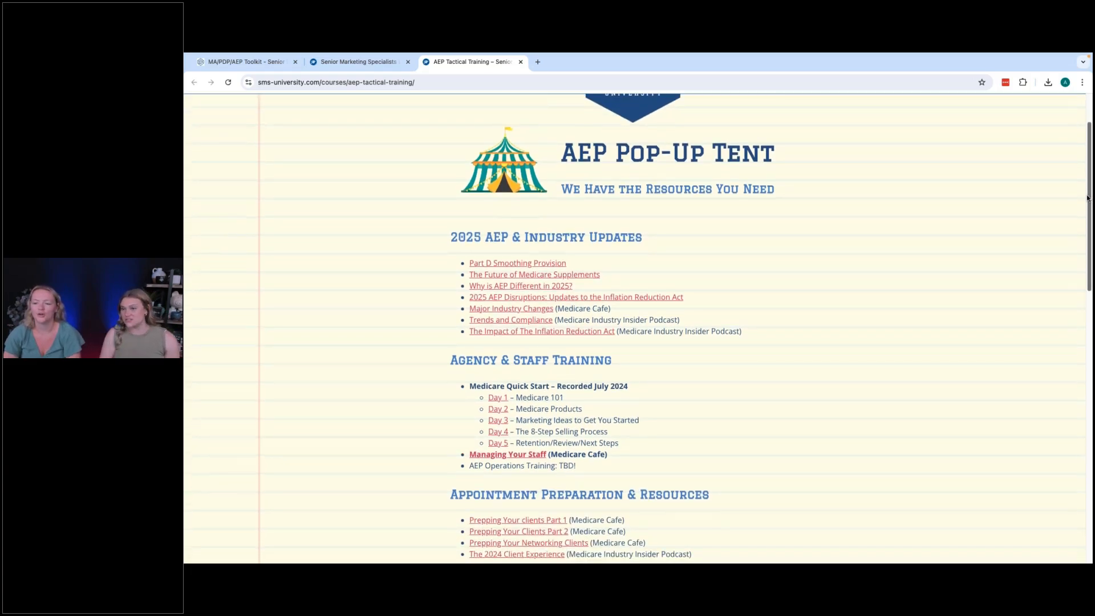
{"action": "scroll", "scroll_direction": "down", "scroll_amount": 3}
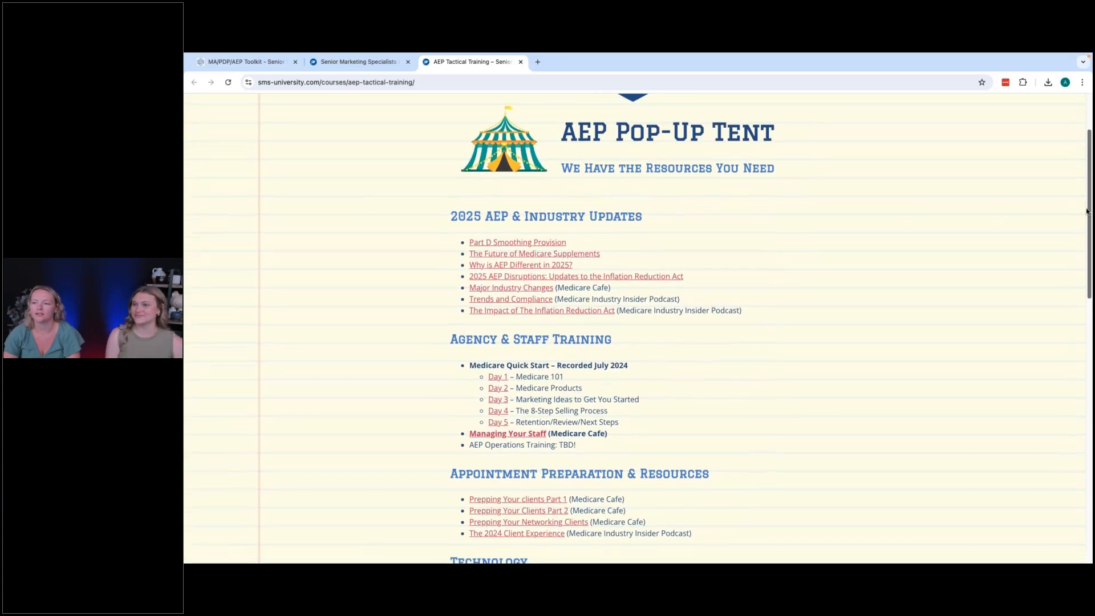
{"action": "scroll", "scroll_direction": "down", "scroll_amount": 3}
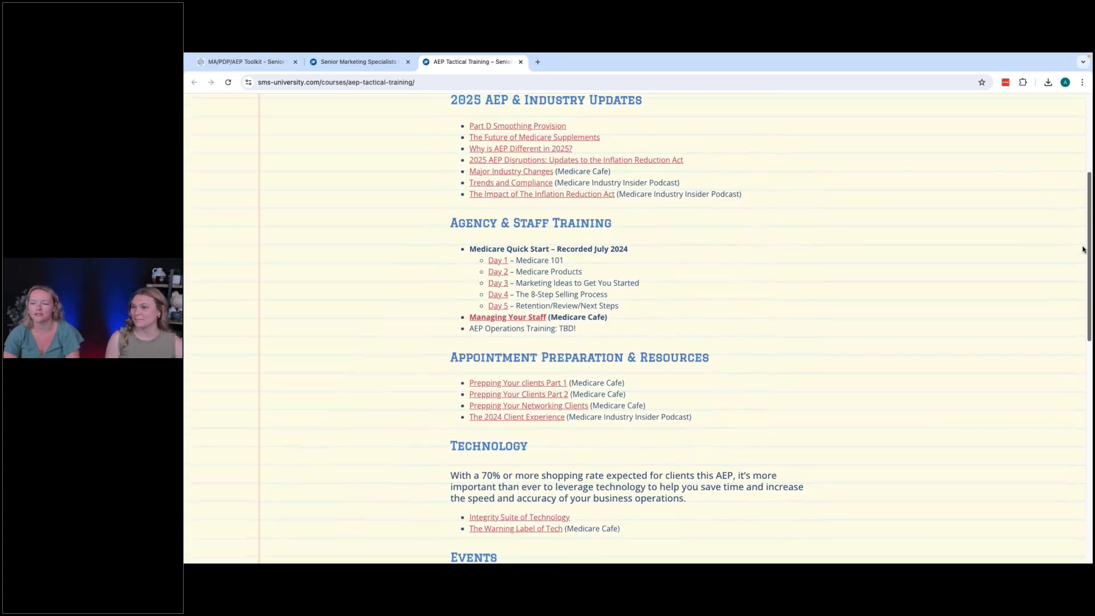
{"action": "scroll", "scroll_direction": "down", "scroll_amount": 3}
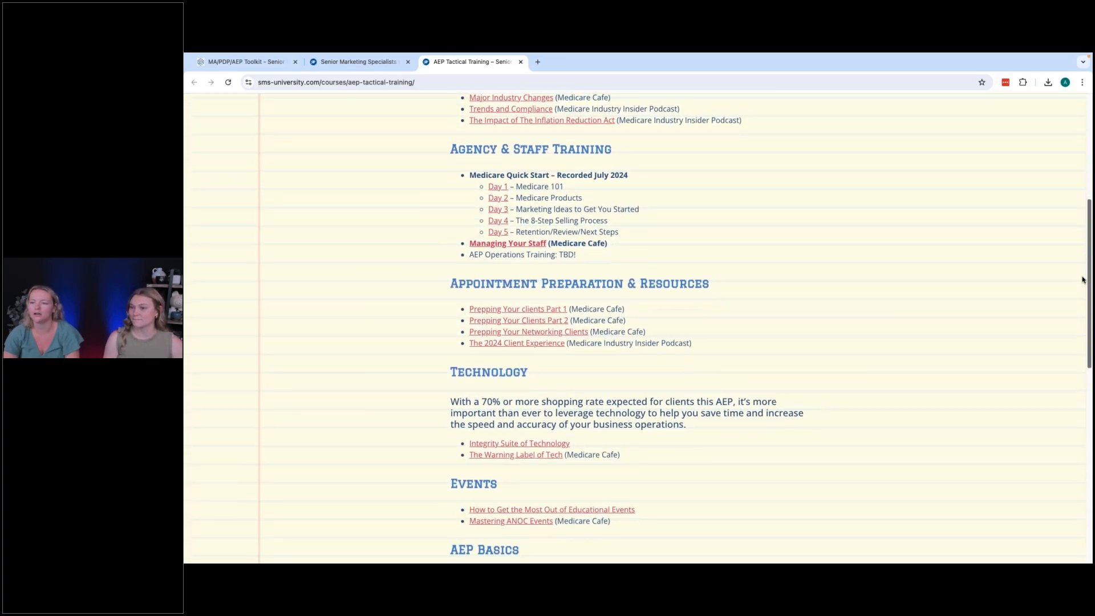
{"action": "scroll", "scroll_direction": "down", "scroll_amount": 3}
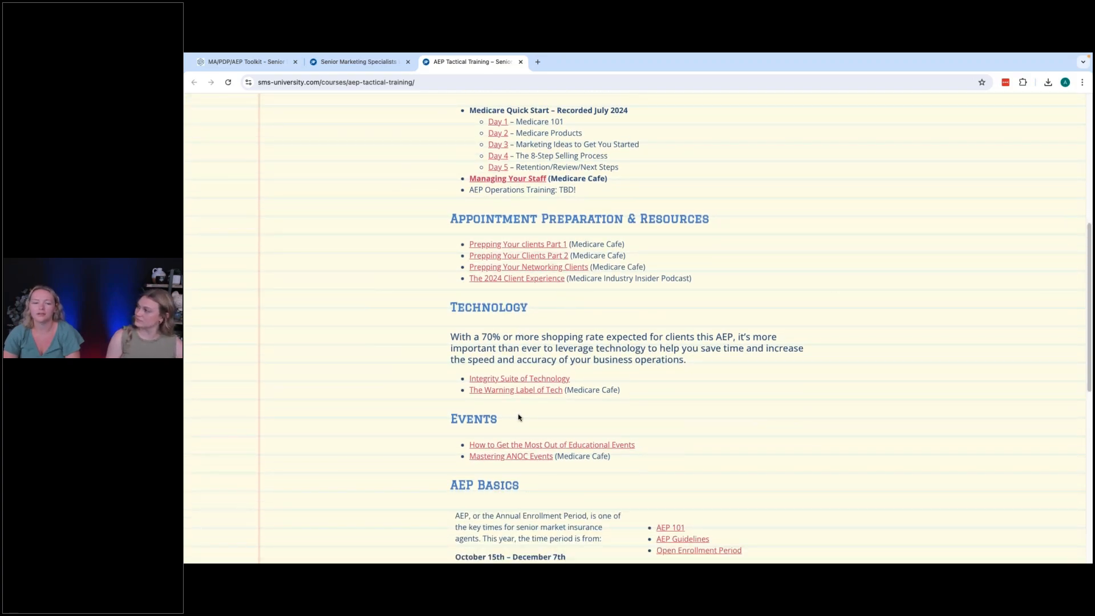
{"action": "mouse_move", "coordinate": [634, 454]}
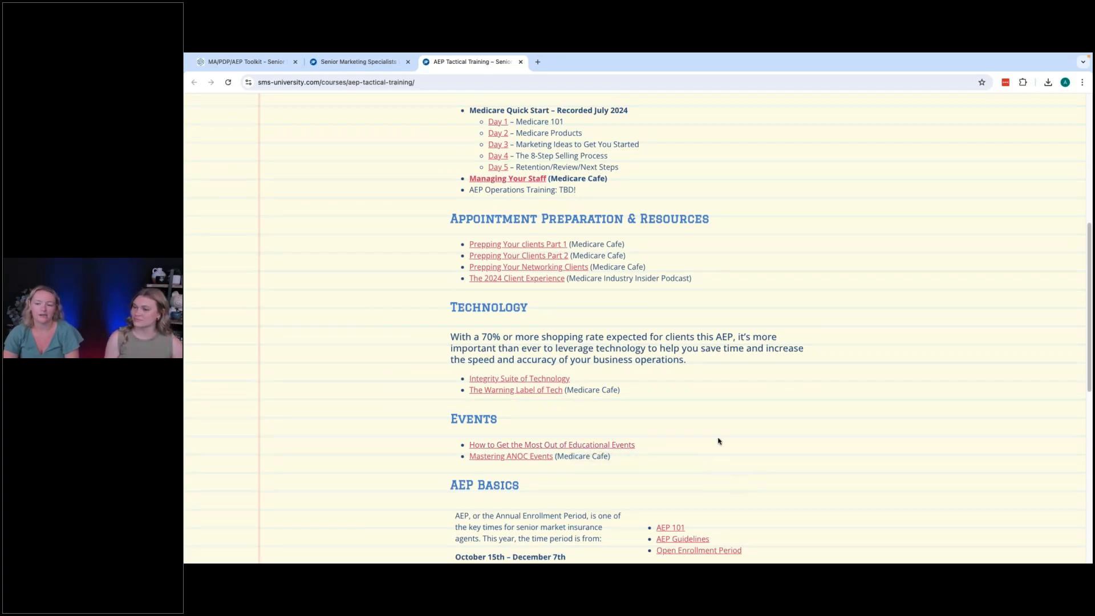
{"action": "mouse_move", "coordinate": [672, 433]}
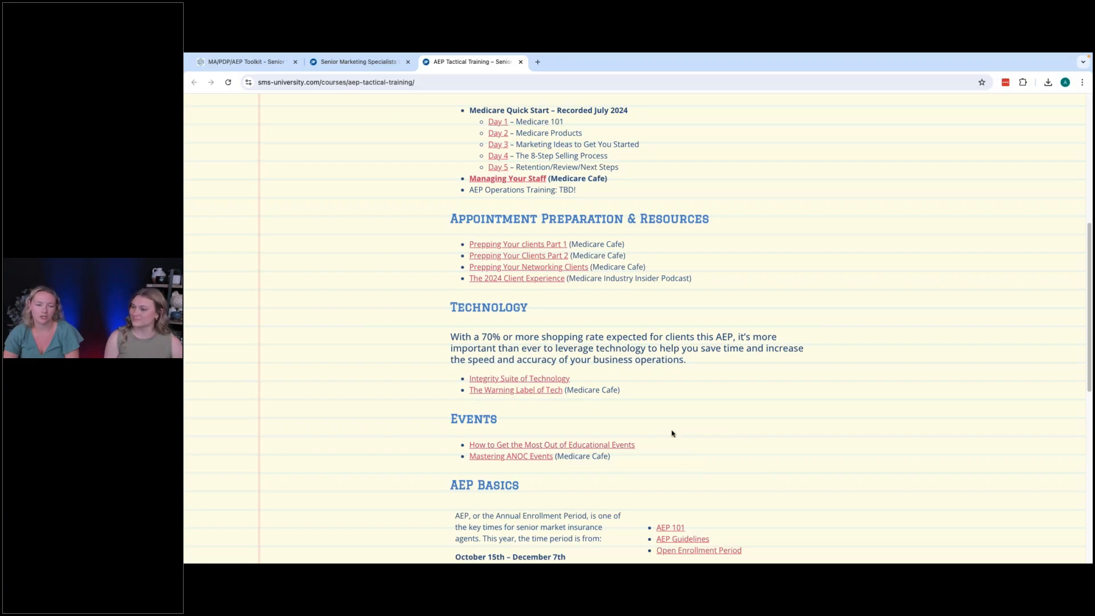
{"action": "mouse_move", "coordinate": [761, 413]}
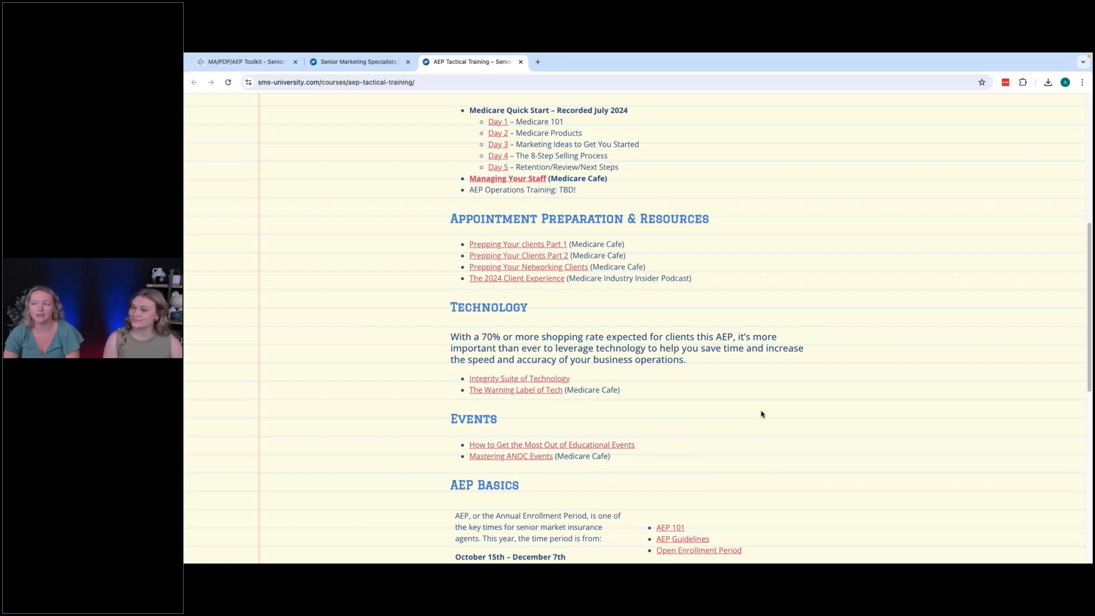
{"action": "mouse_move", "coordinate": [804, 405]}
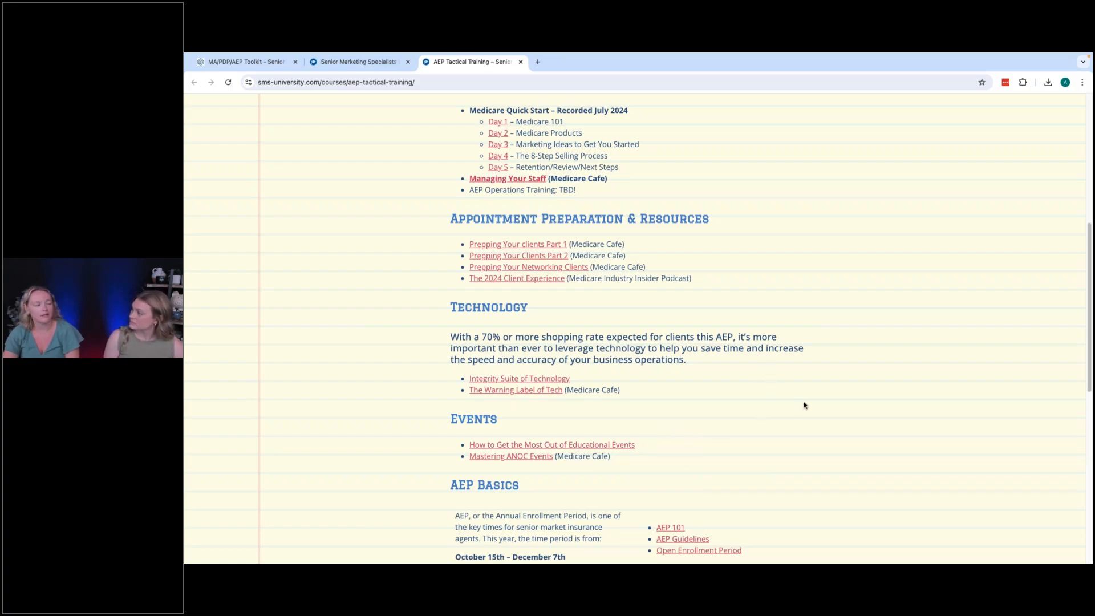
{"action": "mouse_move", "coordinate": [776, 417]}
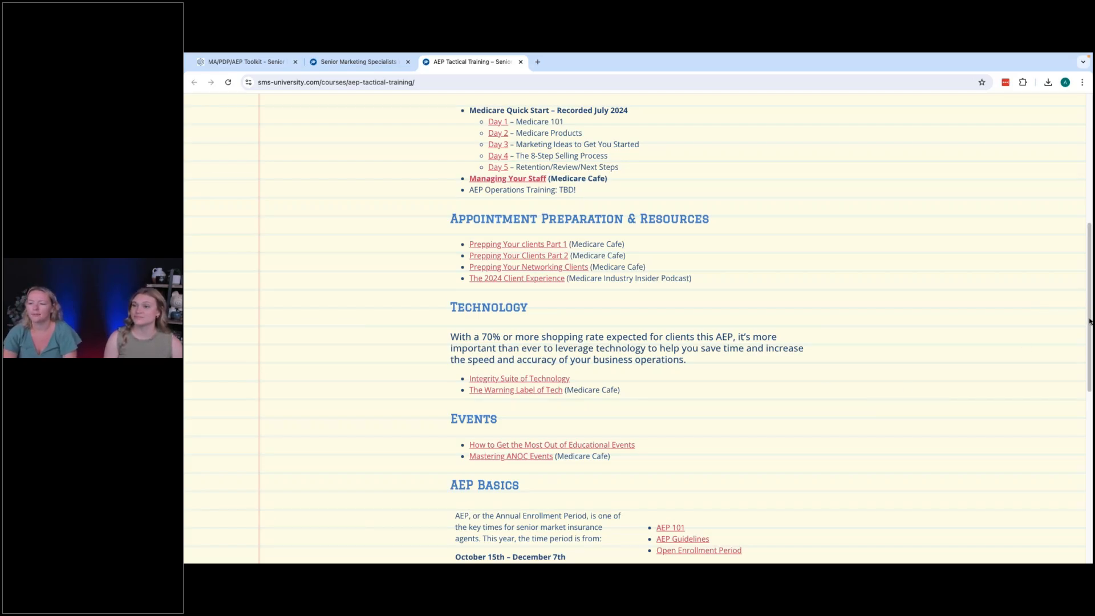
Bring the AEP Pop-Up Tent heading and 2025 AEP & Industry Updates list into view.
{"action": "scroll", "scroll_direction": "down", "scroll_amount": 3}
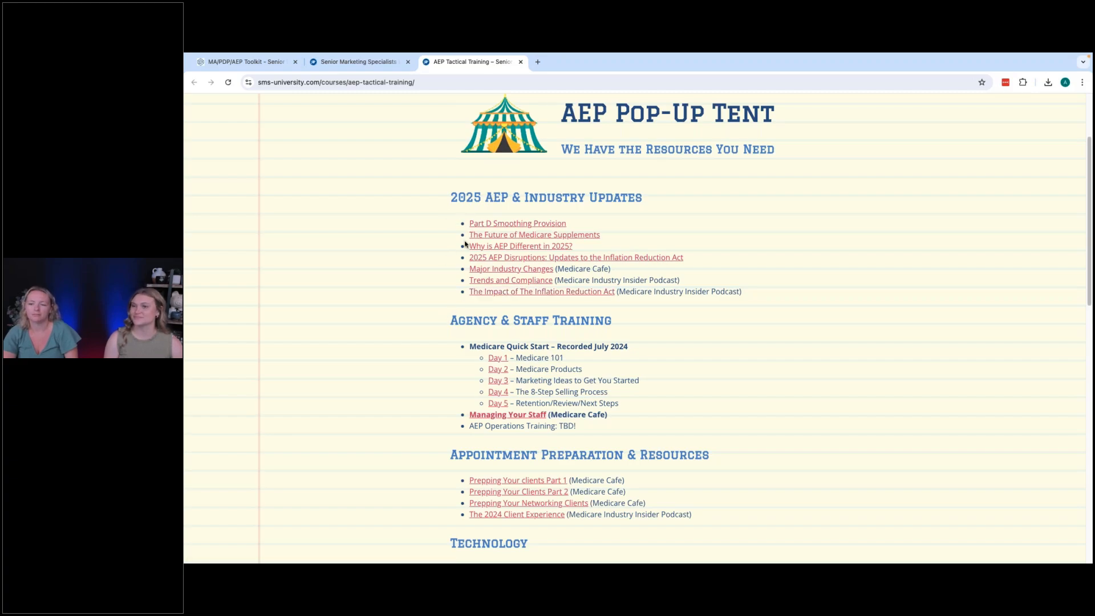
{"action": "mouse_move", "coordinate": [457, 293]}
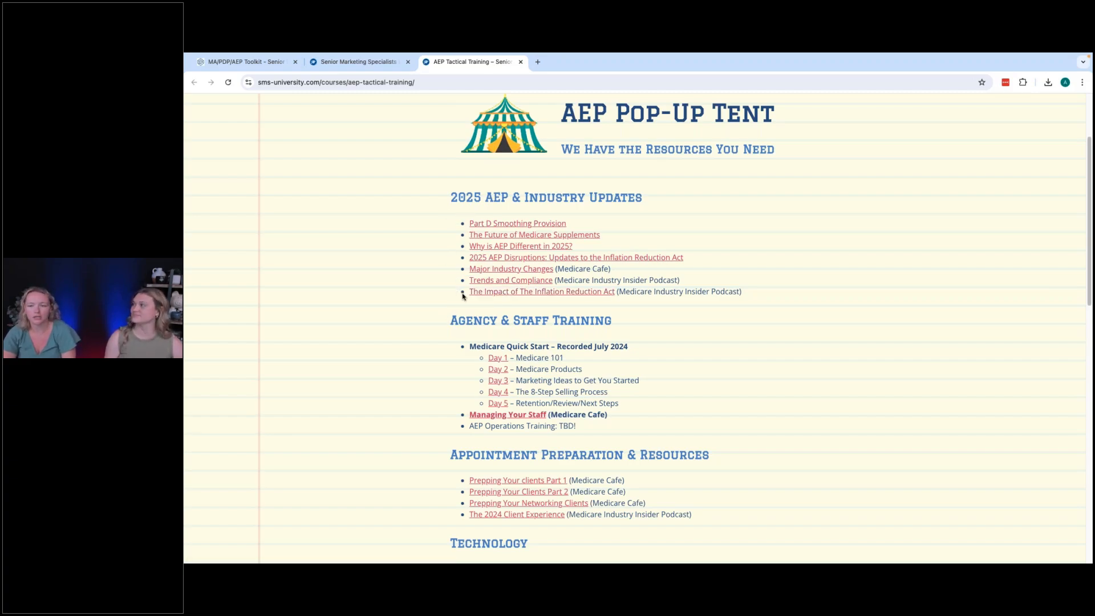
{"action": "mouse_move", "coordinate": [883, 237]}
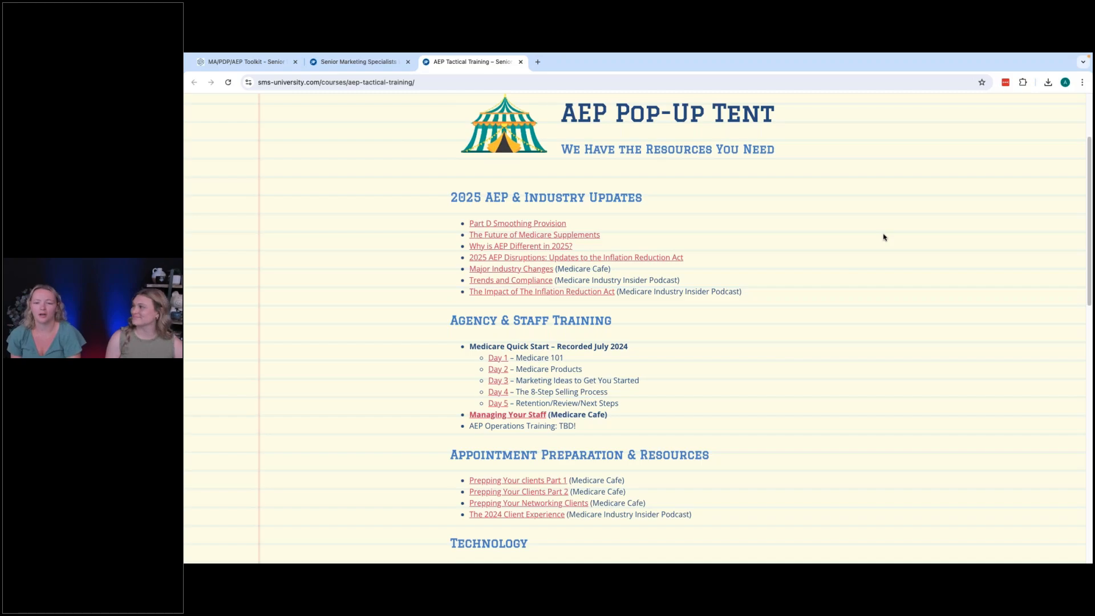
{"action": "mouse_move", "coordinate": [627, 489]}
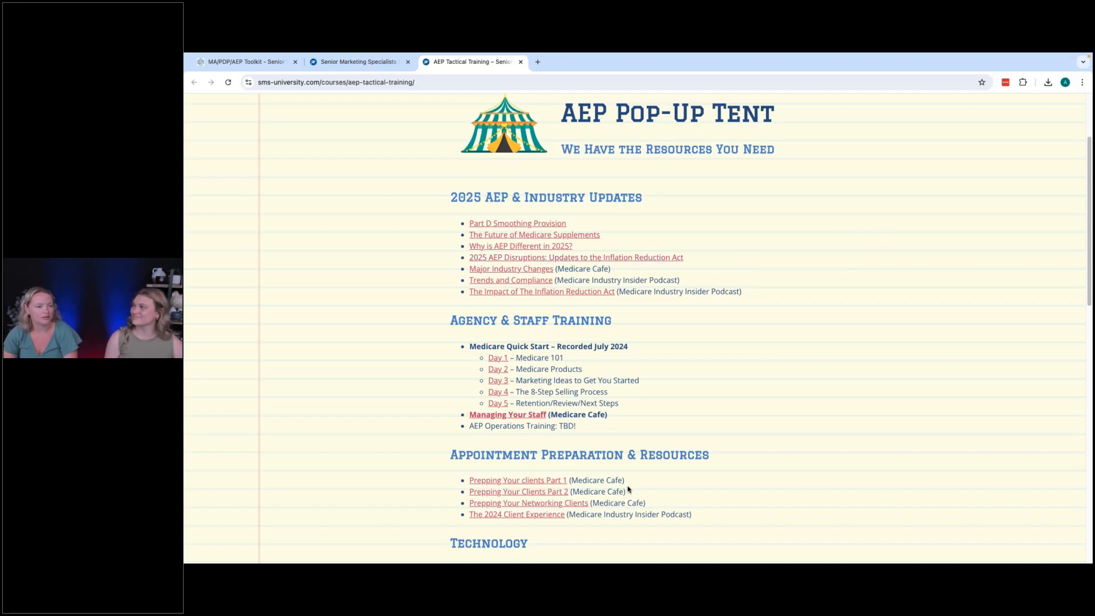
{"action": "mouse_move", "coordinate": [577, 333]}
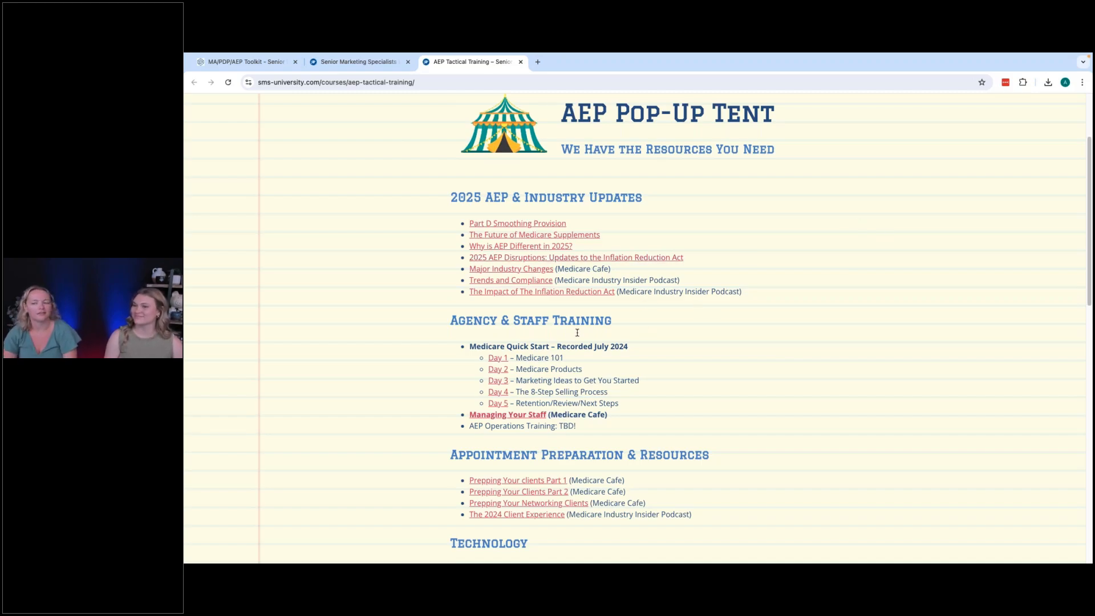
{"action": "mouse_move", "coordinate": [810, 159]}
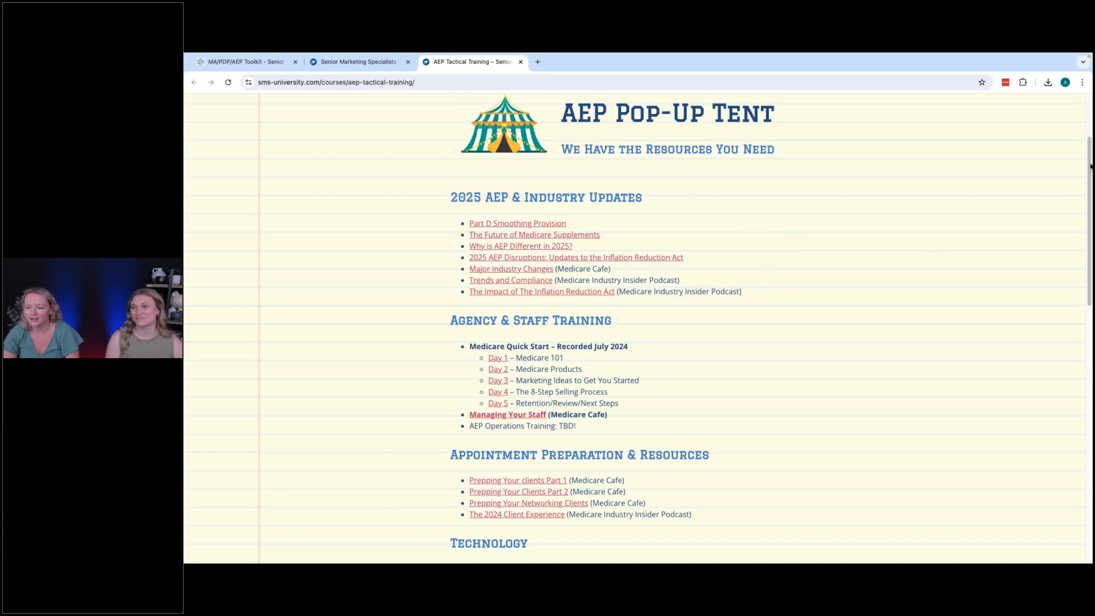
{"action": "scroll", "scroll_direction": "down", "scroll_amount": 3}
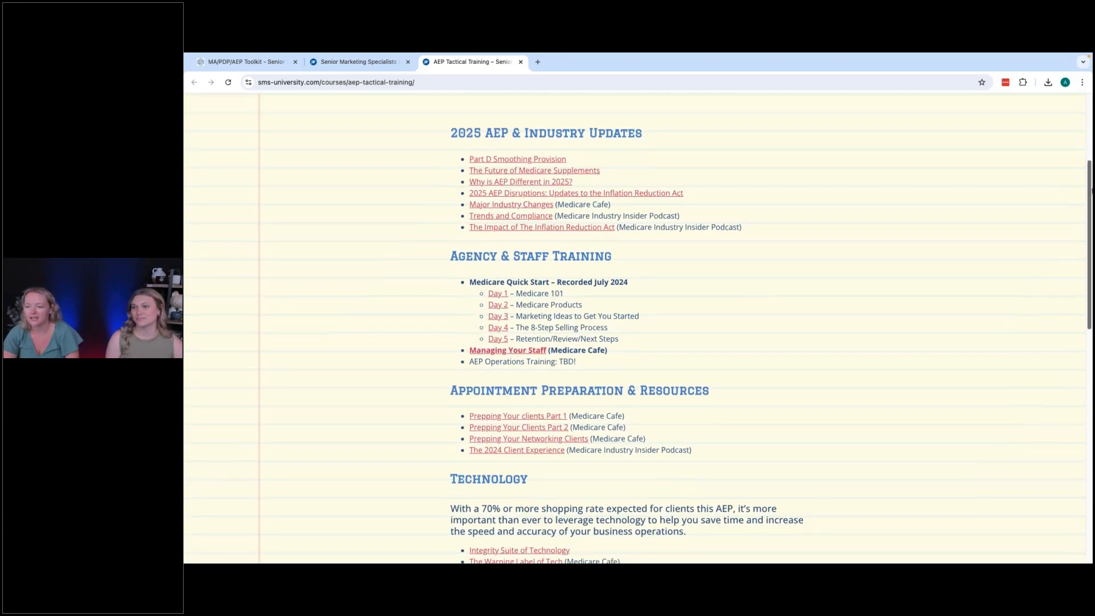
{"action": "scroll", "scroll_direction": "down", "scroll_amount": 3}
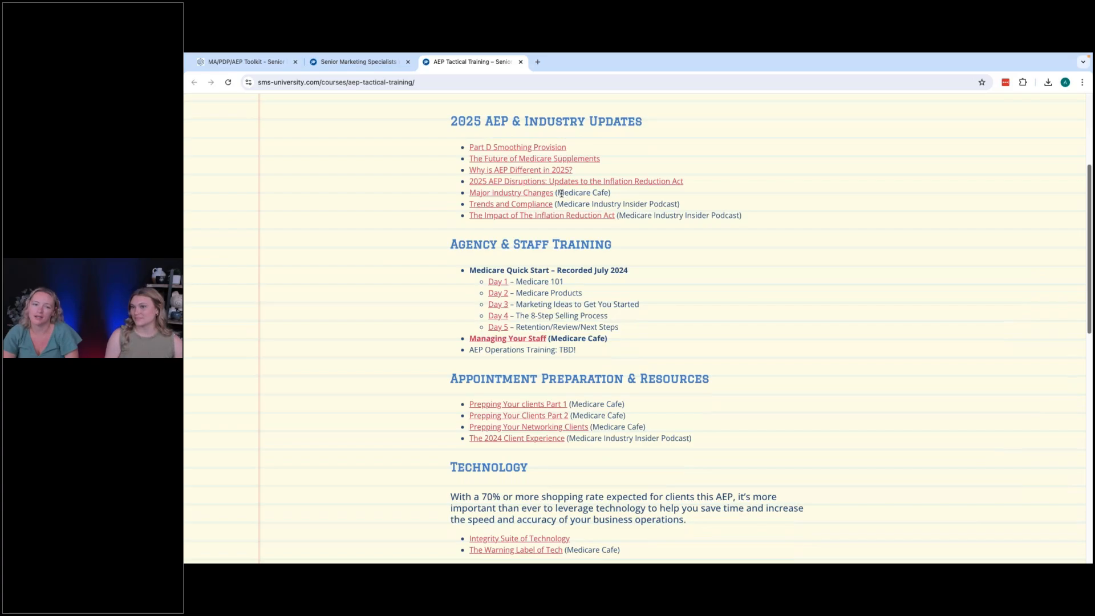
{"action": "double_click", "coordinate": [582, 192]}
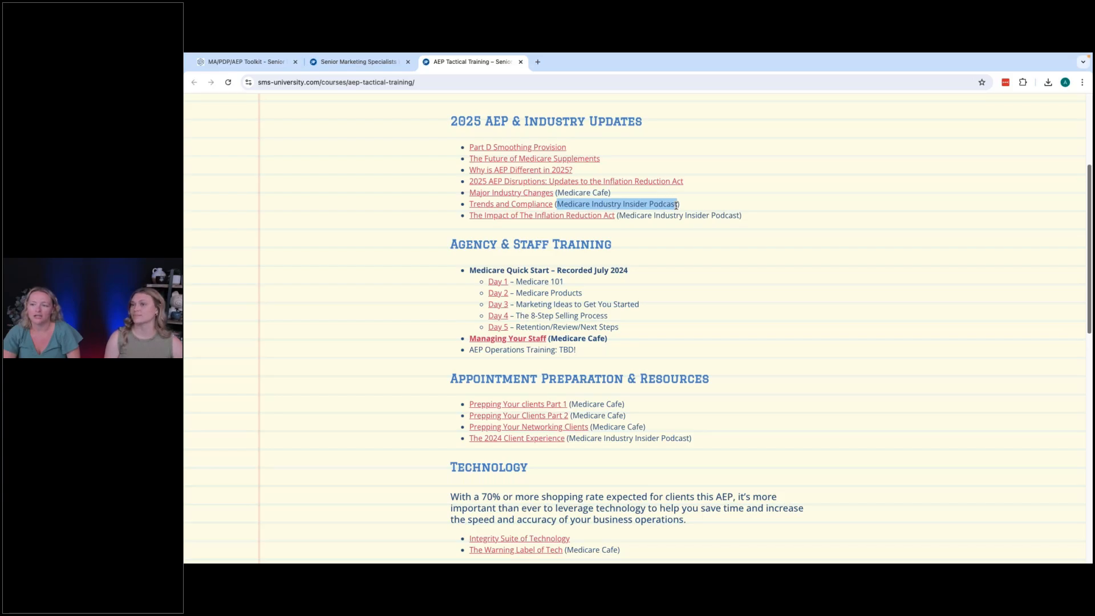
{"action": "mouse_move", "coordinate": [612, 226]}
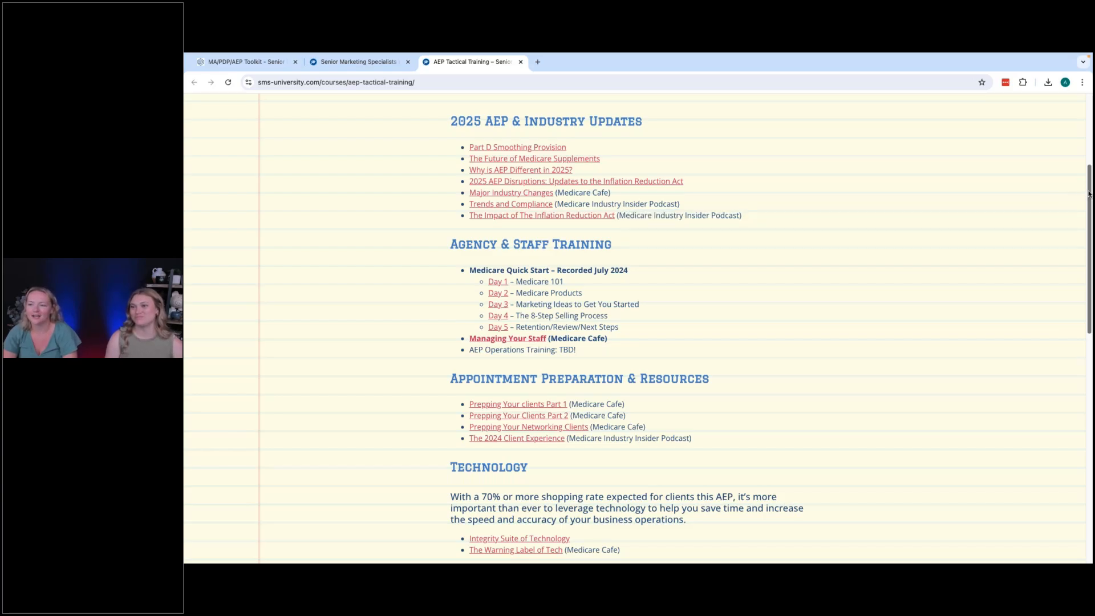
Scroll down through the Events and AEP Basics sections, then back to the top.
{"action": "scroll", "scroll_direction": "down", "scroll_amount": 3}
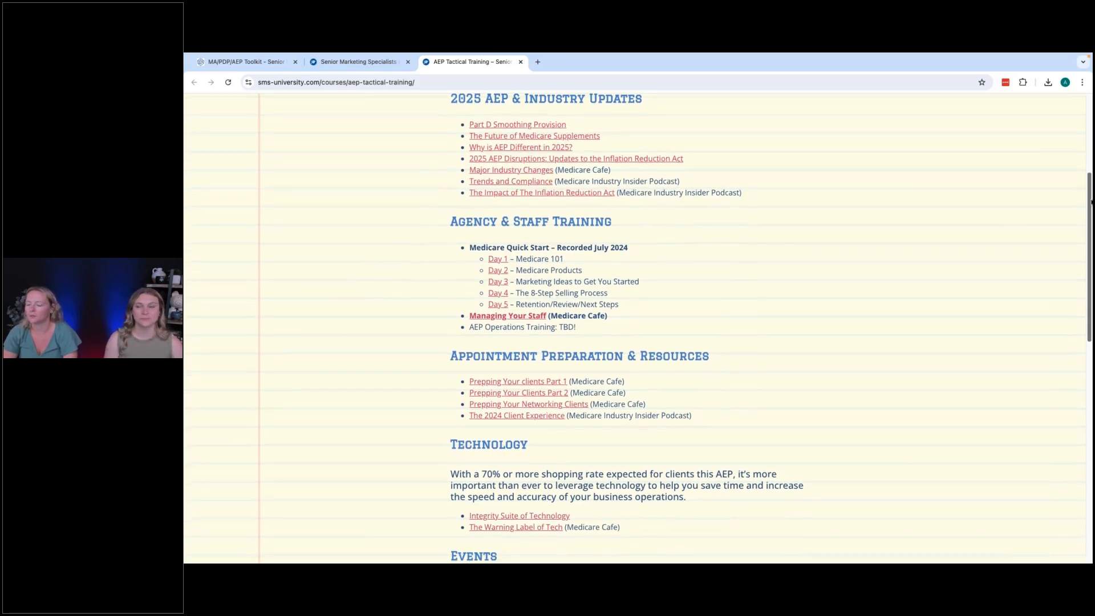
{"action": "scroll", "scroll_direction": "down", "scroll_amount": 3}
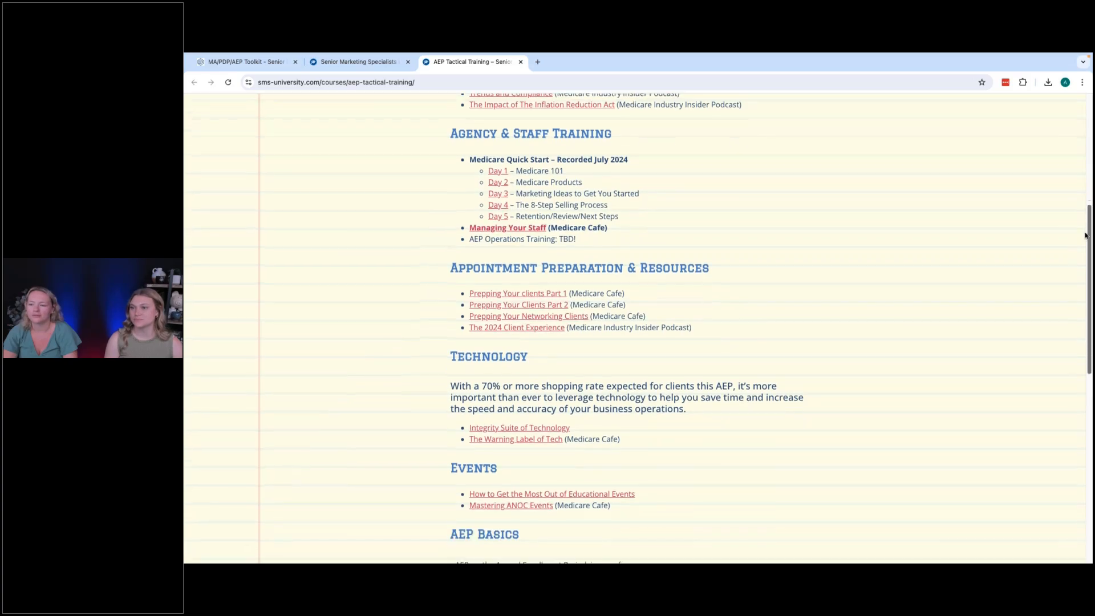
{"action": "scroll", "scroll_direction": "down", "scroll_amount": 3}
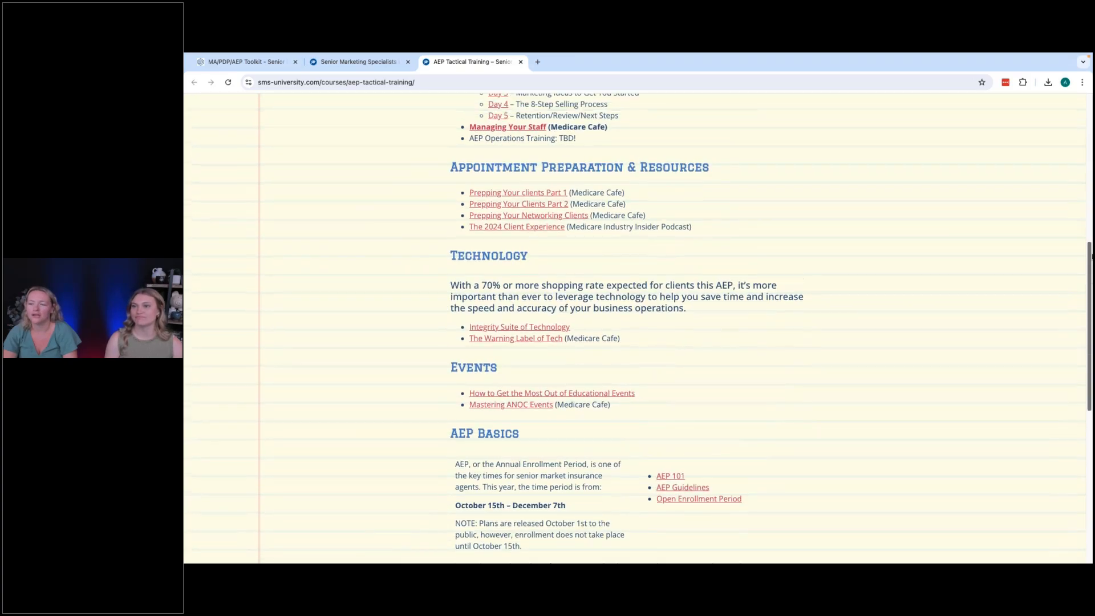
{"action": "scroll", "scroll_direction": "up", "scroll_amount": 3}
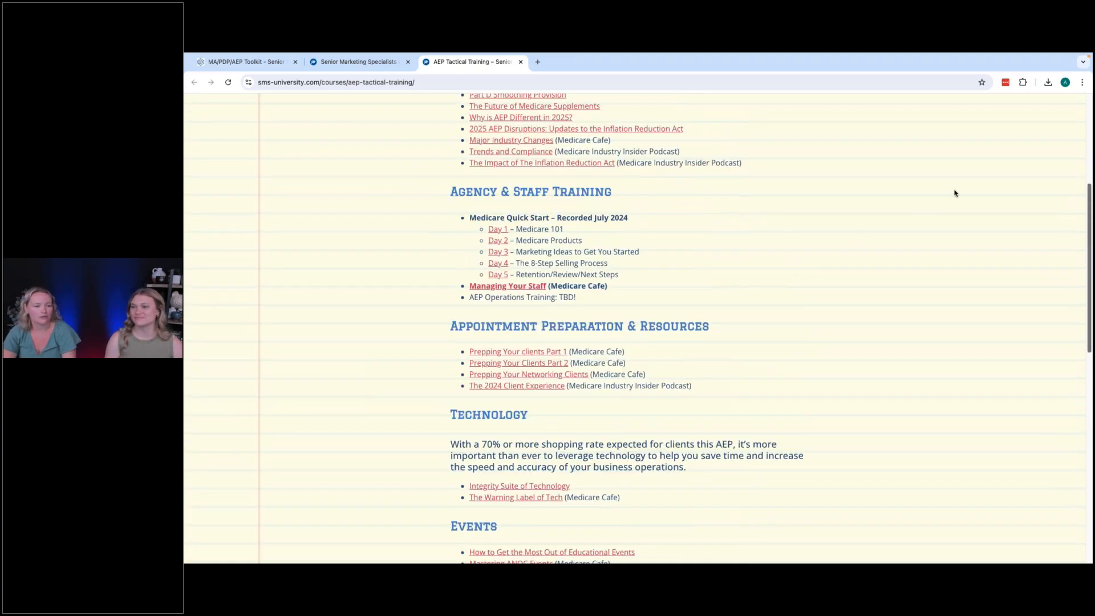
{"action": "mouse_move", "coordinate": [818, 176]}
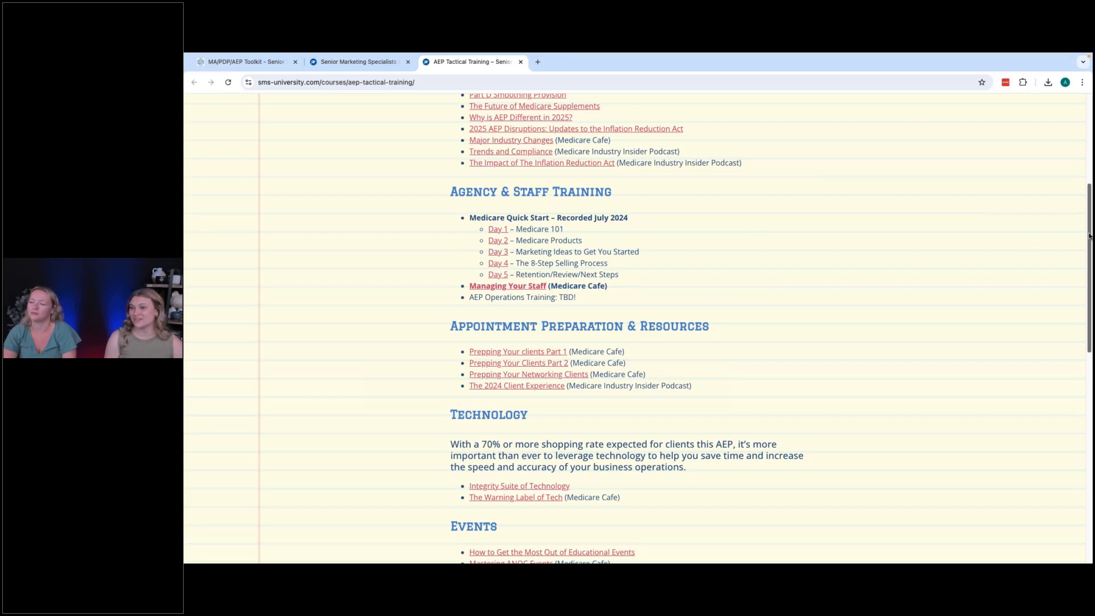
{"action": "scroll", "scroll_direction": "up", "scroll_amount": 3}
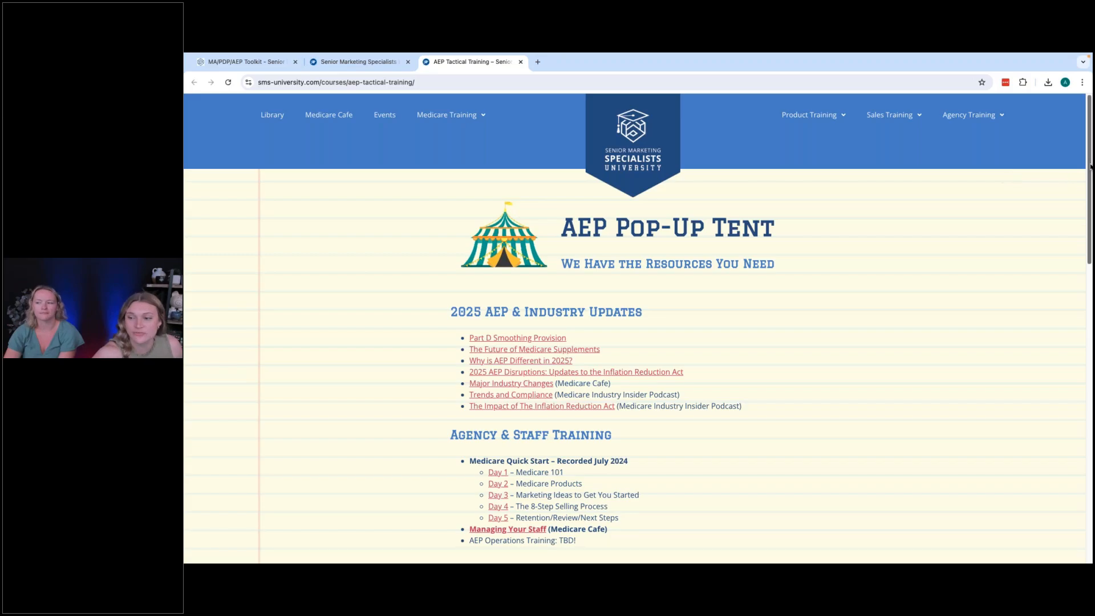
Scroll so the updates, staff training, appointment preparation and technology lists fill the window.
{"action": "scroll", "scroll_direction": "down", "scroll_amount": 3}
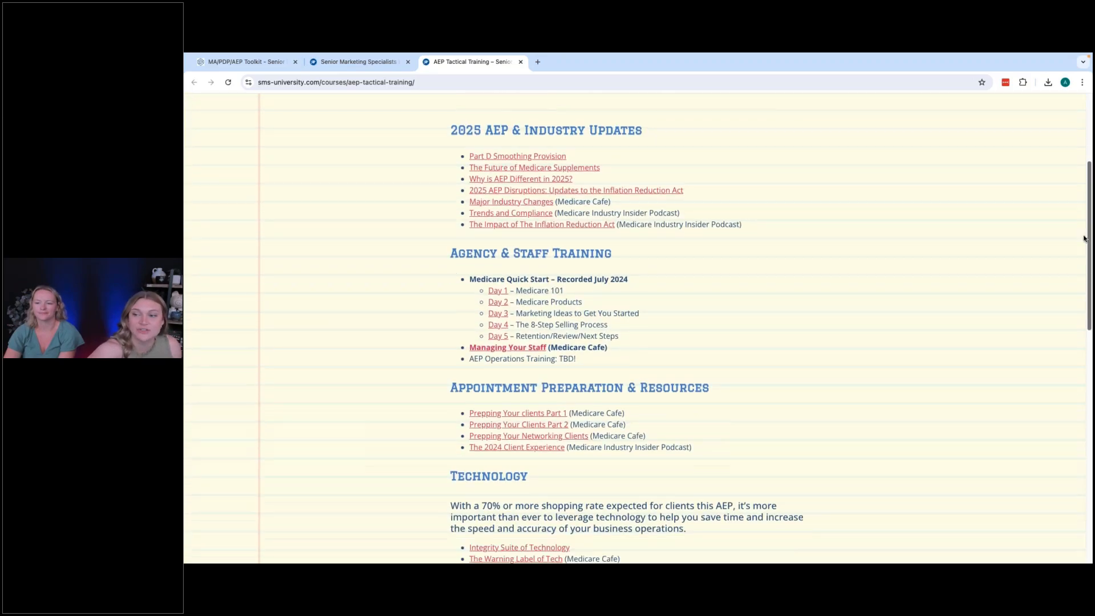
{"action": "scroll", "scroll_direction": "down", "scroll_amount": 3}
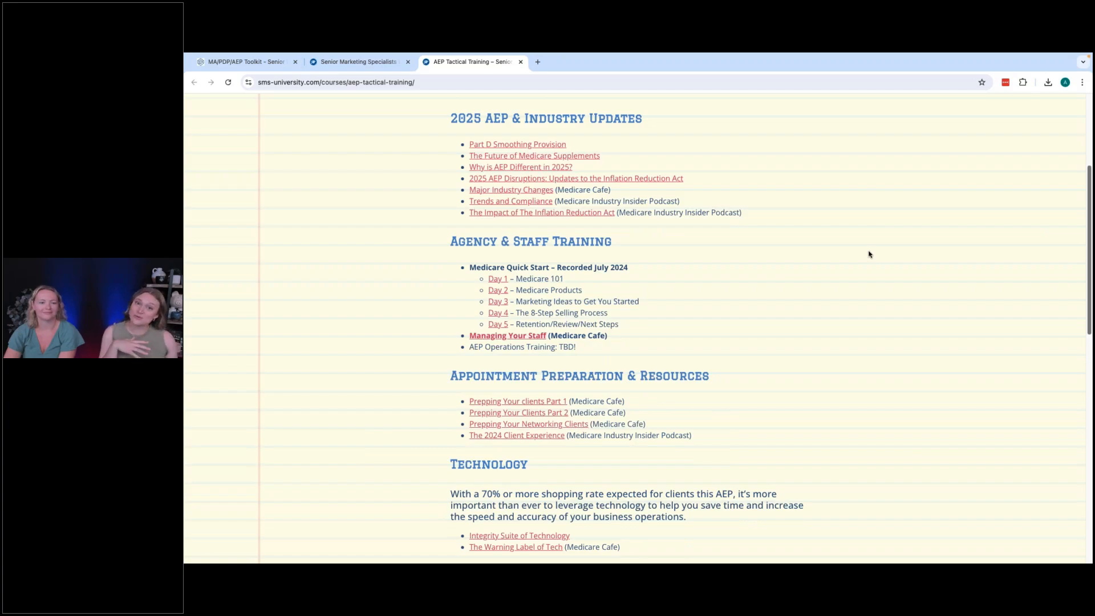
{"action": "mouse_move", "coordinate": [847, 259]}
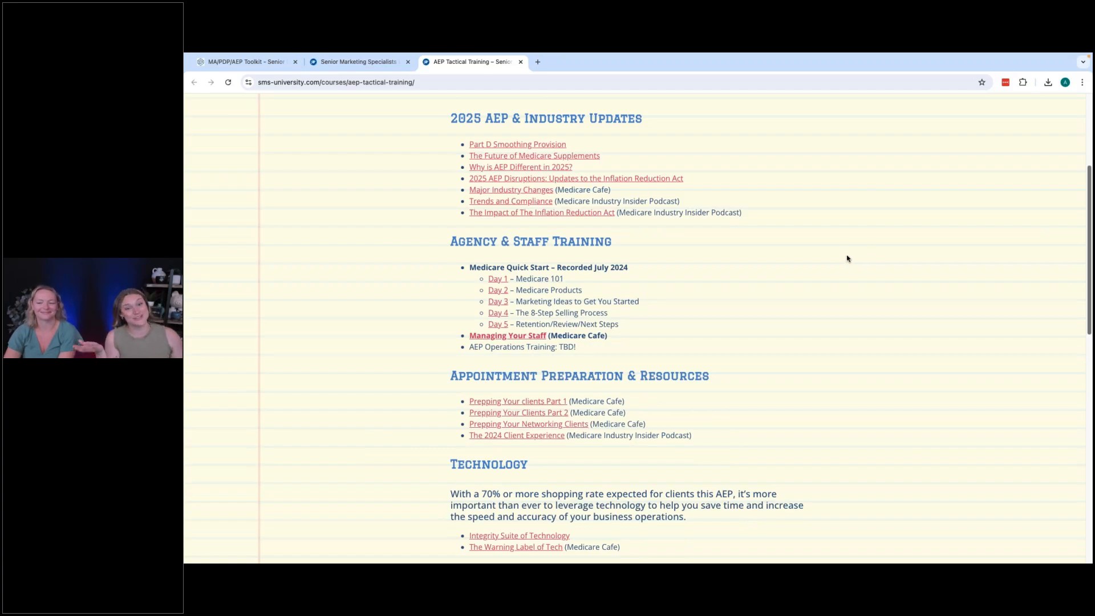
{"action": "mouse_move", "coordinate": [766, 255]}
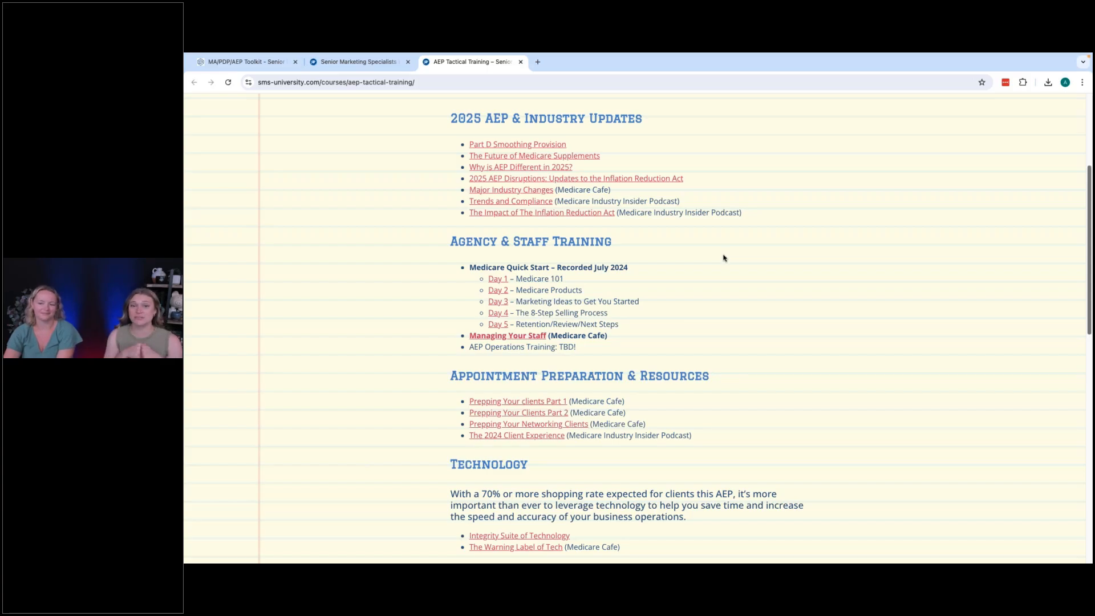
{"action": "mouse_move", "coordinate": [720, 262]}
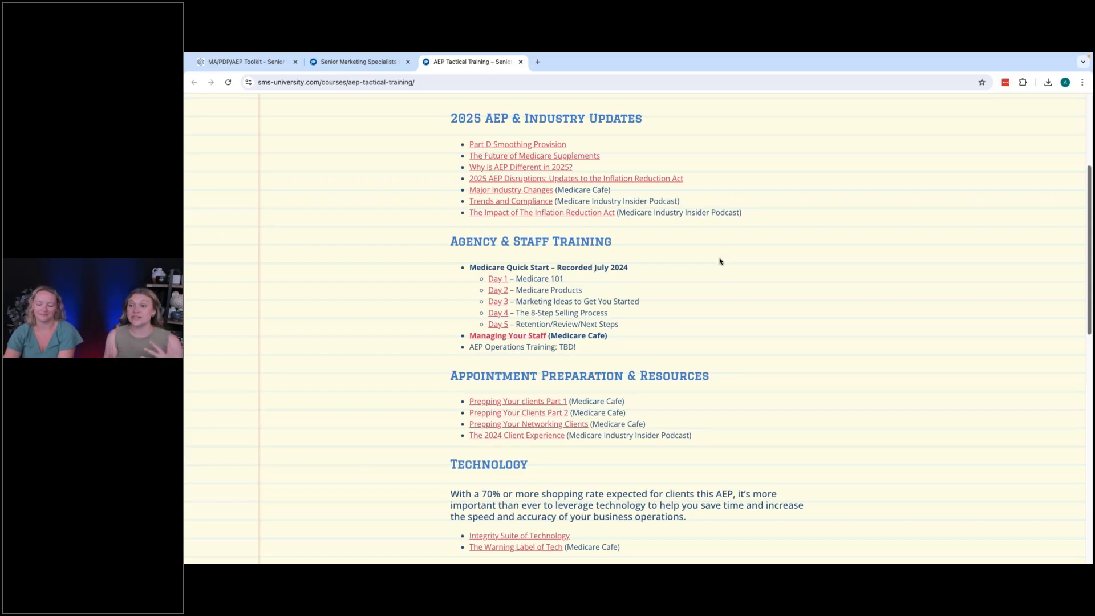